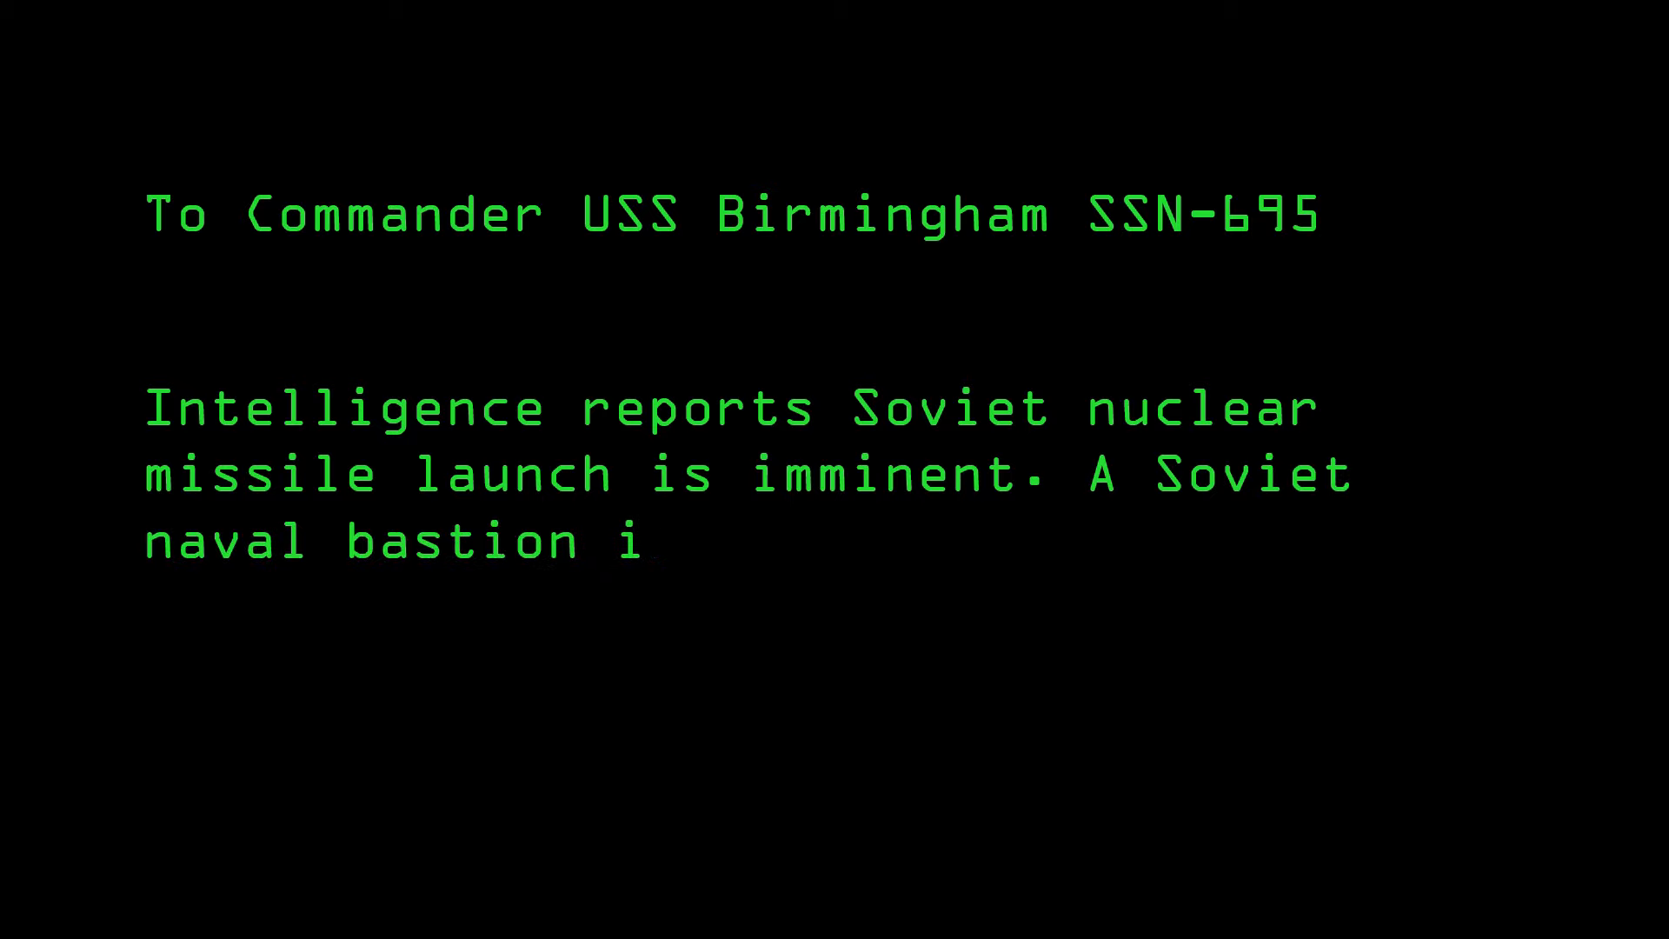
- Let the USS Birmingham mission briefing about the Arctic region play out
{"action": "type", "text": "n the arctic region has been identified. Your or"}
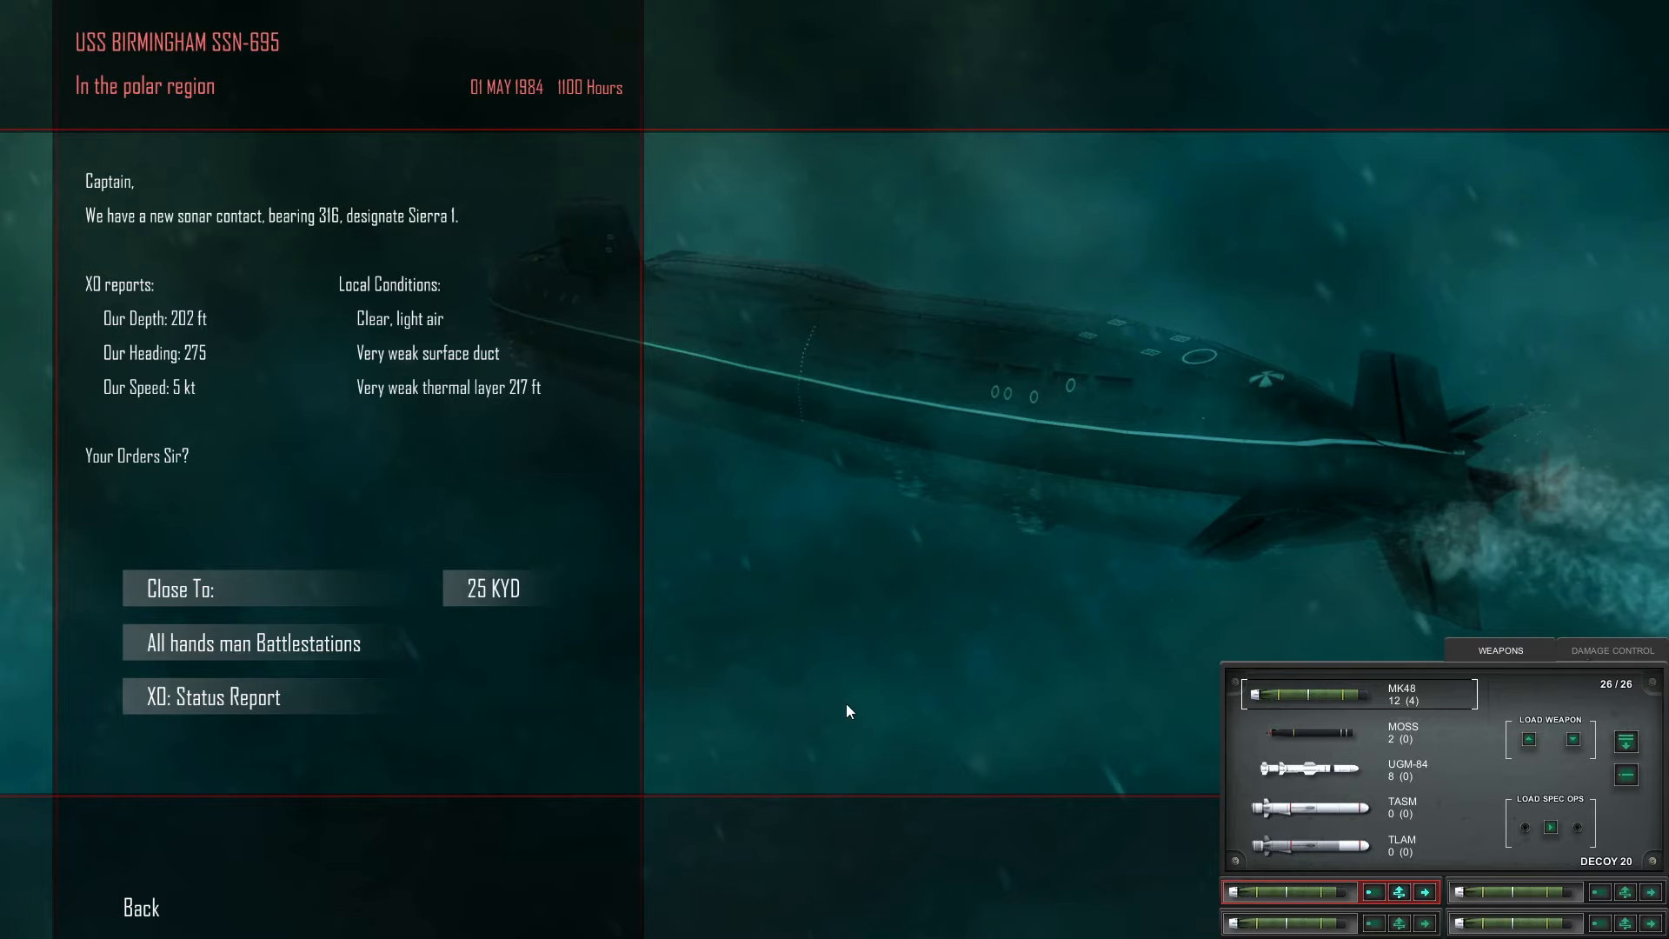
{"action": "mouse_move", "coordinate": [897, 636]}
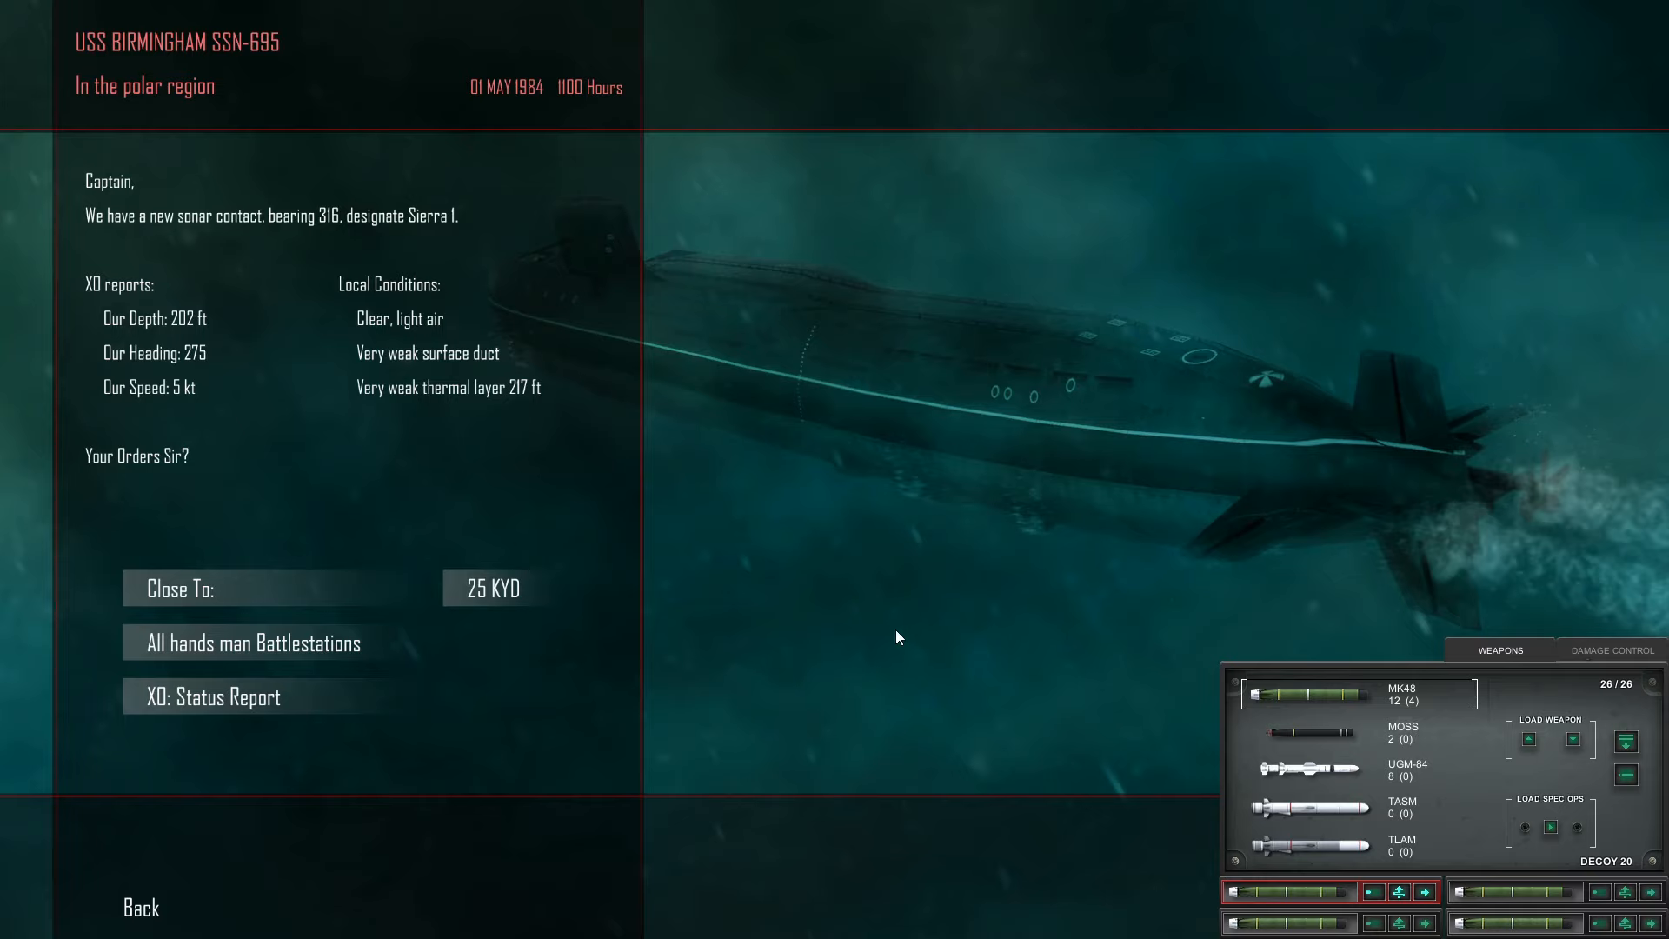
{"action": "mouse_move", "coordinate": [96, 231]}
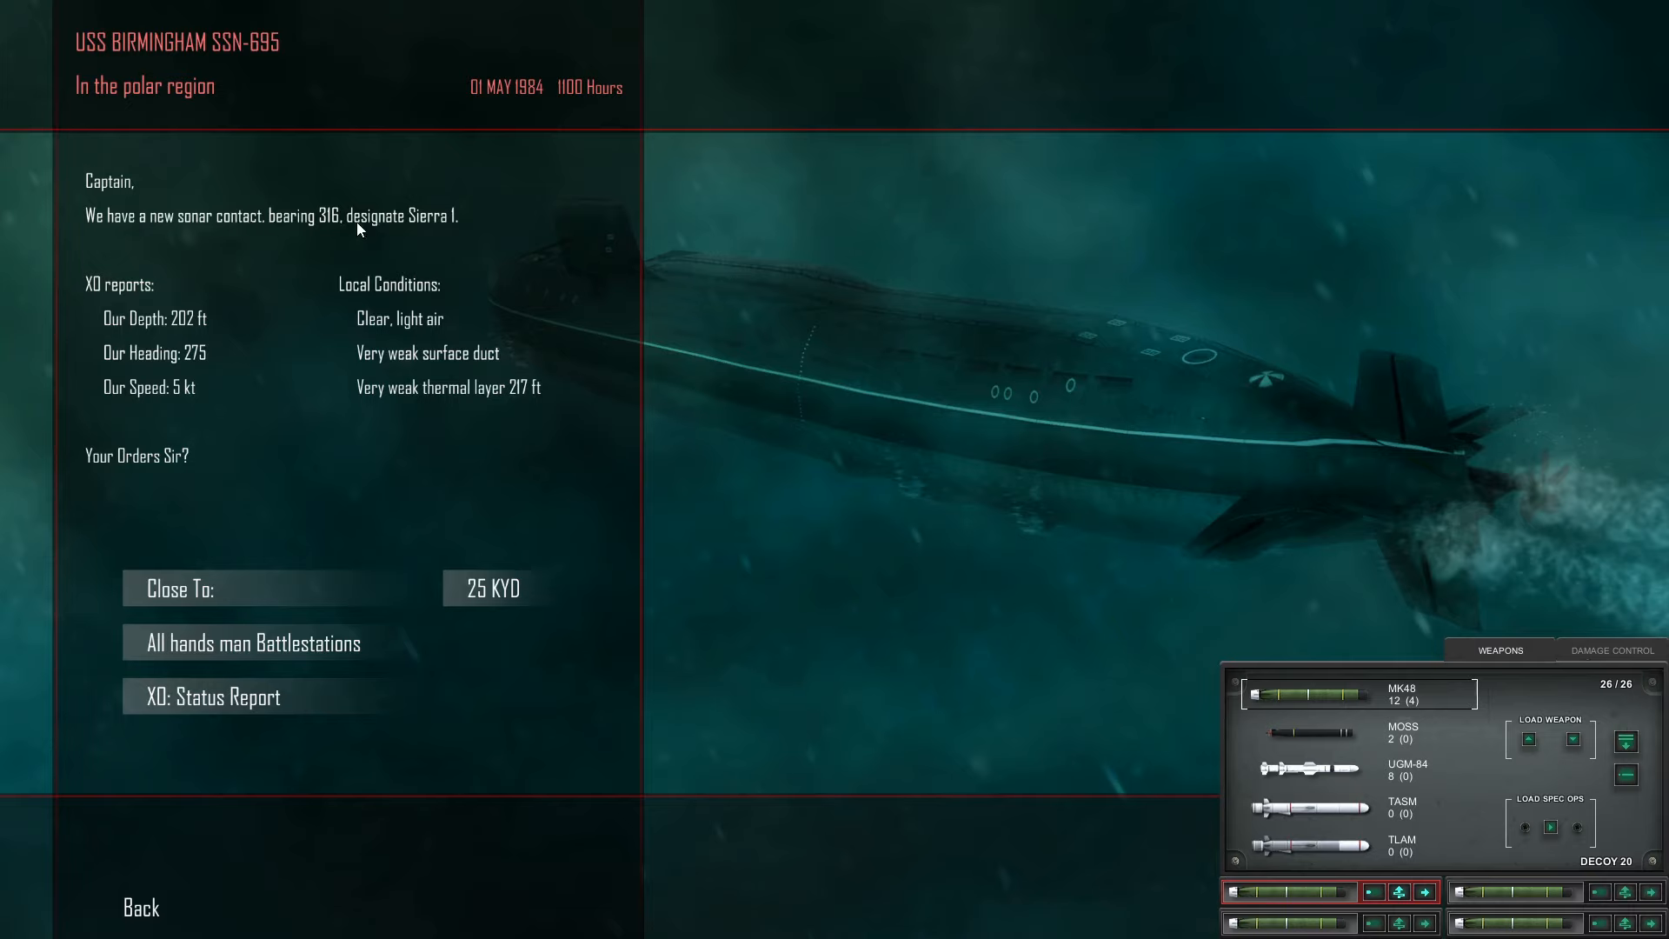
{"action": "mouse_move", "coordinate": [753, 563]}
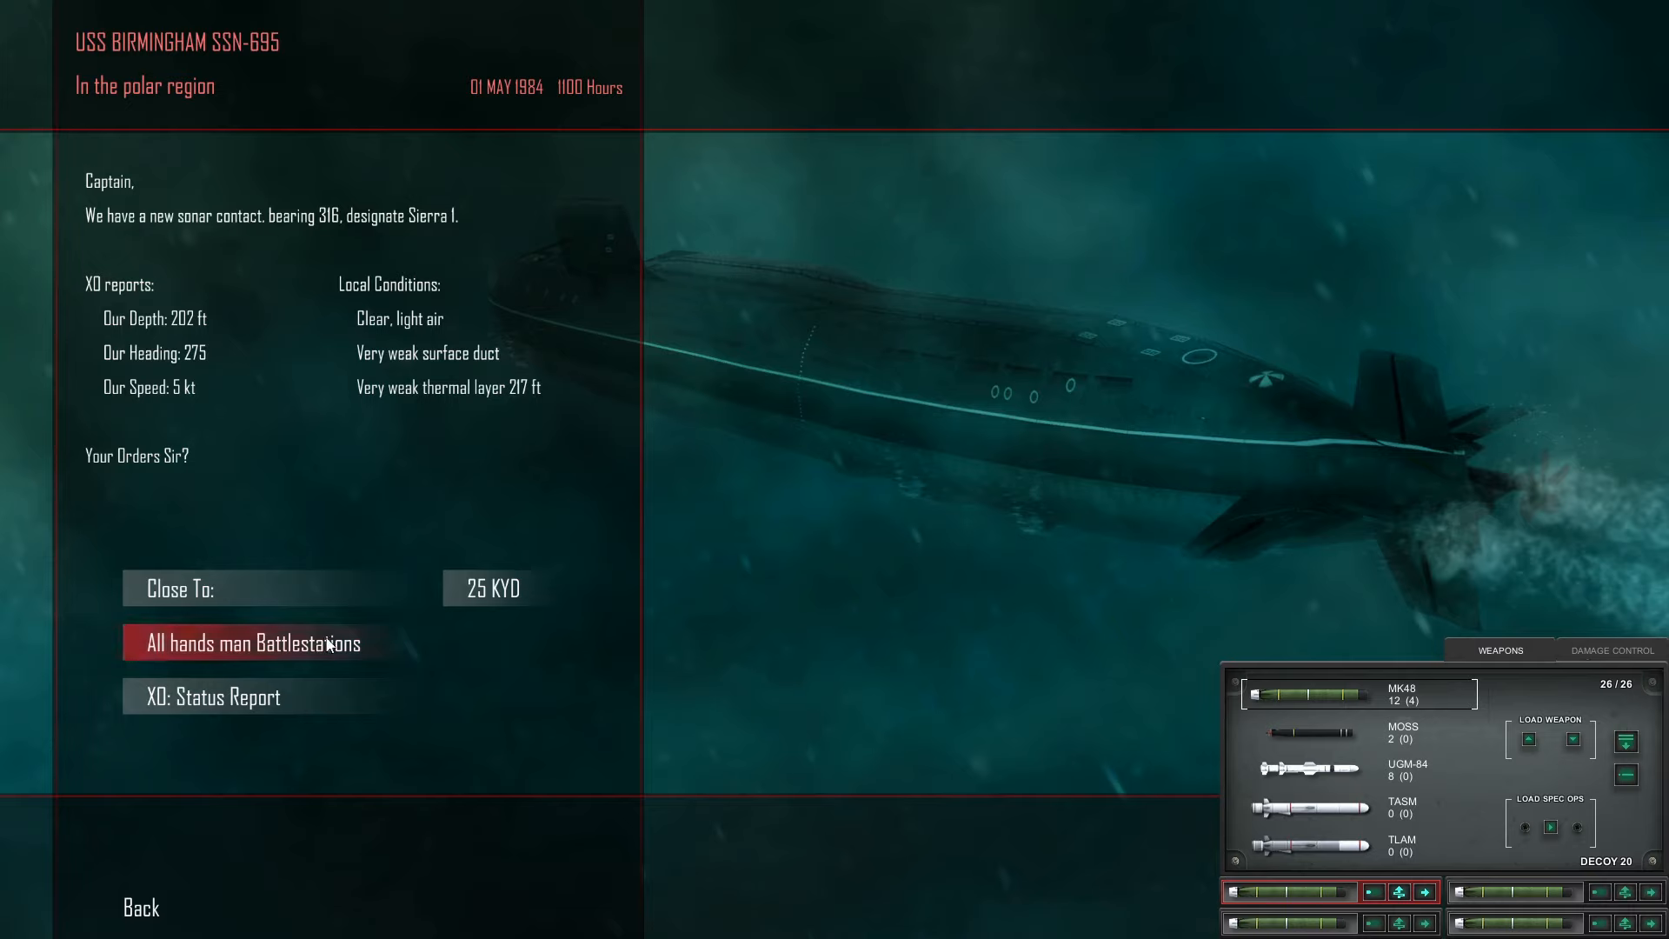
- Order all hands to man battle stations in response to contact Sierra 1
{"action": "left_click", "coordinate": [247, 644]}
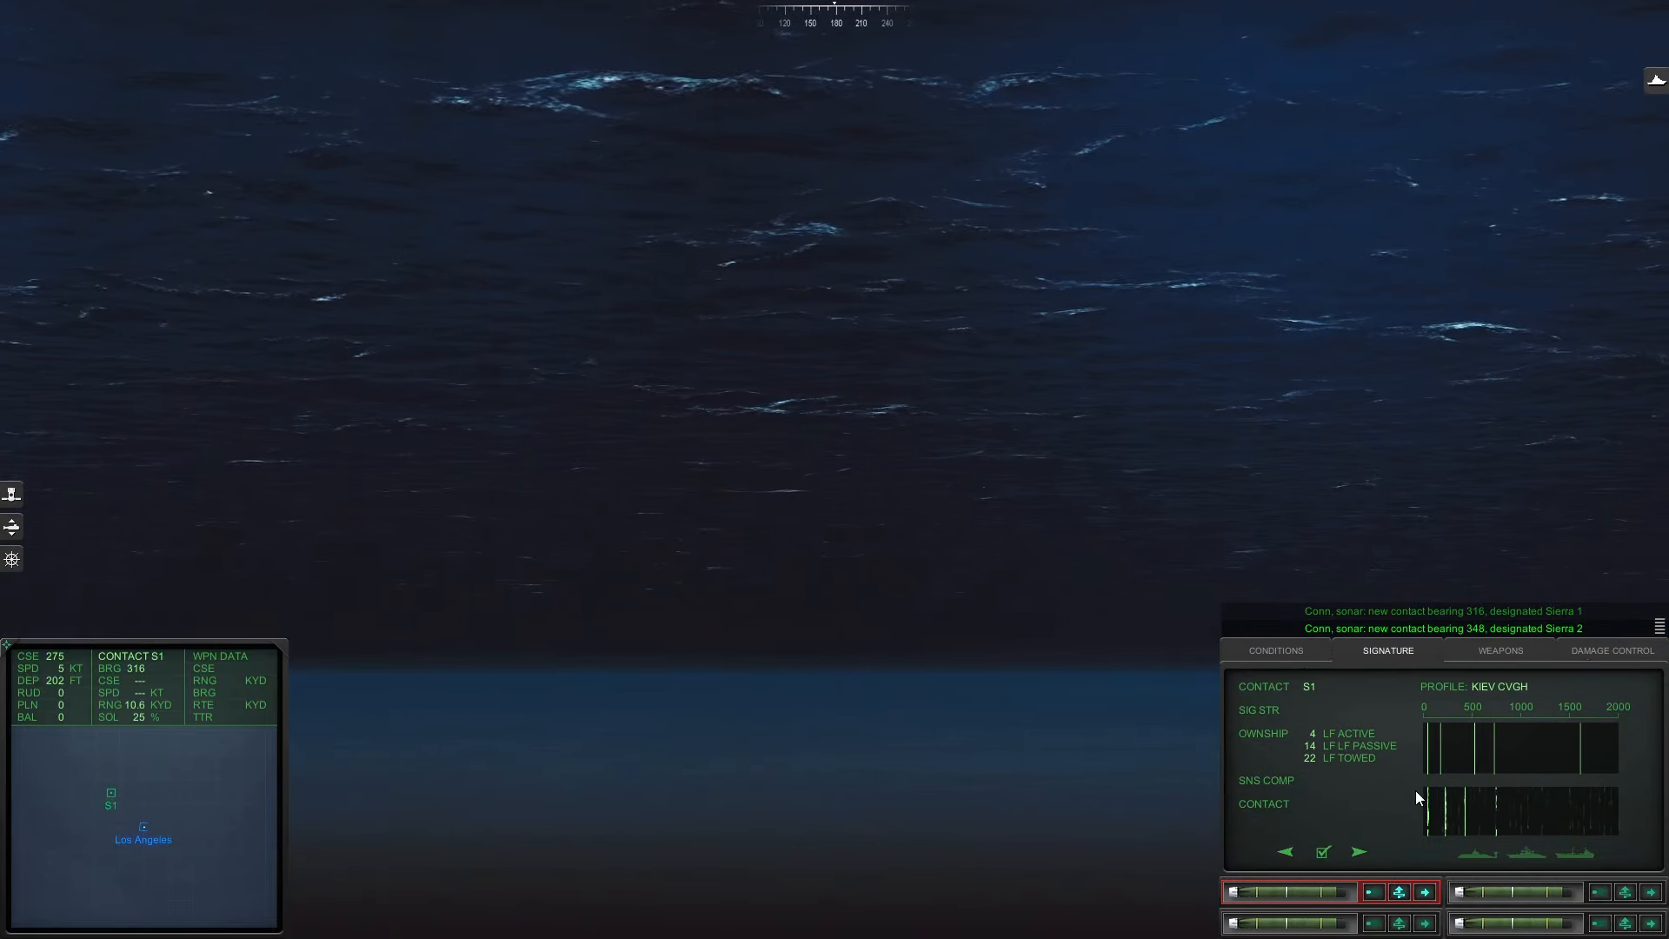
- Cycle Sierra 1's signature profiles and classify it as a Kashin destroyer
{"action": "left_click", "coordinate": [1356, 851]}
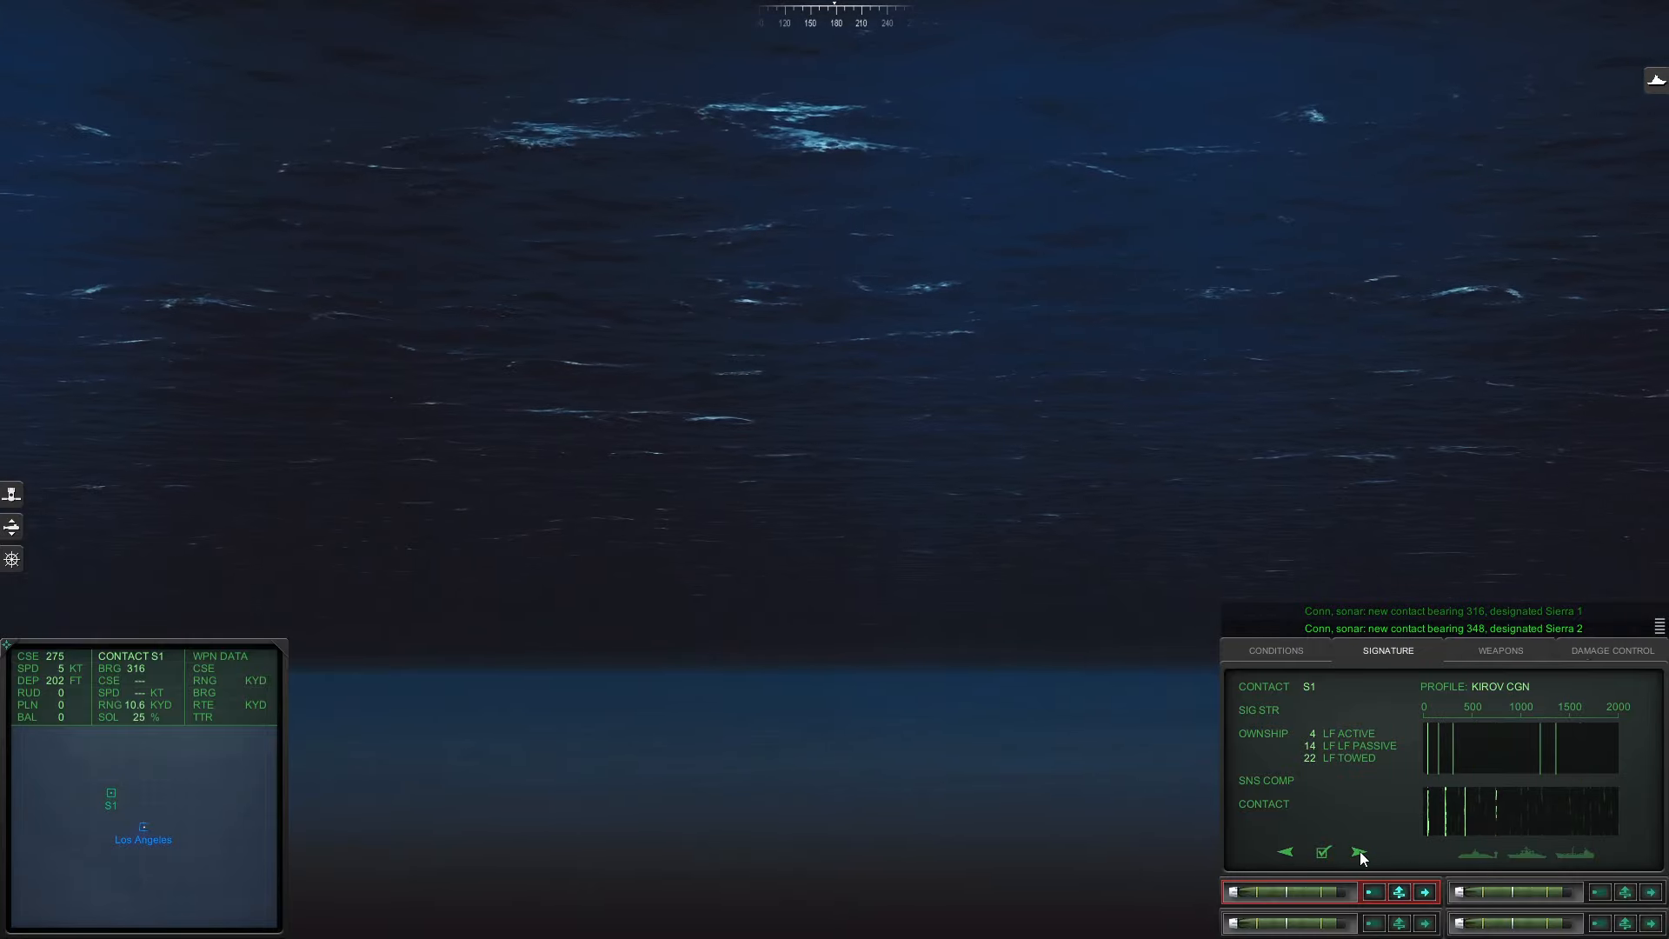
{"action": "left_click", "coordinate": [1360, 852]}
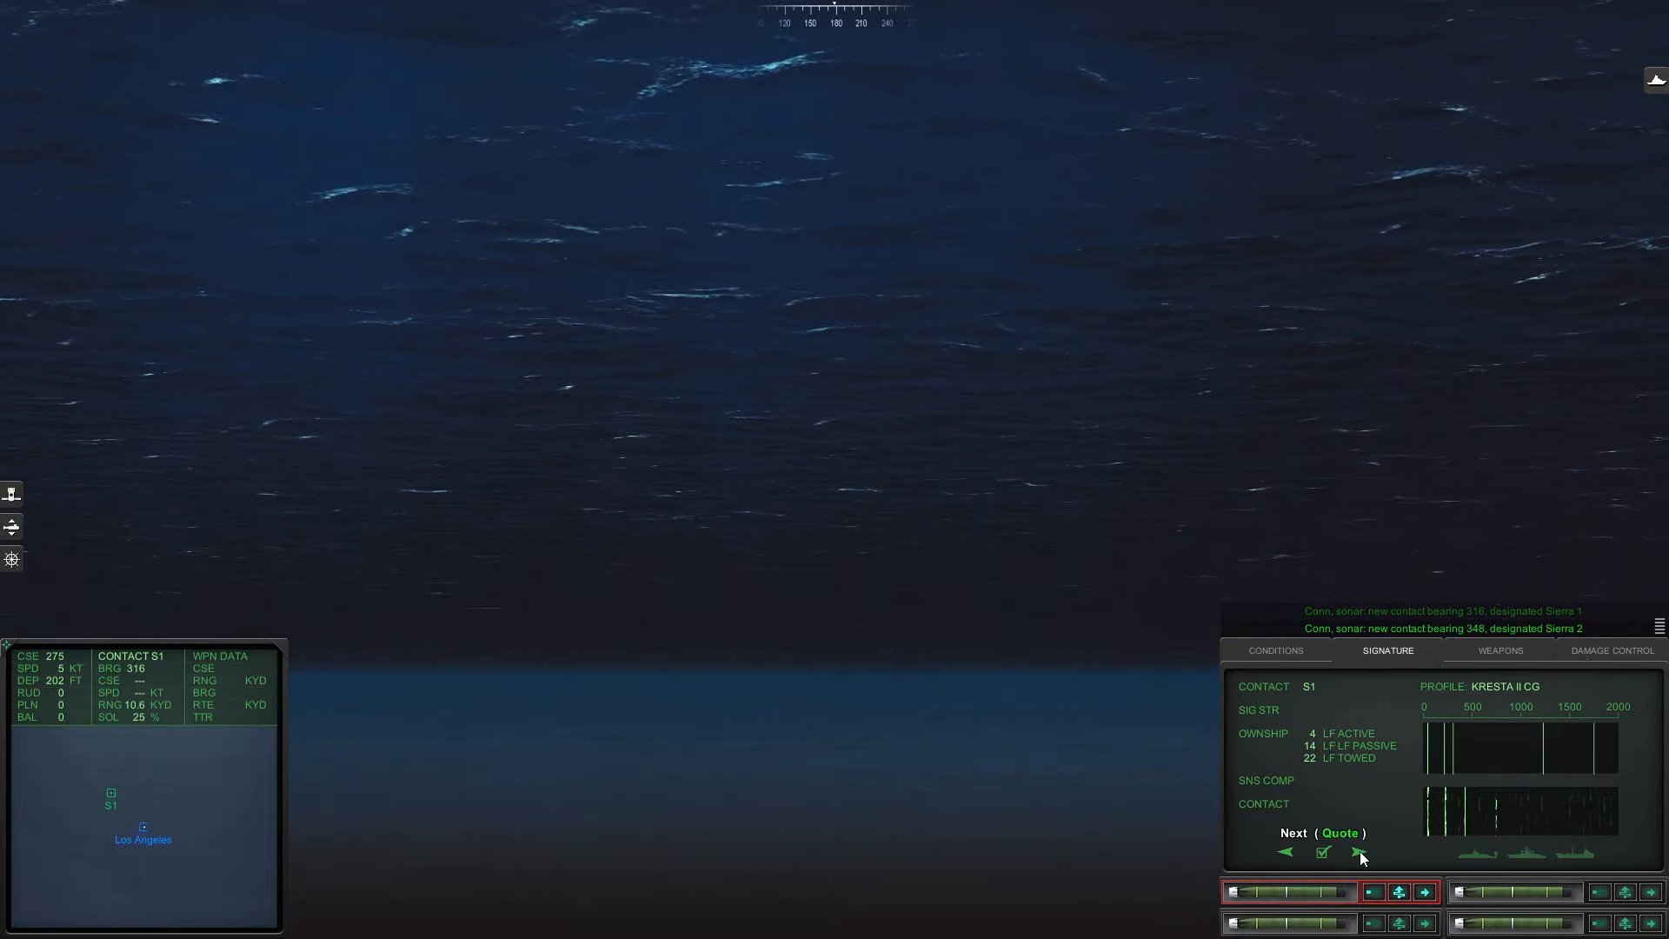
{"action": "left_click", "coordinate": [1360, 853]}
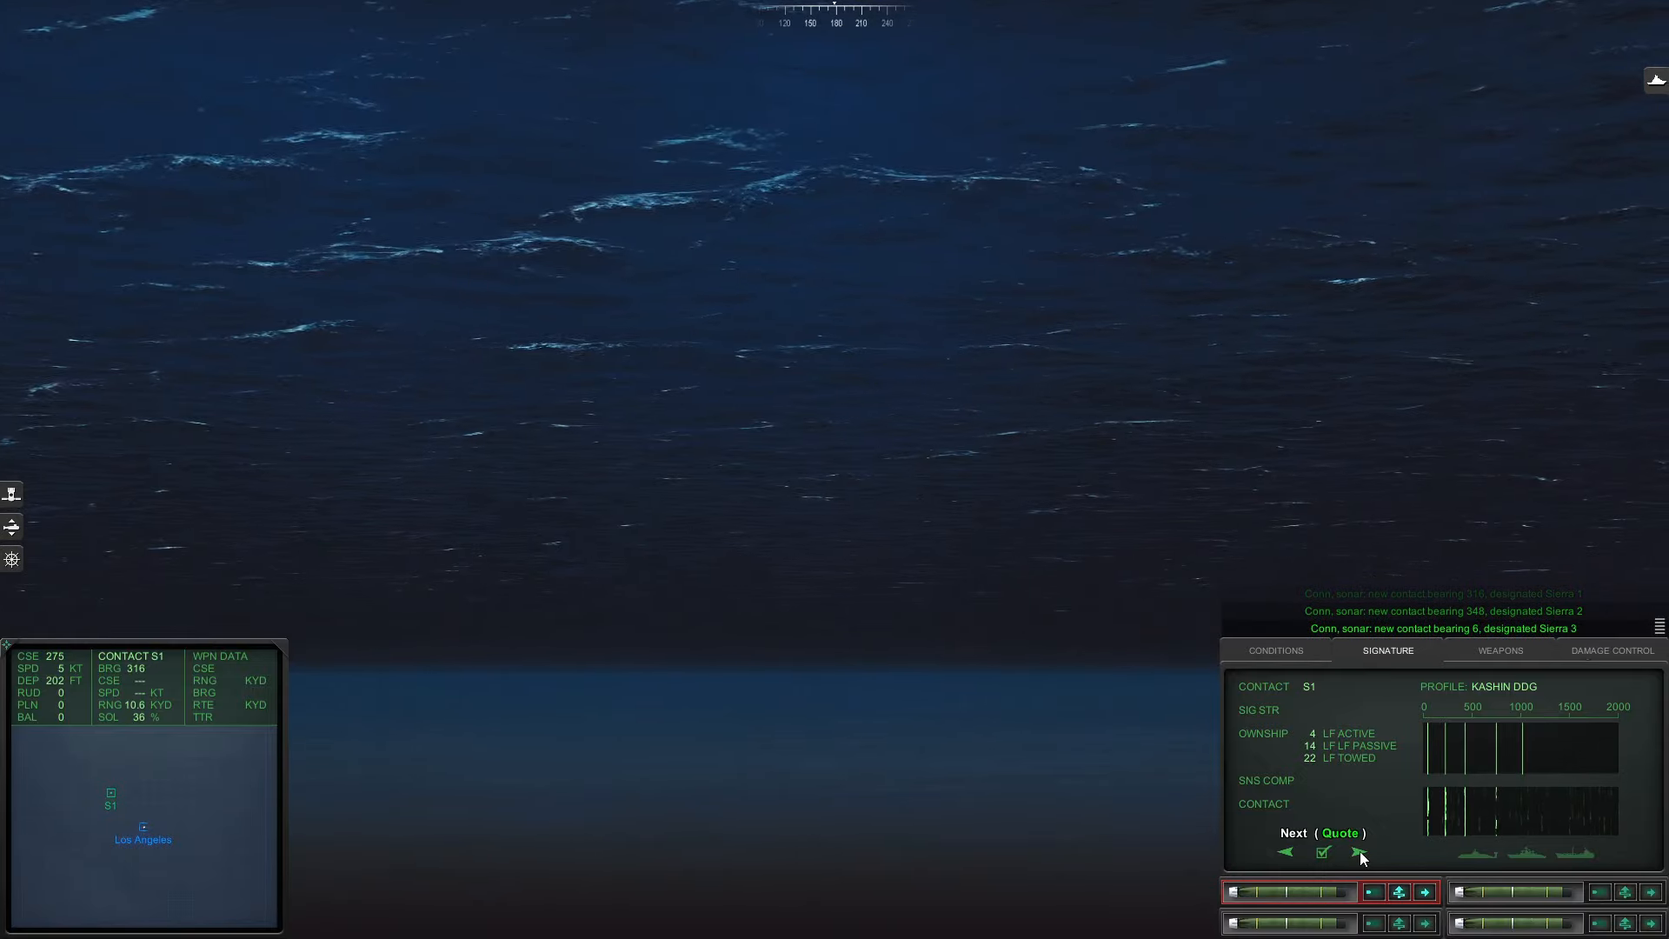
{"action": "left_click", "coordinate": [1323, 852]}
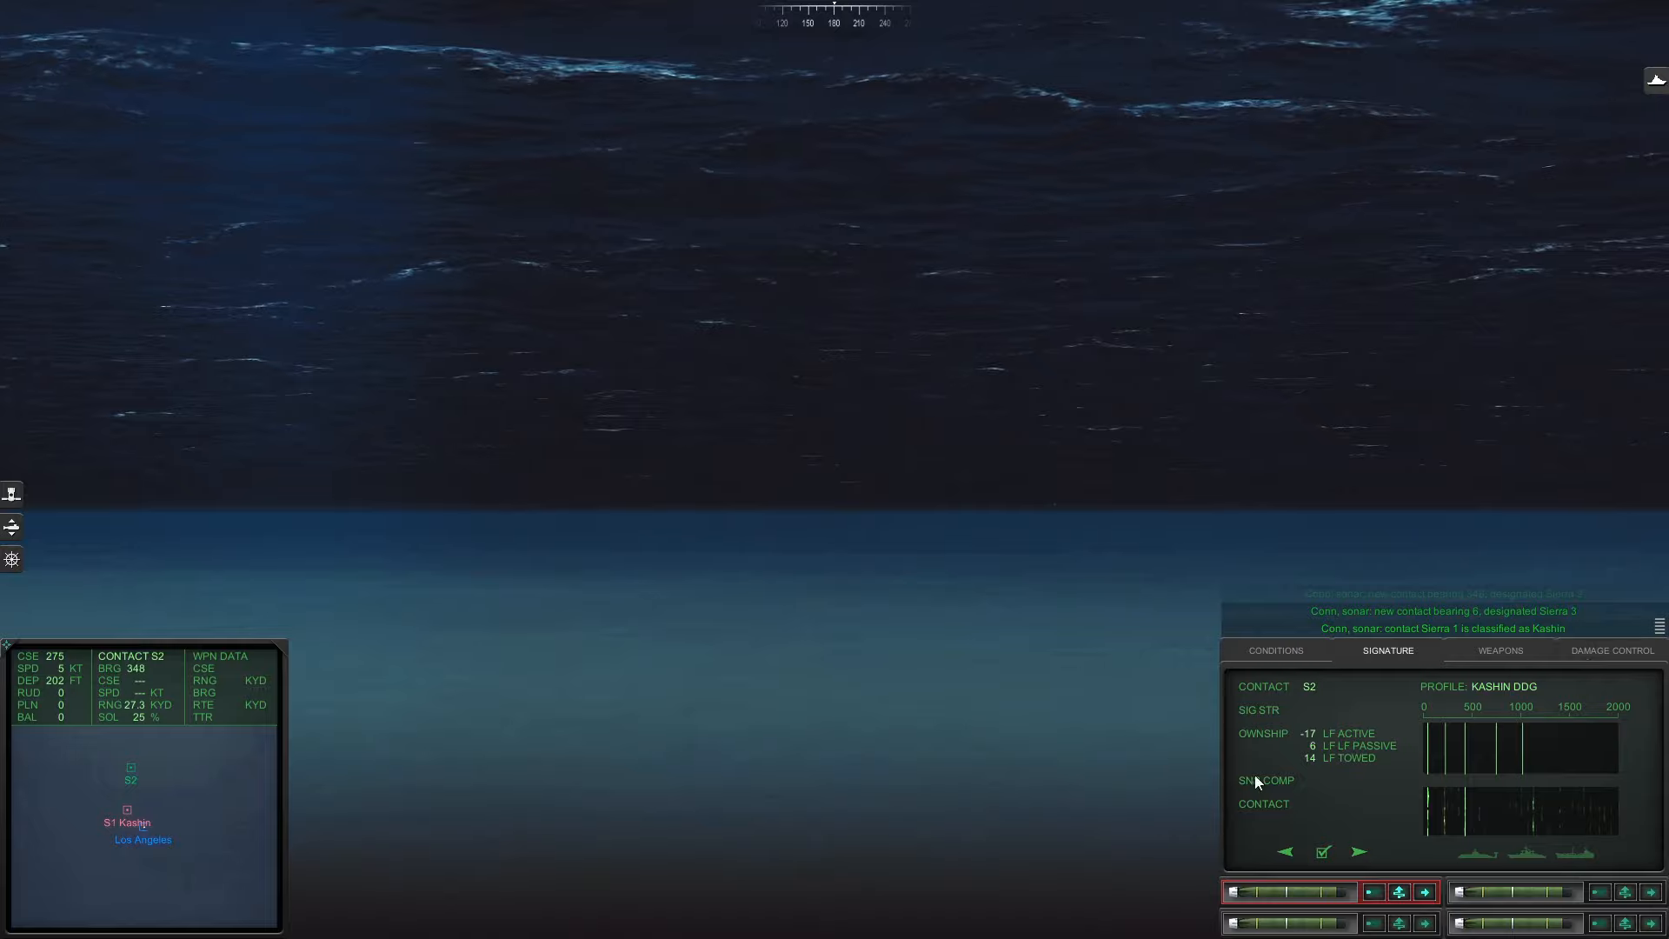
- Cycle Sierra 2's signature profiles and classify it as an Udaloy destroyer
{"action": "left_click", "coordinate": [1358, 850]}
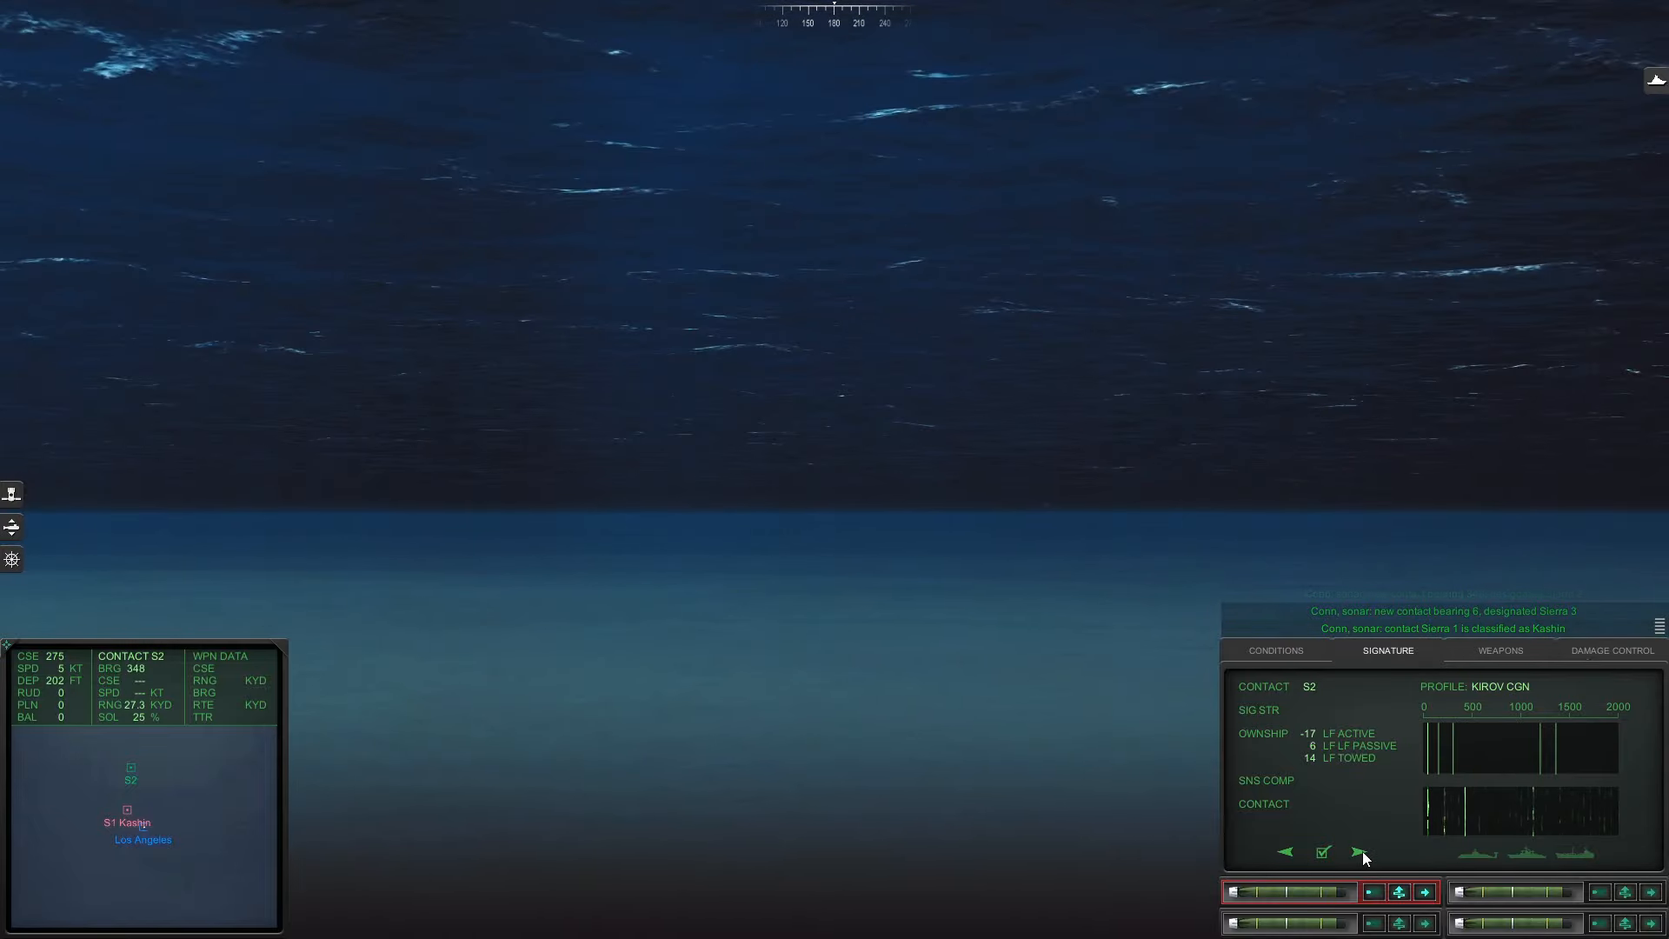
{"action": "left_click", "coordinate": [1359, 852]}
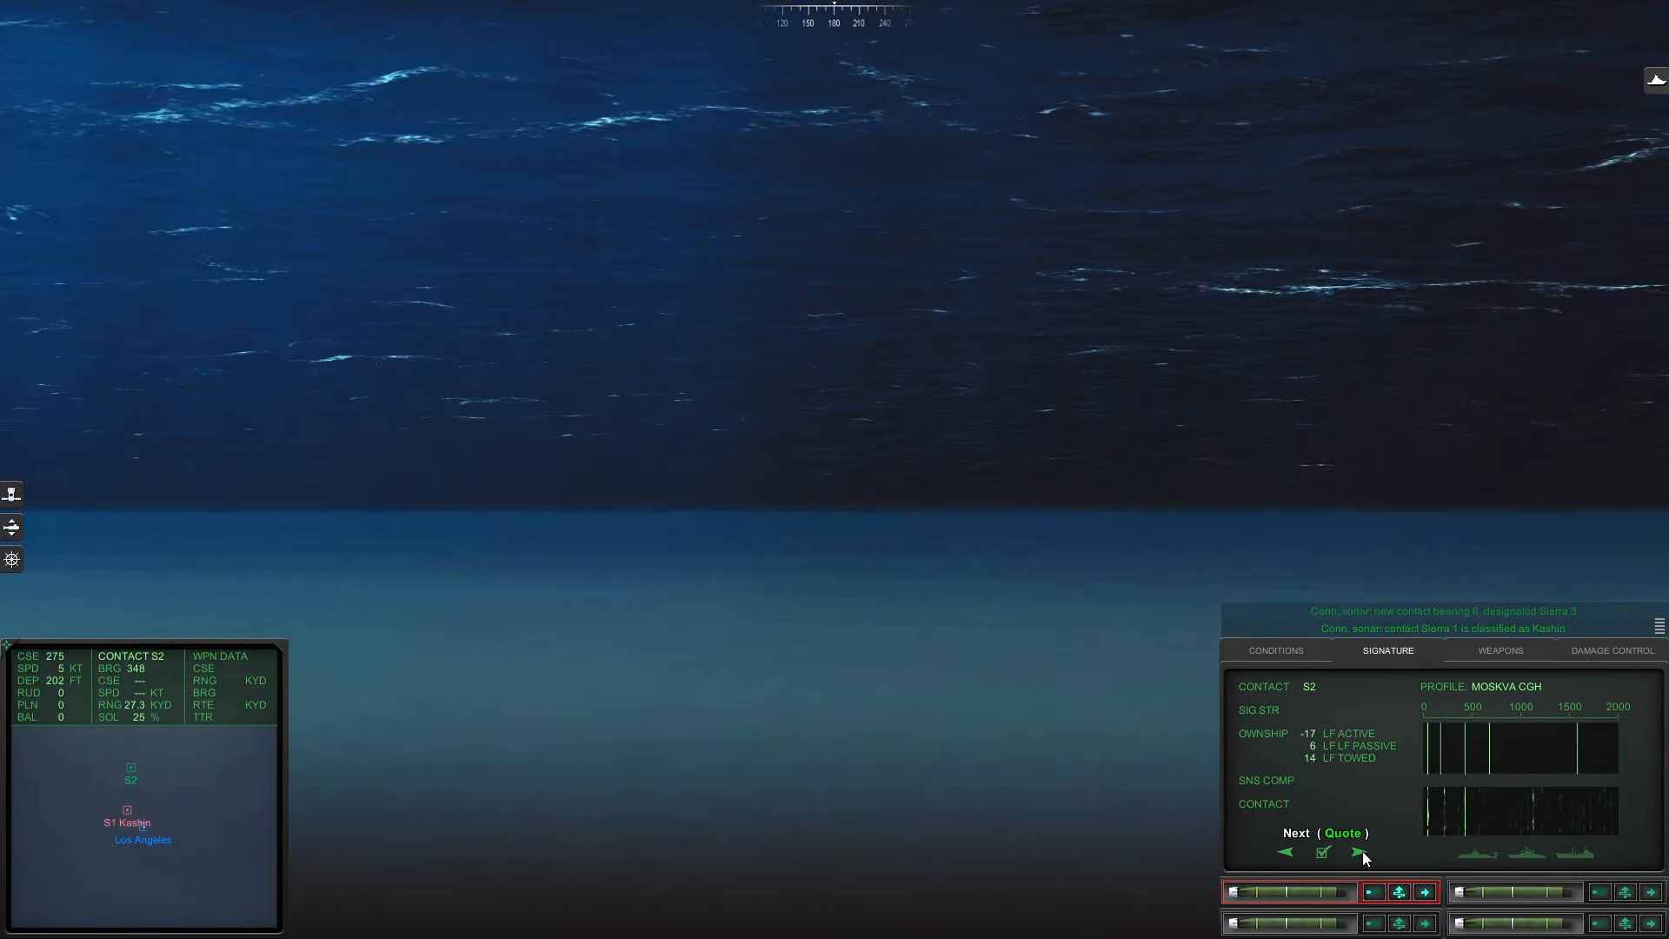
{"action": "left_click", "coordinate": [1361, 855]}
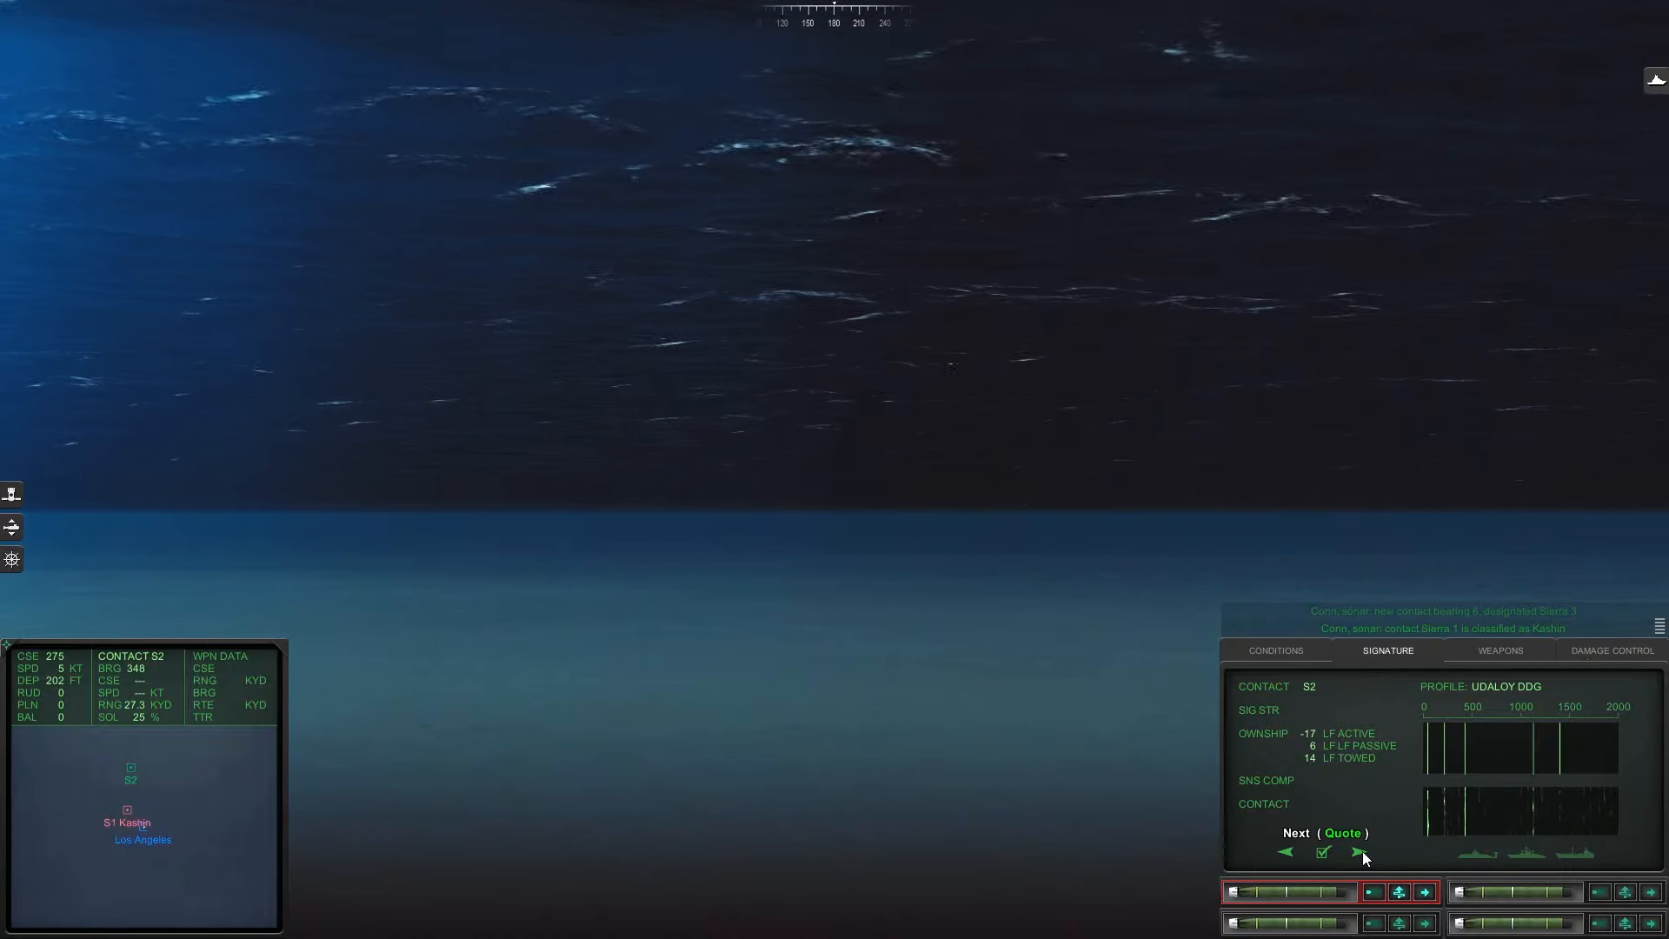
{"action": "left_click", "coordinate": [1325, 852]}
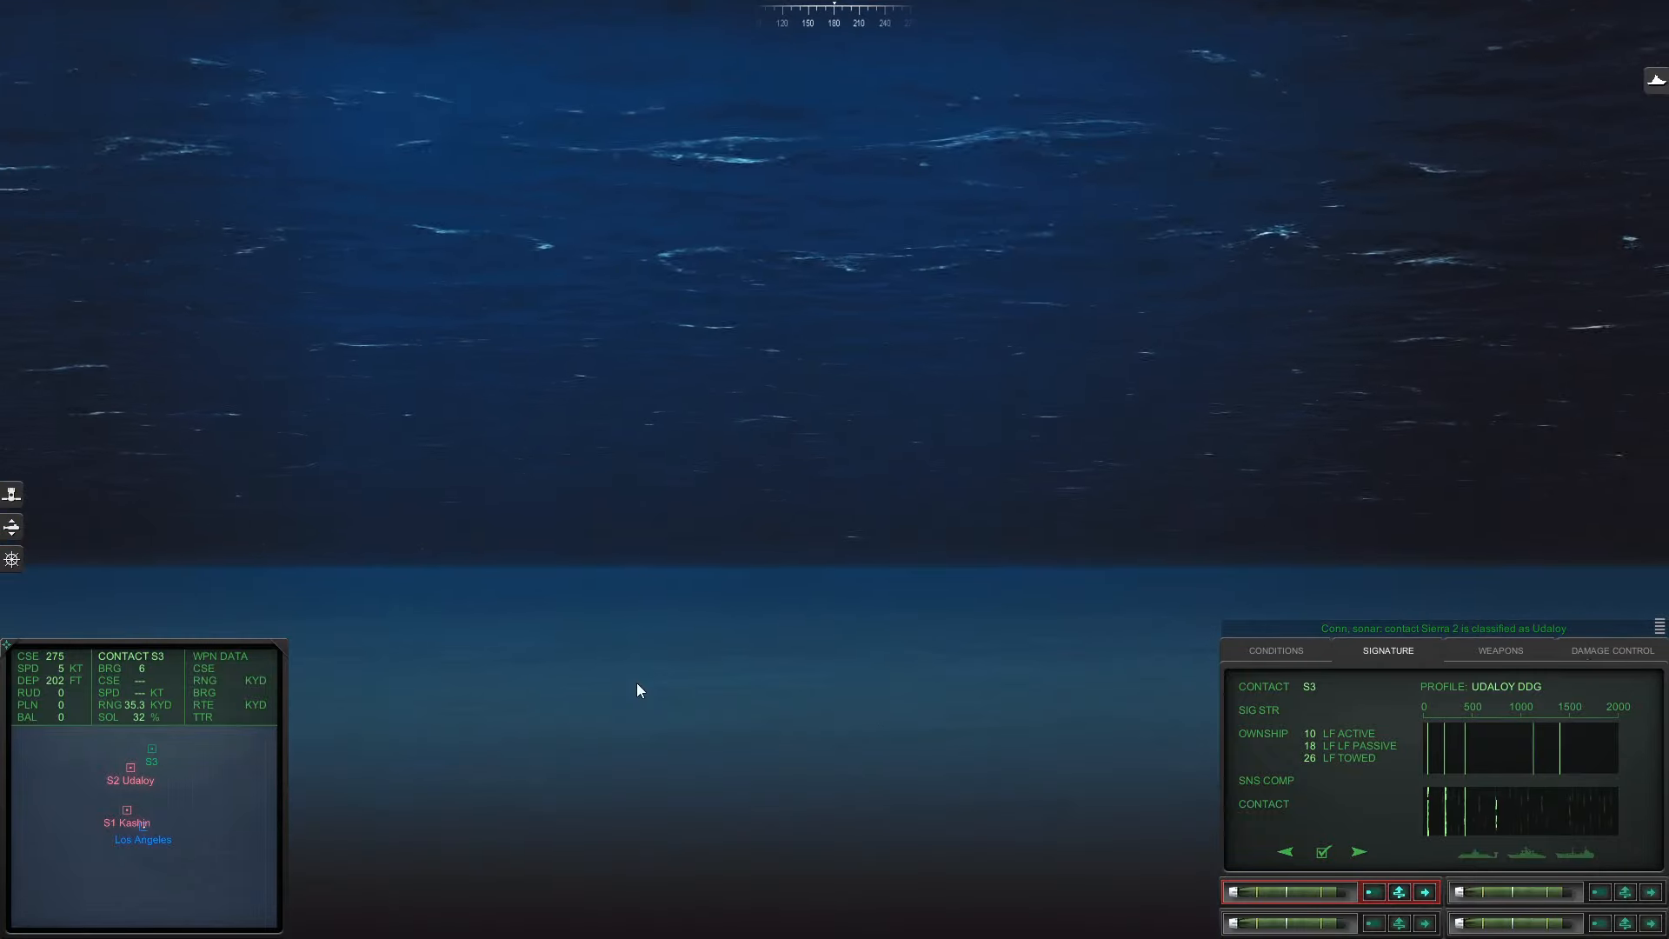
- Cycle Sierra 3's profiles to Kashin DDG, confirm the match, and adjust depth past 200 ft
{"action": "left_click", "coordinate": [1357, 852]}
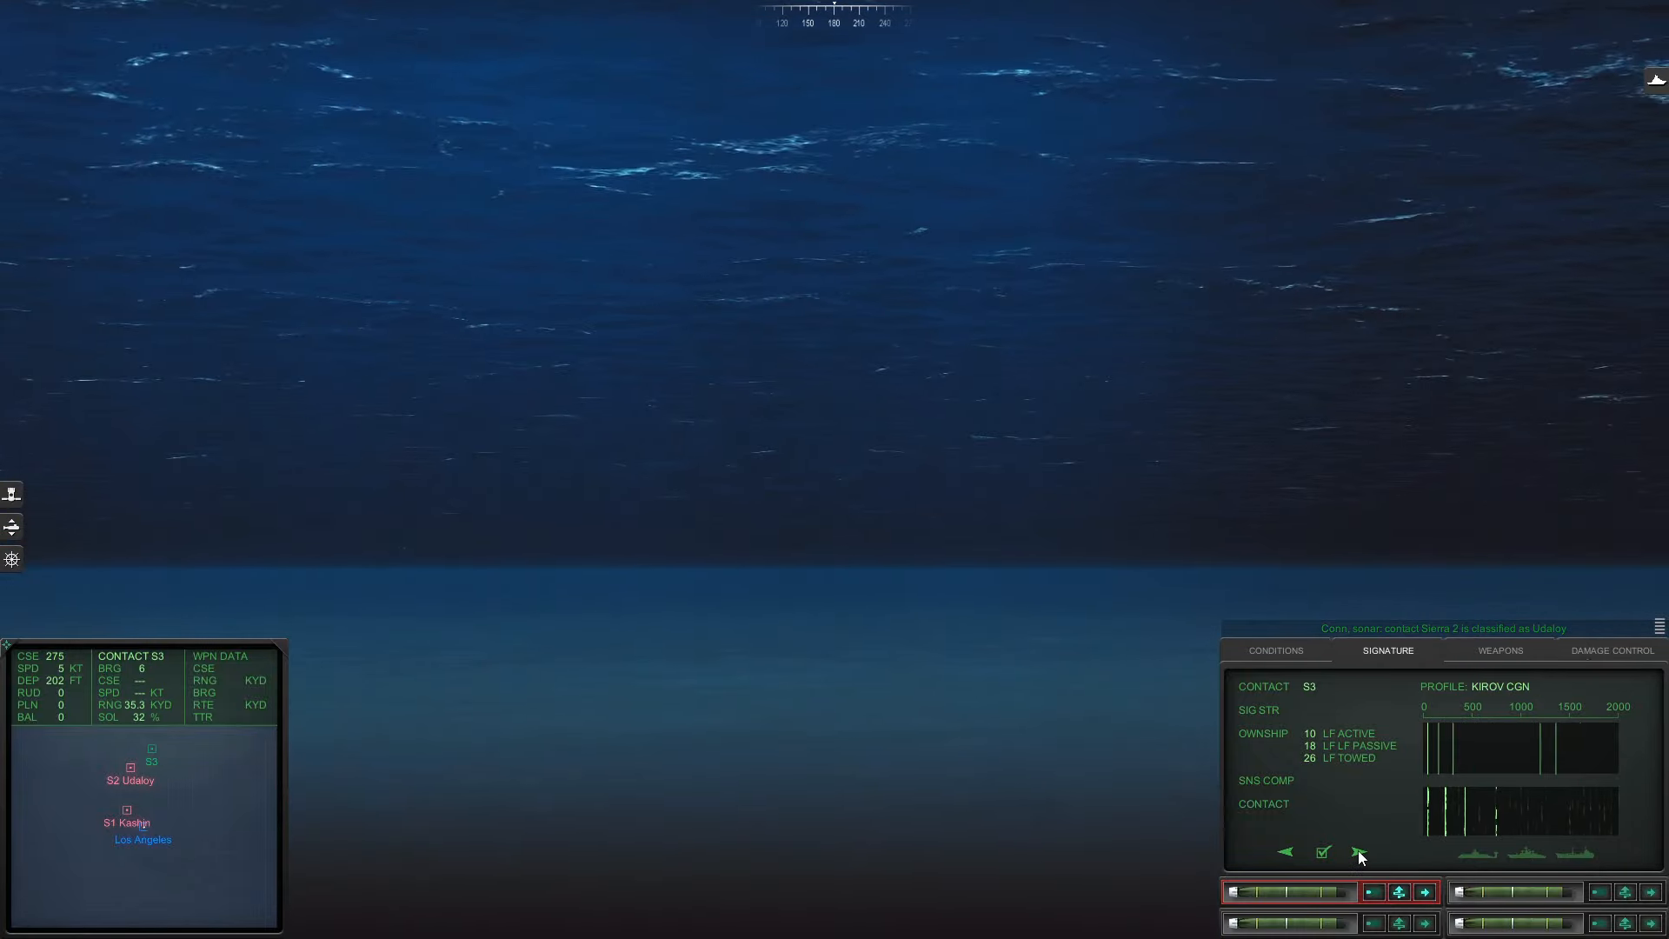
{"action": "left_click", "coordinate": [1359, 852]}
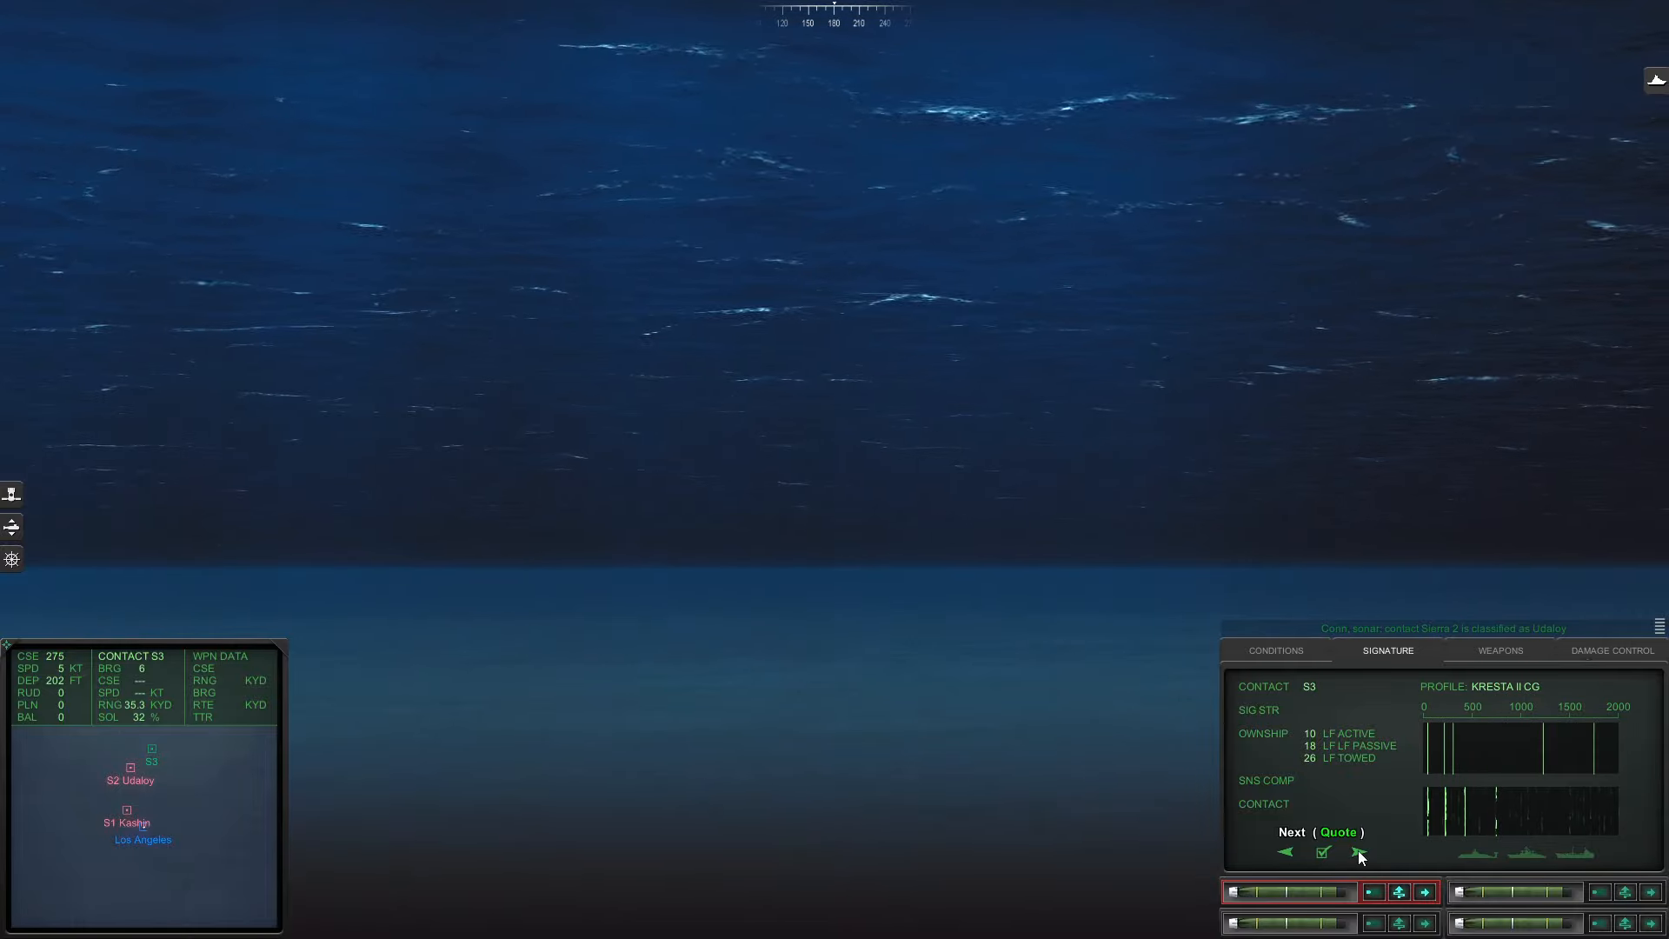
{"action": "left_click", "coordinate": [1358, 852]}
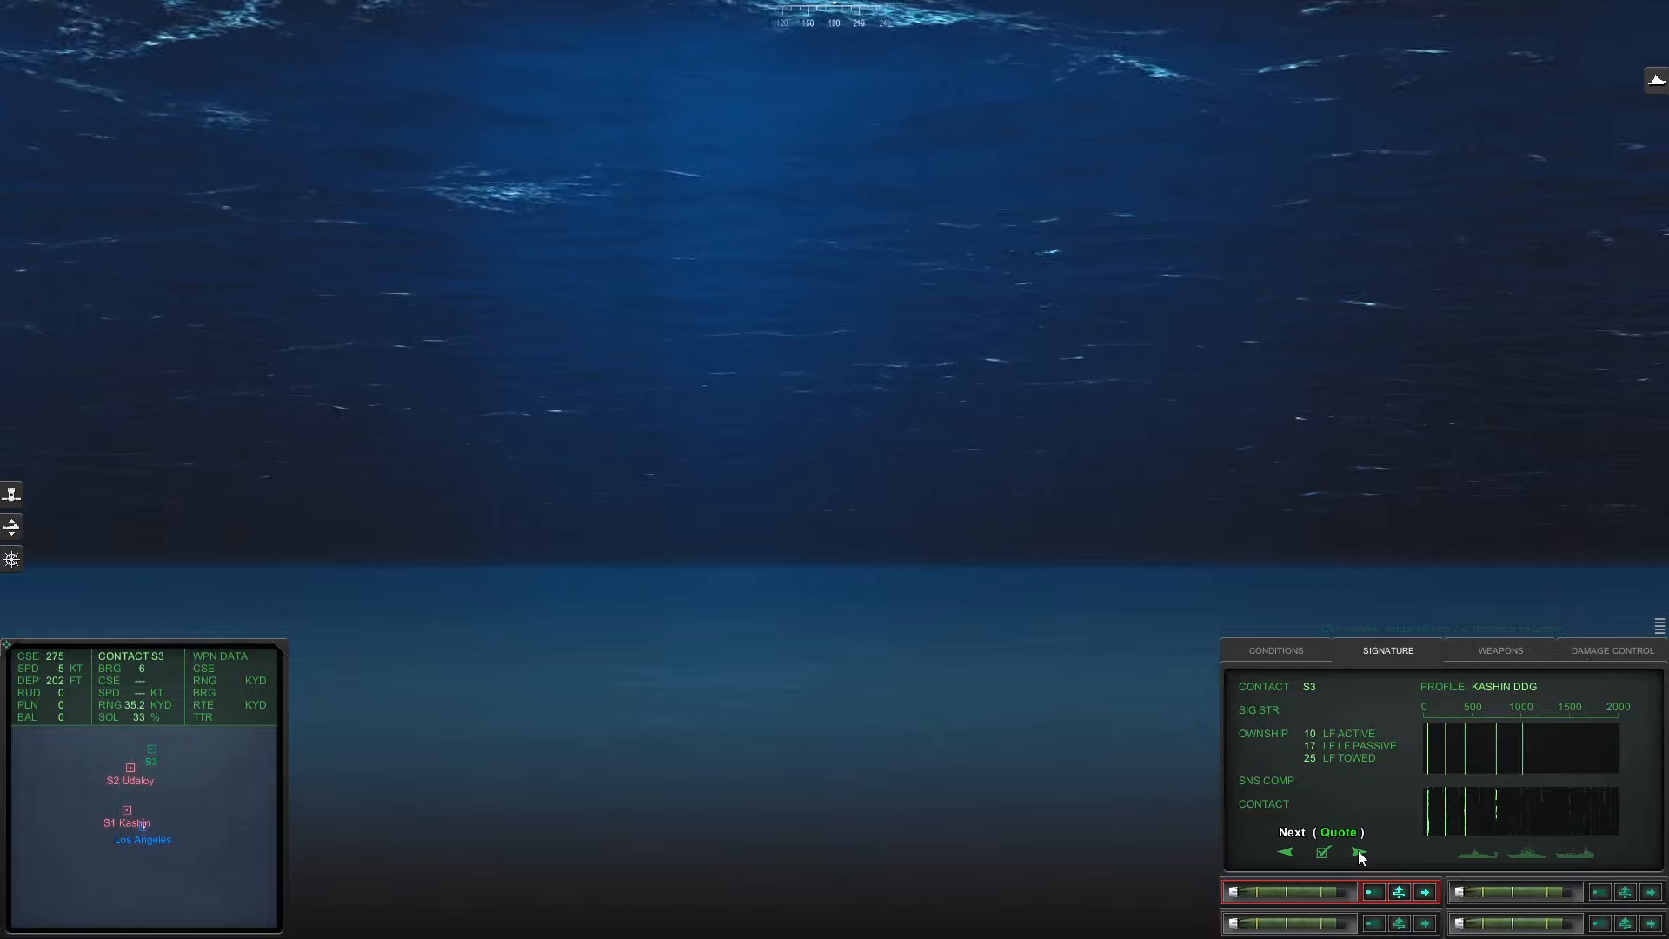
{"action": "left_click", "coordinate": [1322, 852]}
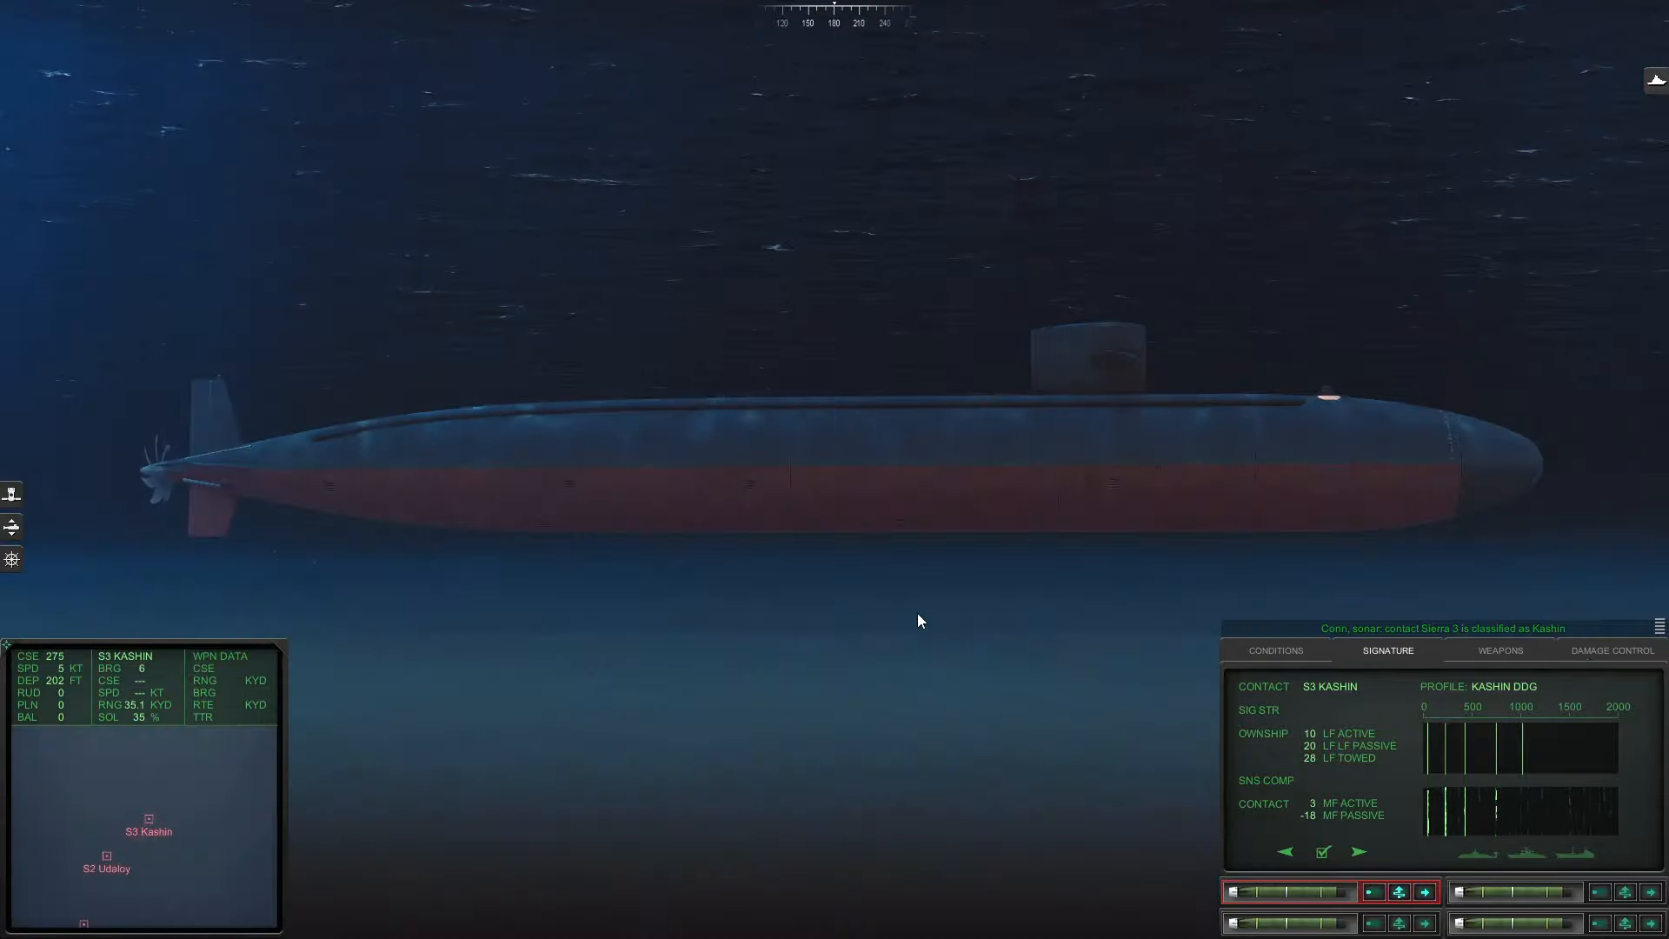
{"action": "left_click", "coordinate": [1275, 650]}
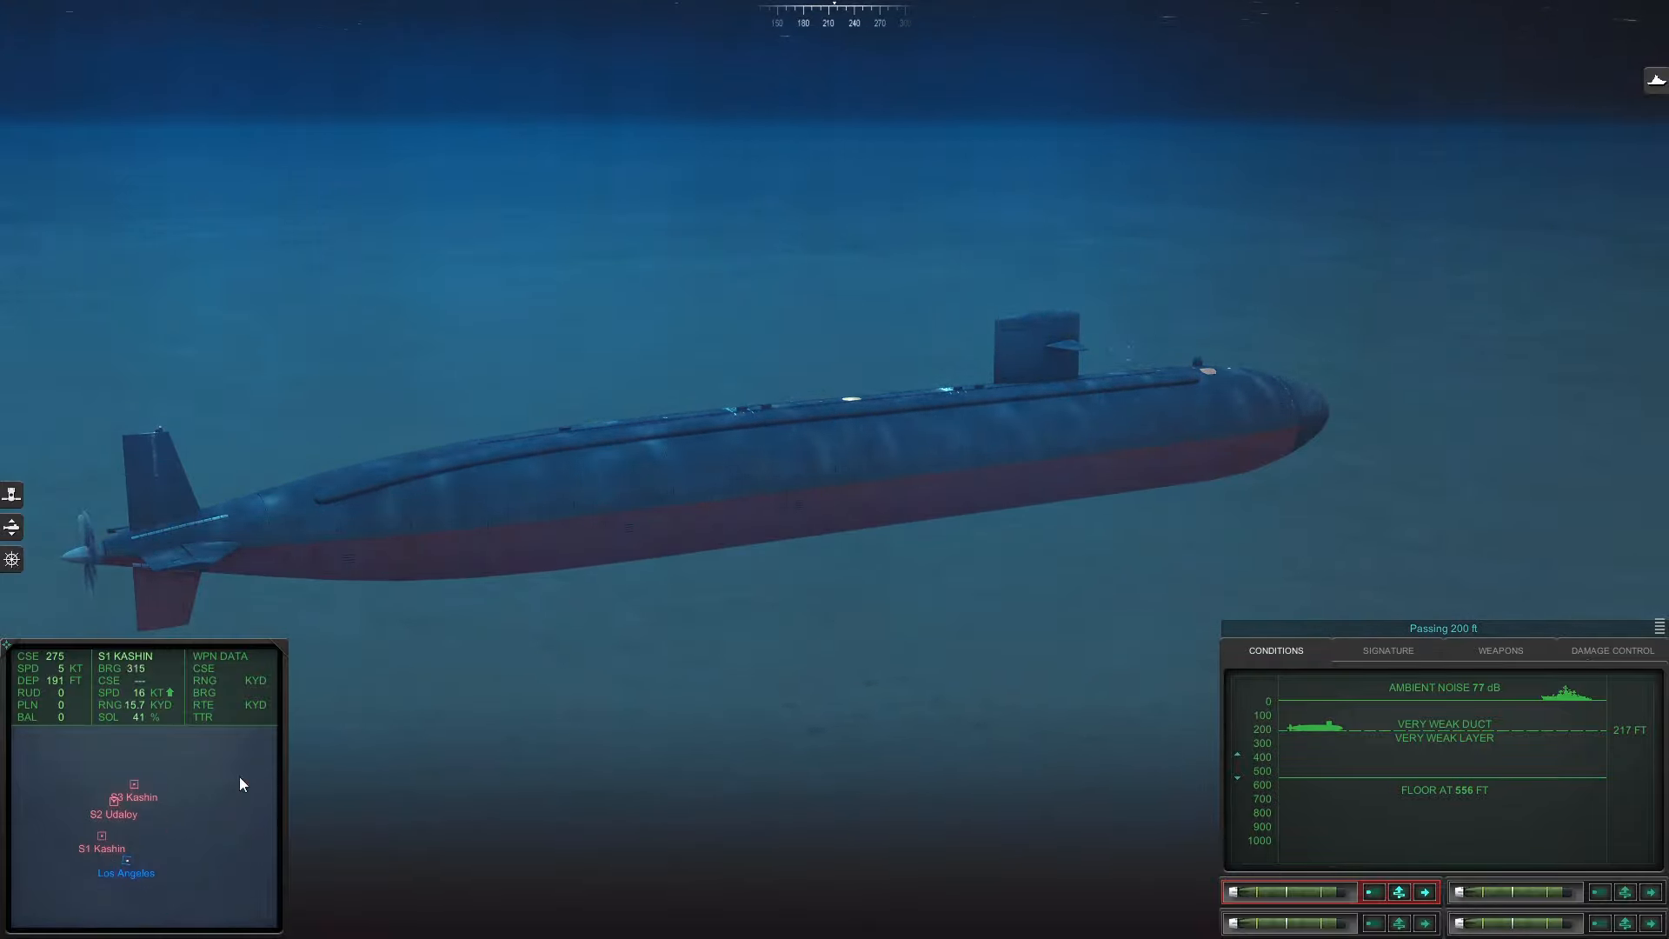
- Review the Conditions data showing a weak layer near 217 ft and floor at 556 ft
{"action": "left_click", "coordinate": [1388, 650]}
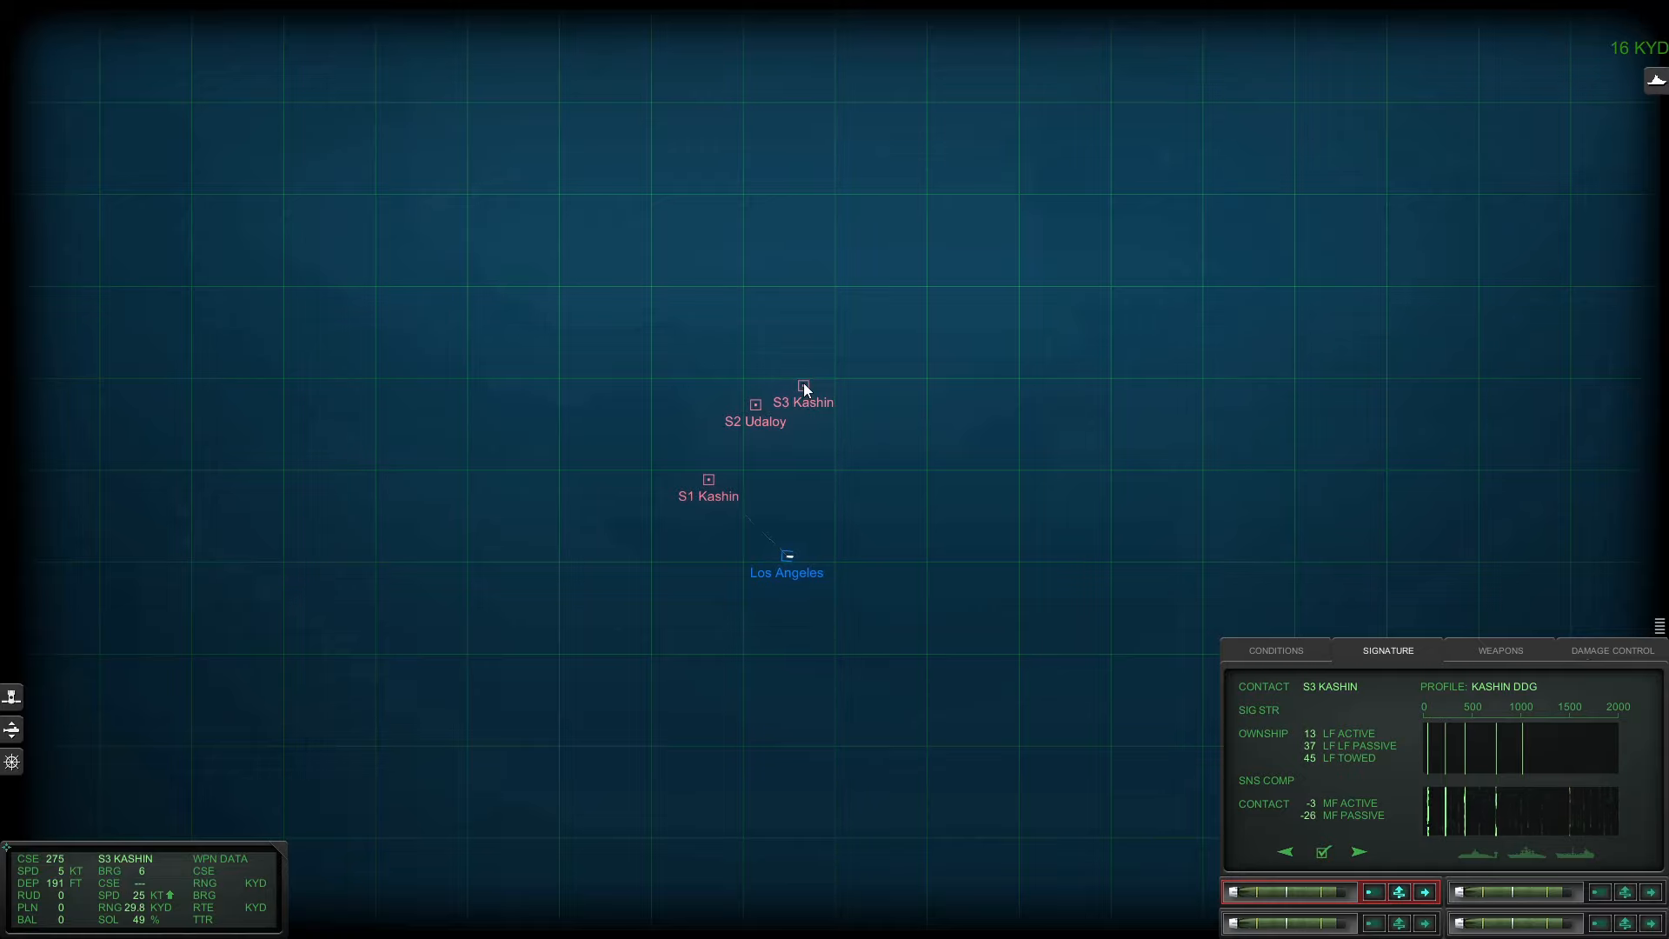
- Review signature data for S2 Udaloy, S1 Kashin and S3 Kashin on the full tactical map
{"action": "left_click", "coordinate": [708, 480]}
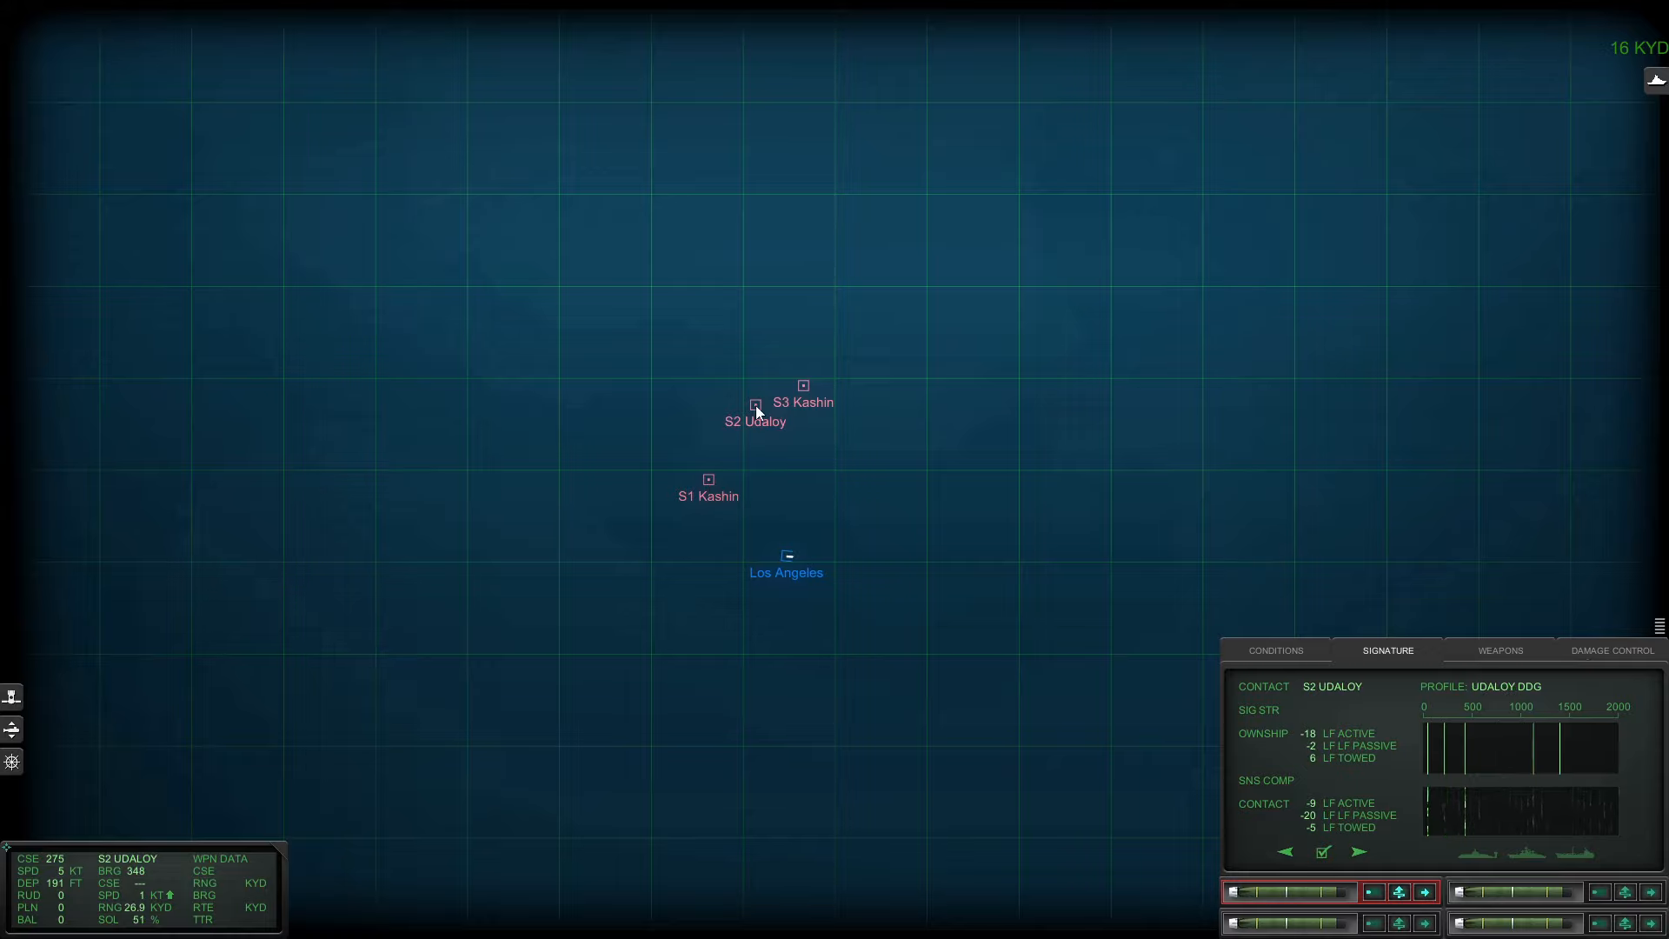
{"action": "left_click", "coordinate": [707, 480]}
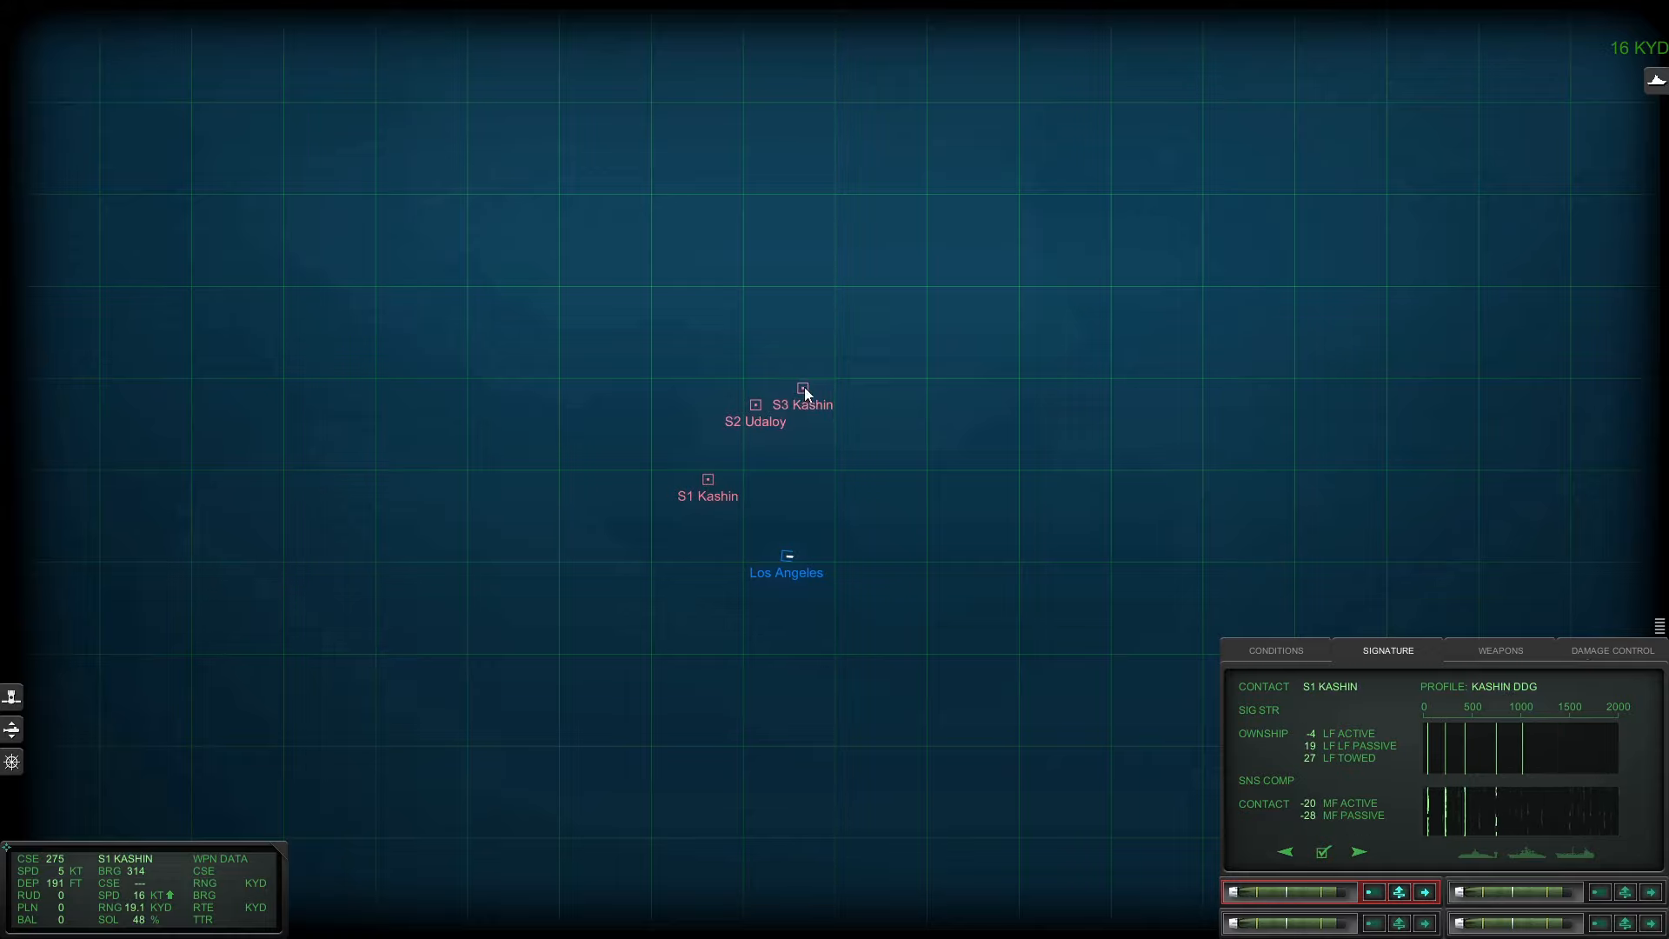
{"action": "left_click", "coordinate": [803, 387]}
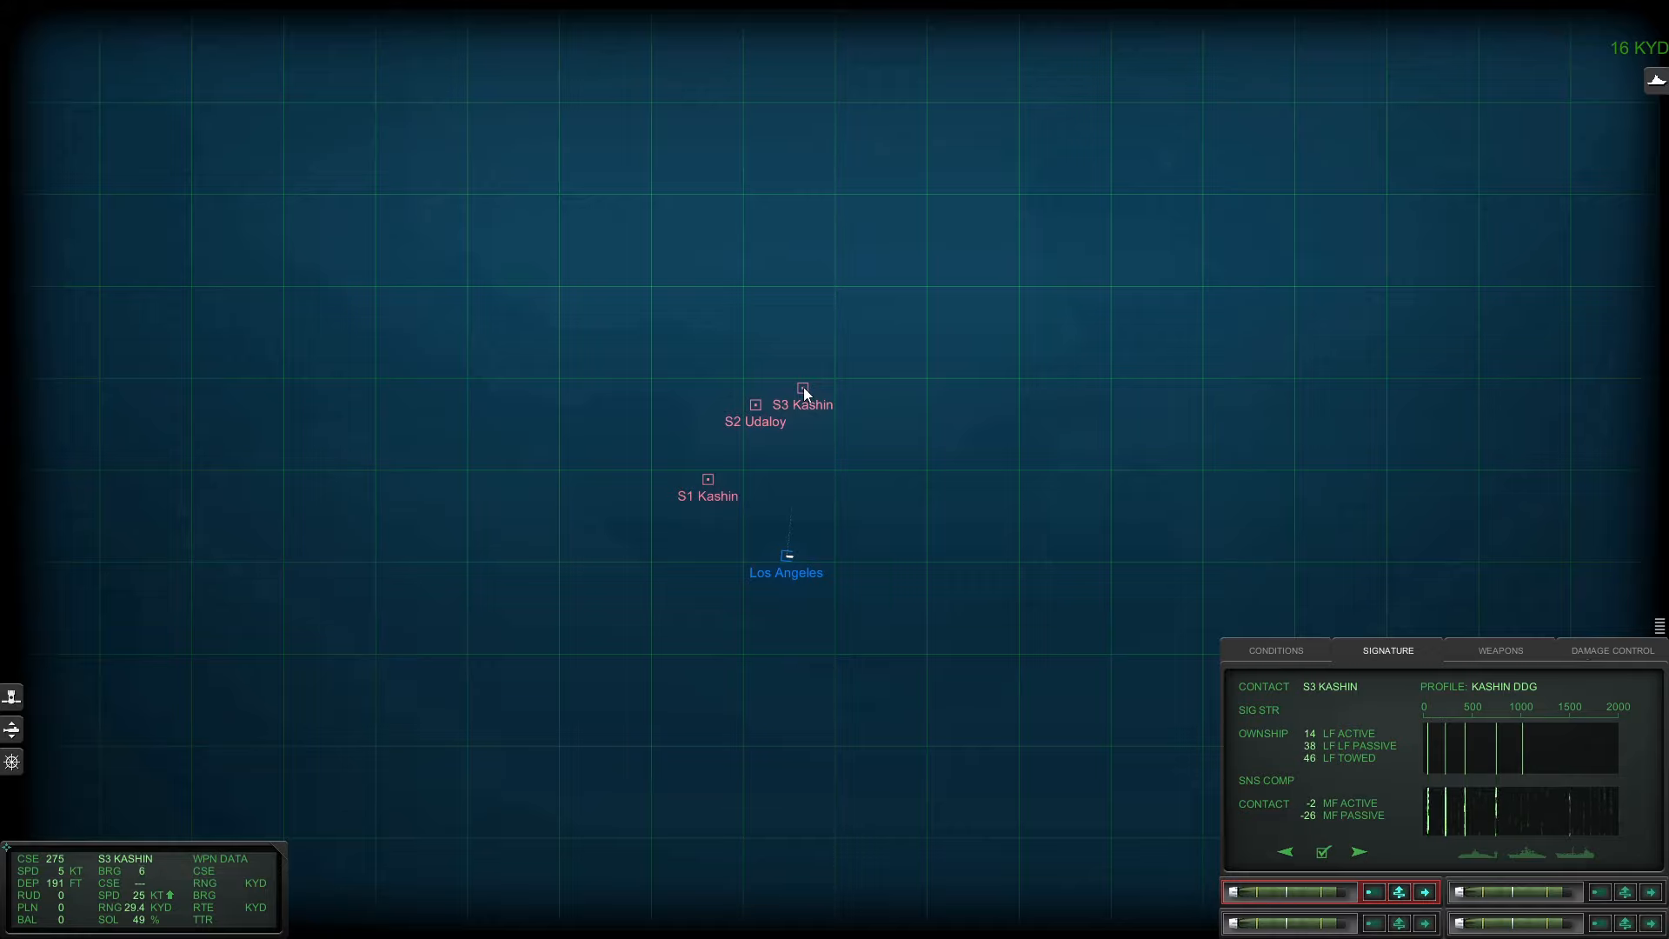
{"action": "mouse_move", "coordinate": [737, 480]}
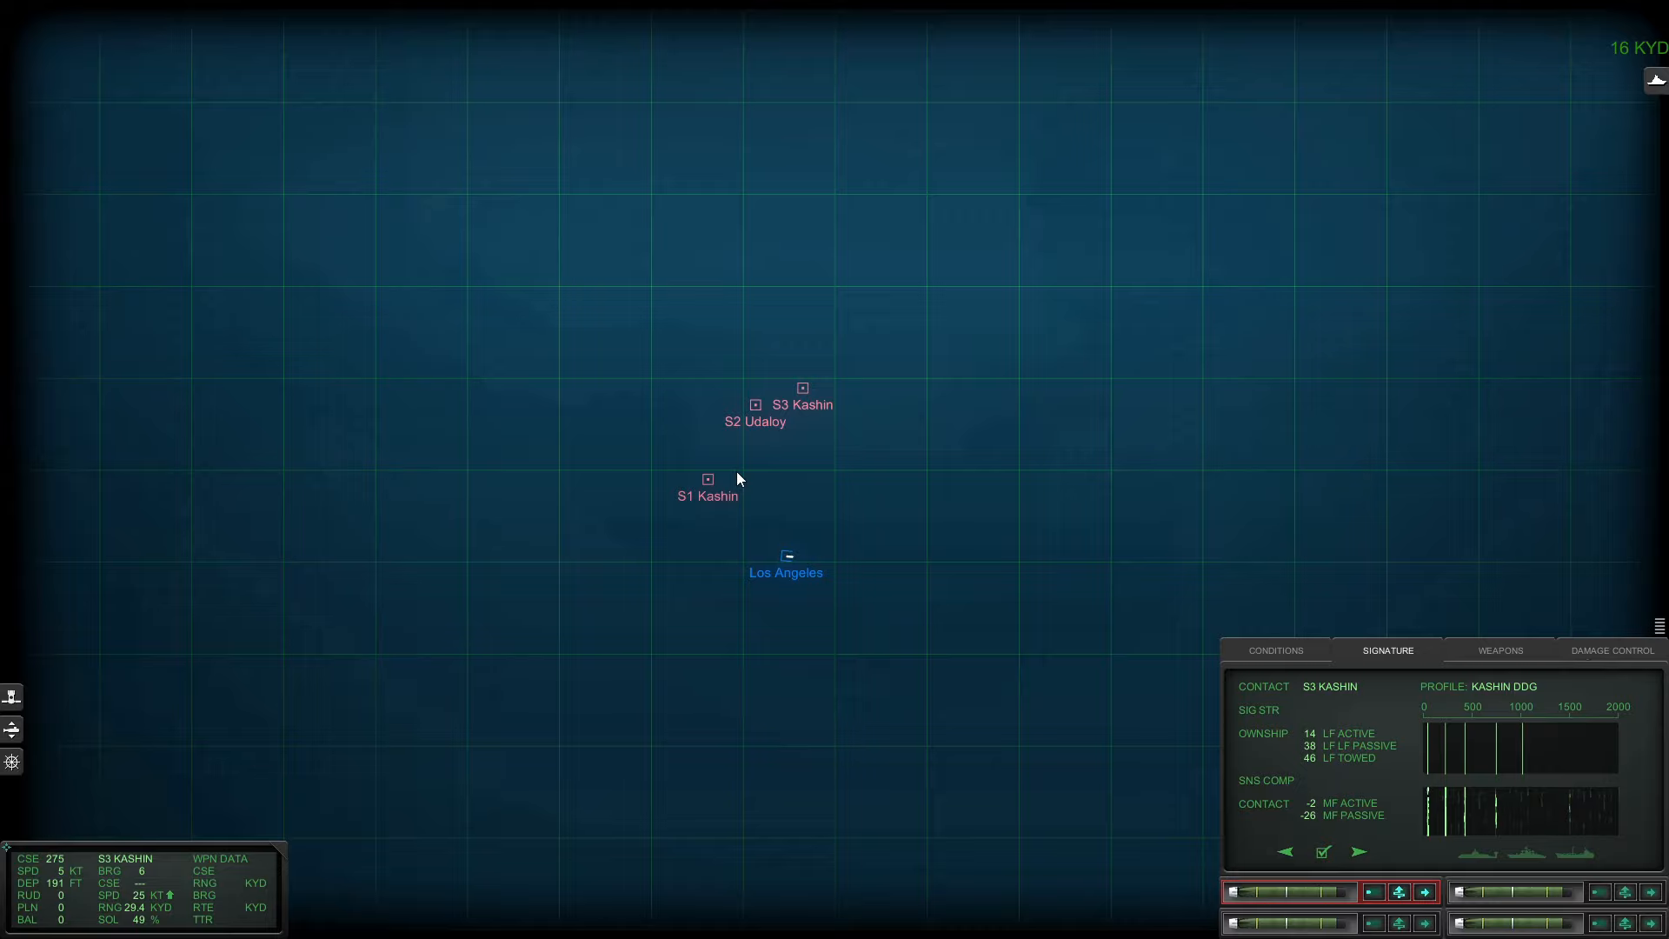
{"action": "left_click", "coordinate": [707, 480]}
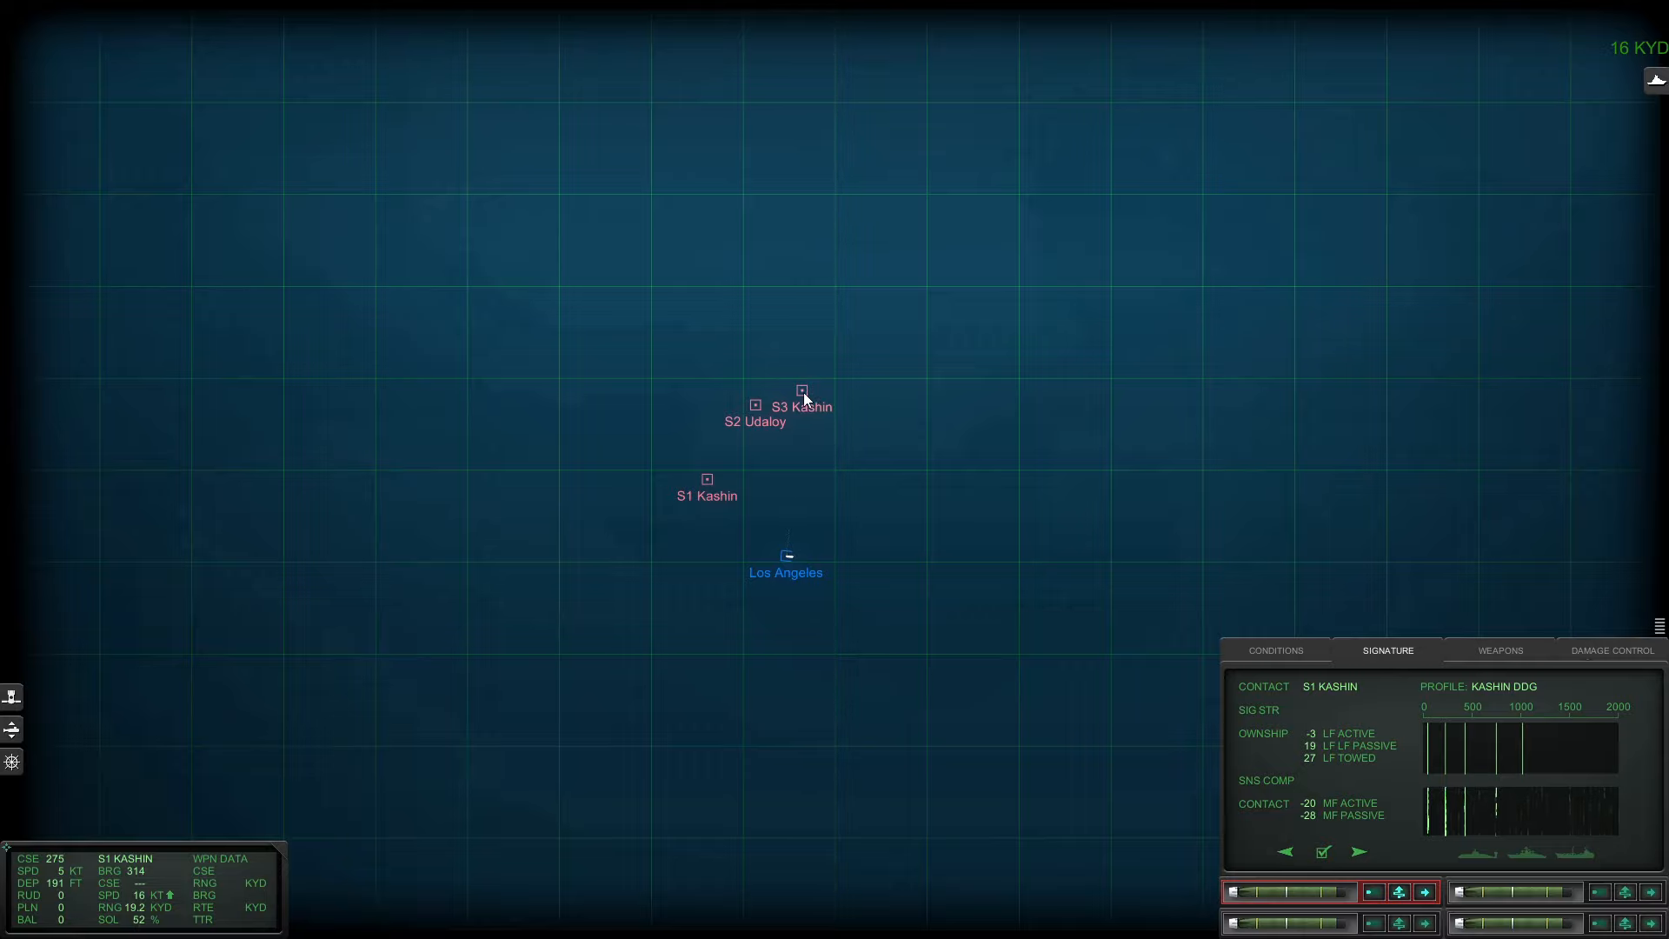
{"action": "left_click", "coordinate": [802, 391]}
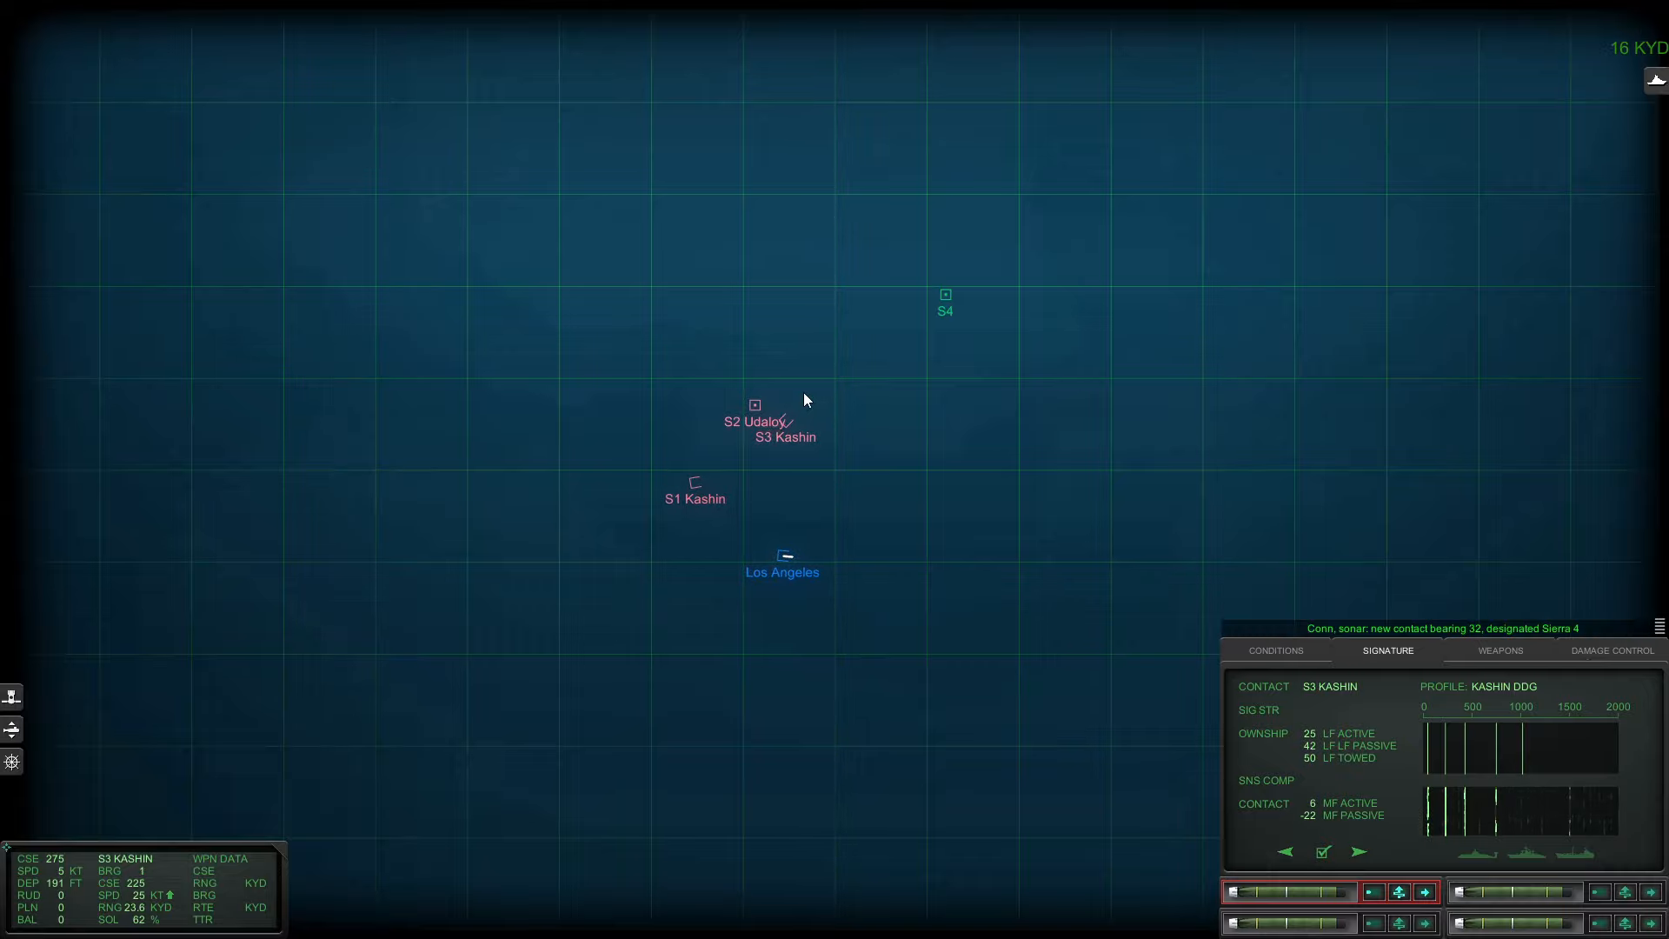
{"action": "mouse_move", "coordinate": [970, 334]}
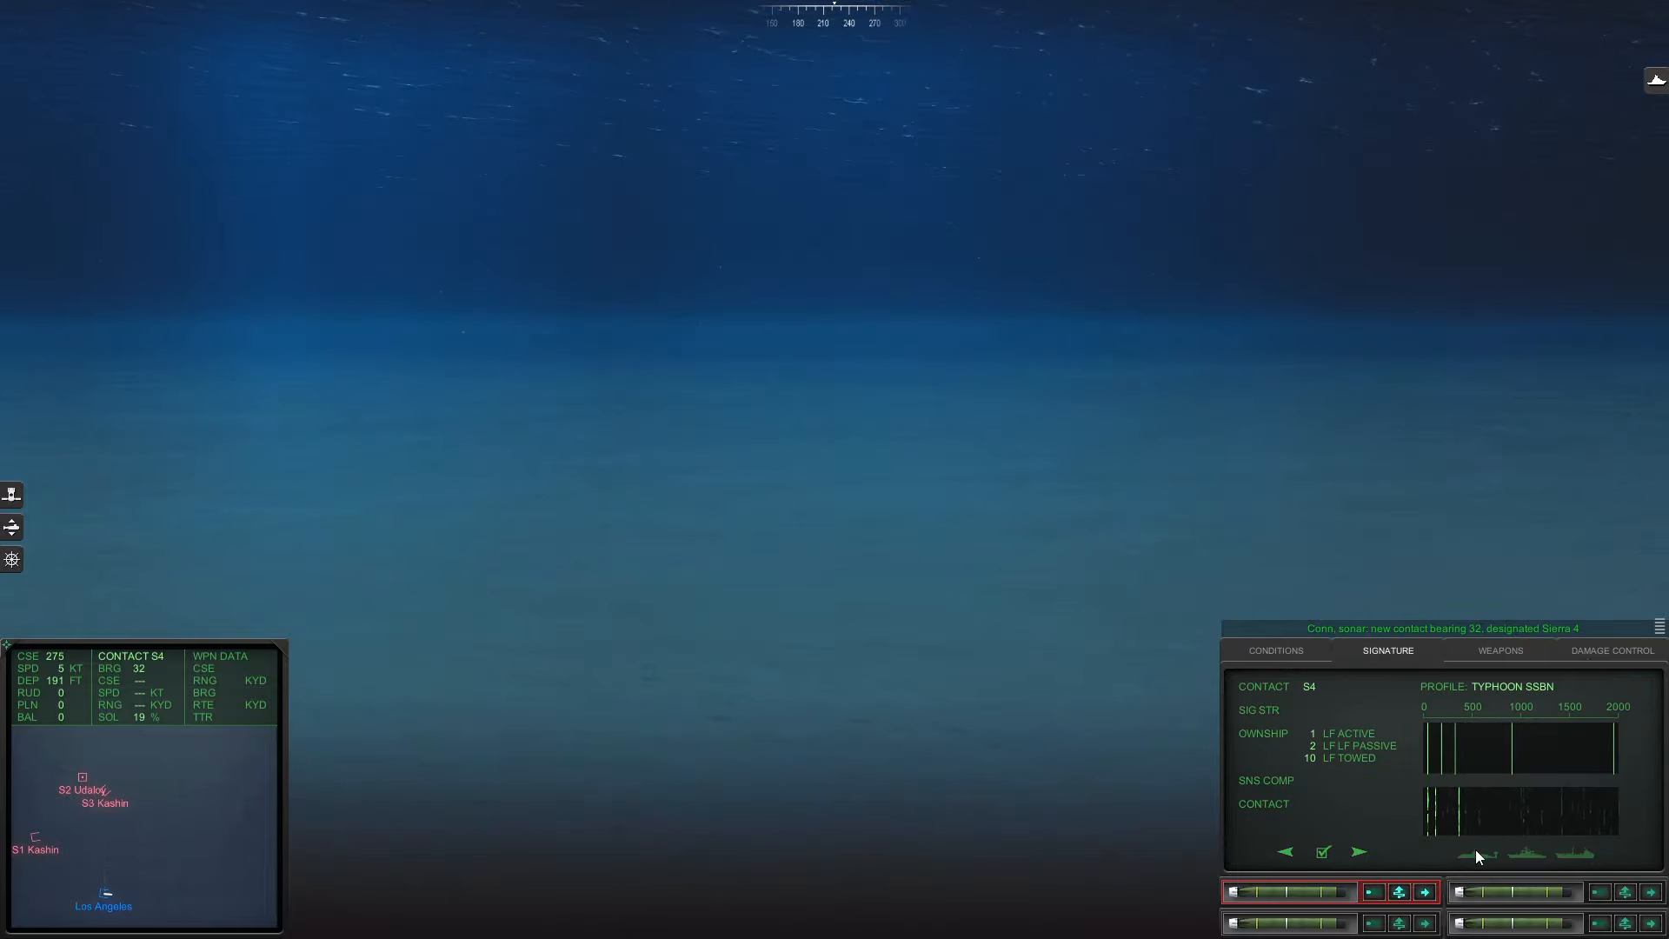
- Cycle S4 through Delta, Echo, Sierra and Victor profiles and classify it as a Kilo SS
{"action": "left_click", "coordinate": [1360, 852]}
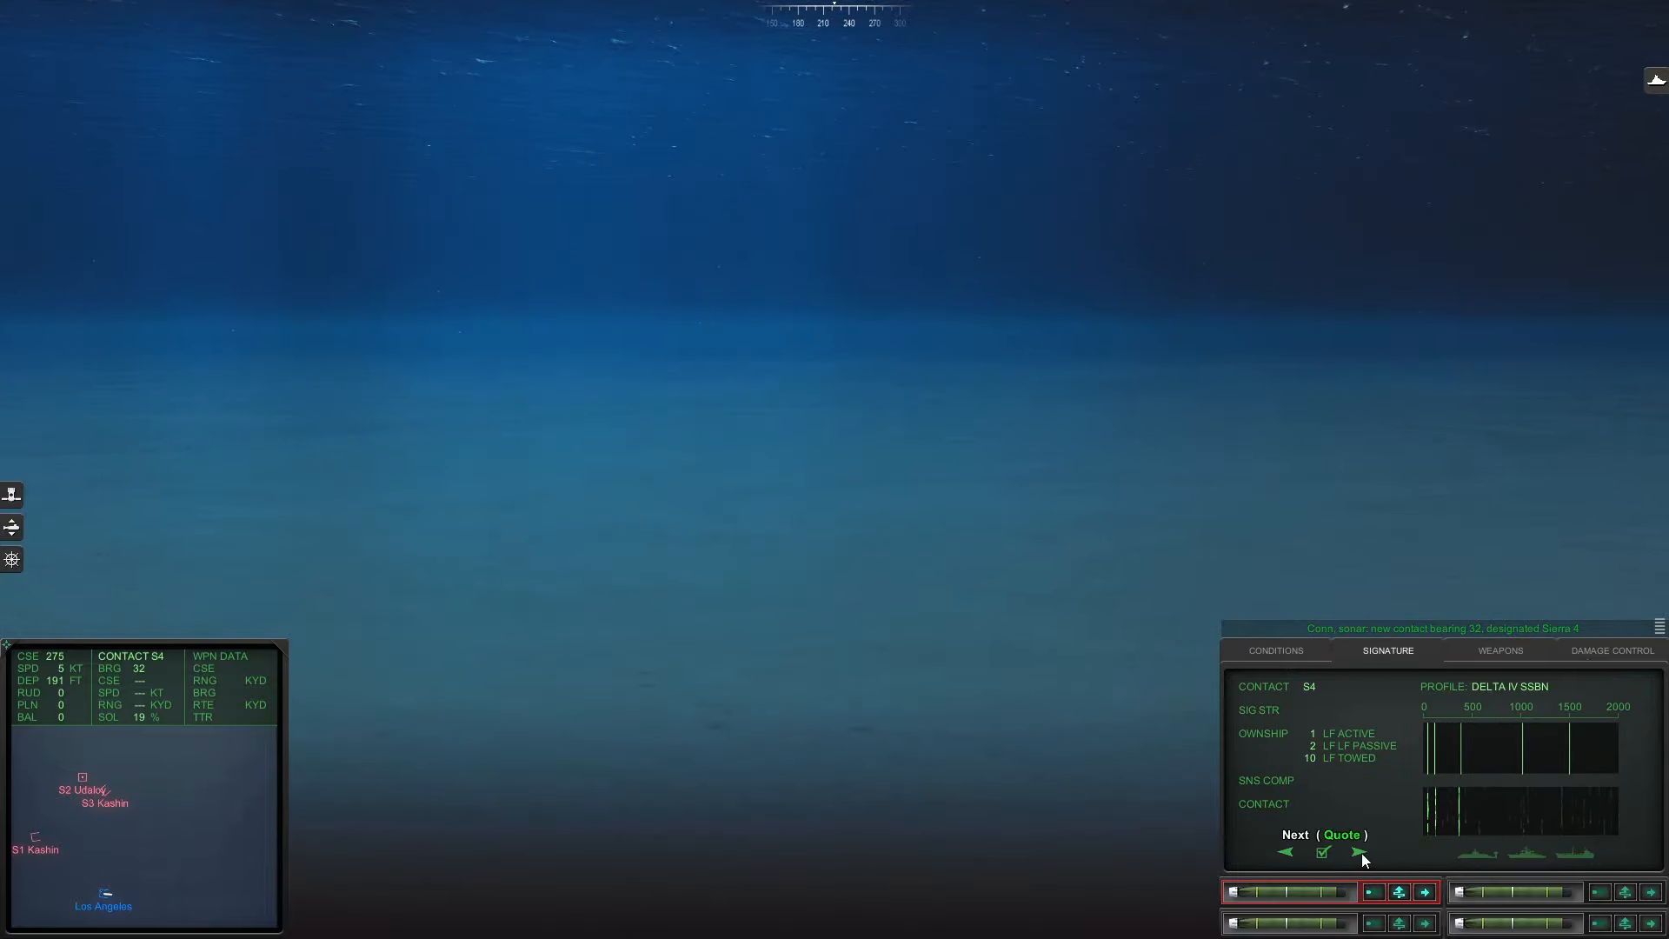
{"action": "left_click", "coordinate": [1363, 852]}
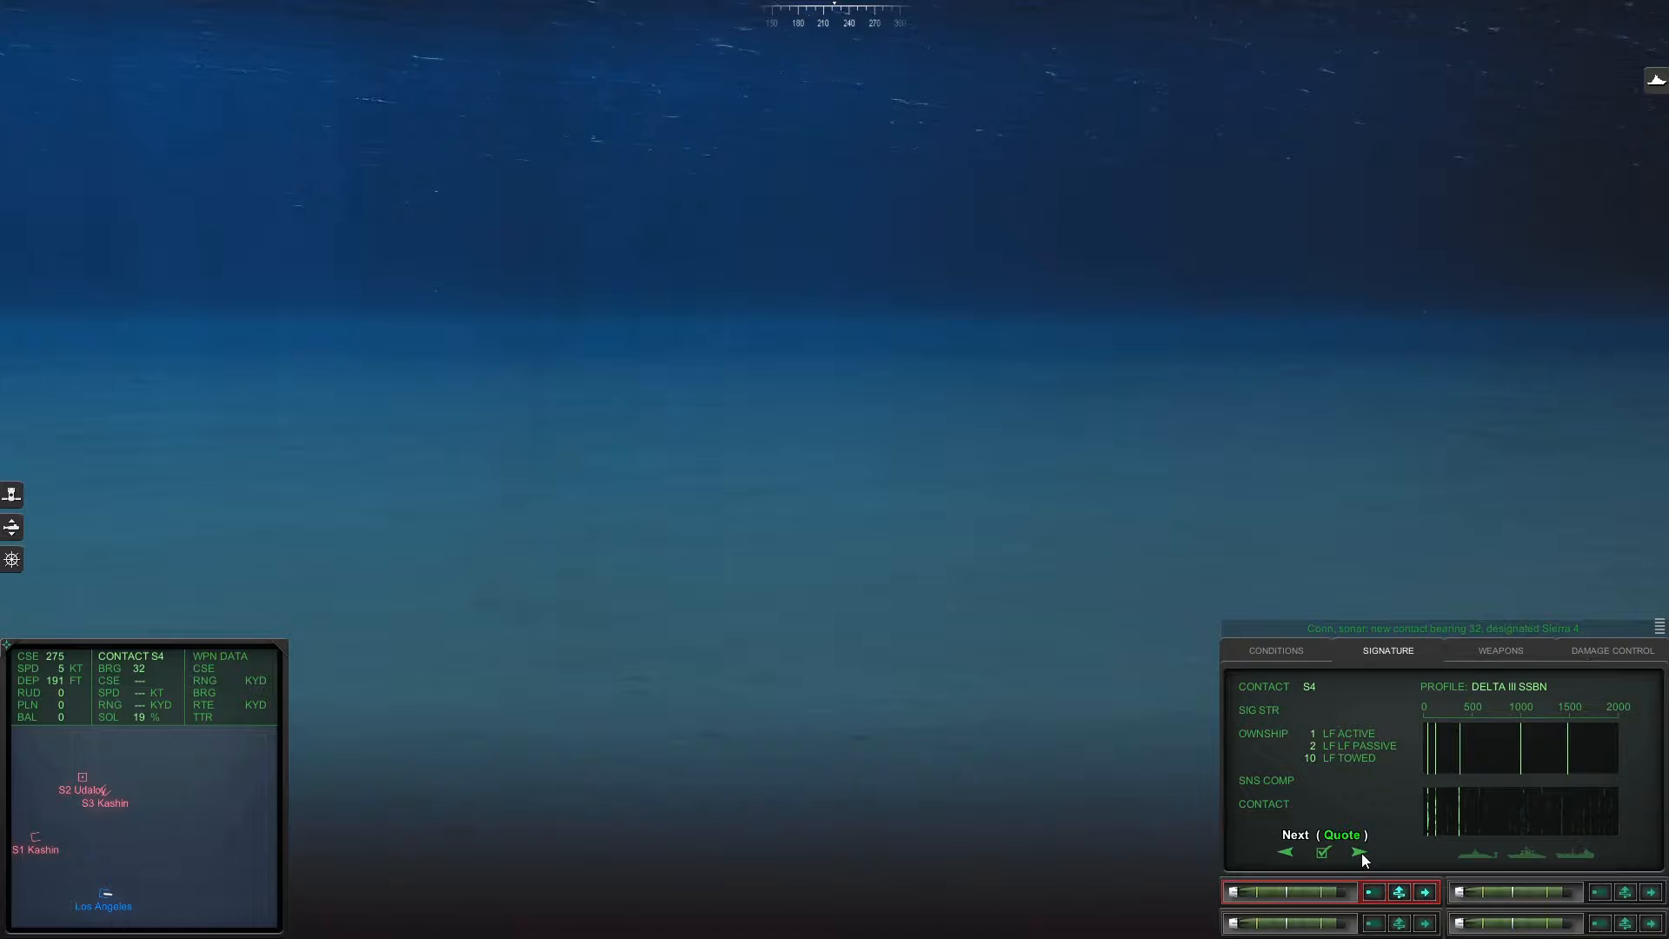
{"action": "left_click", "coordinate": [1358, 852]}
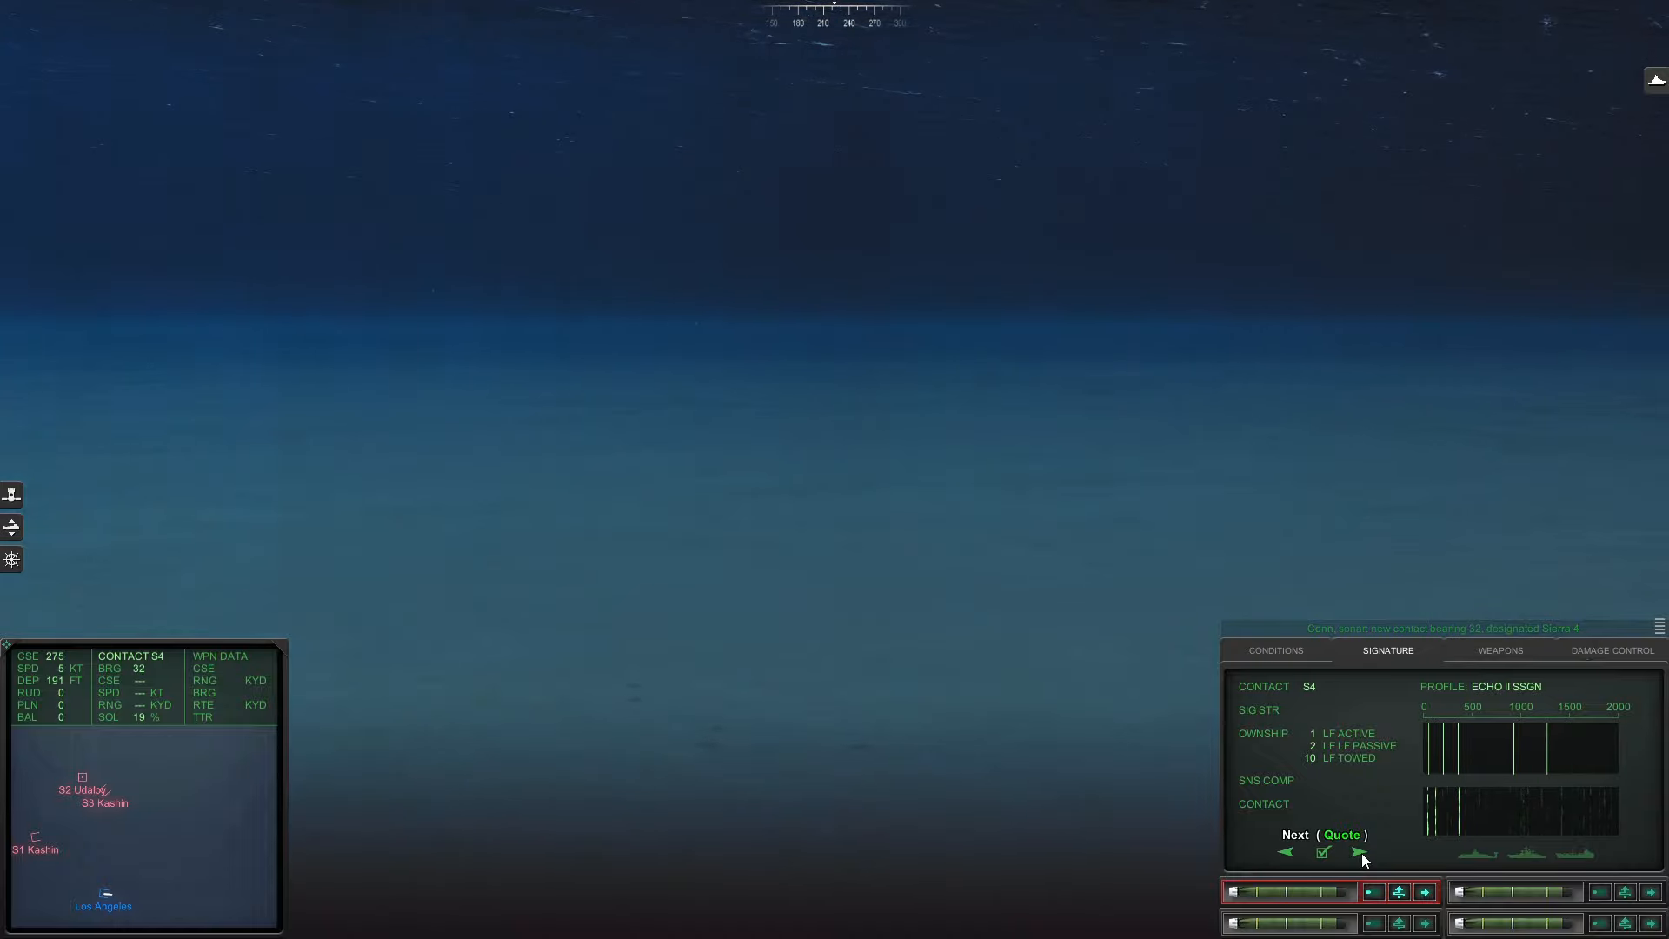
{"action": "left_click", "coordinate": [1357, 852]}
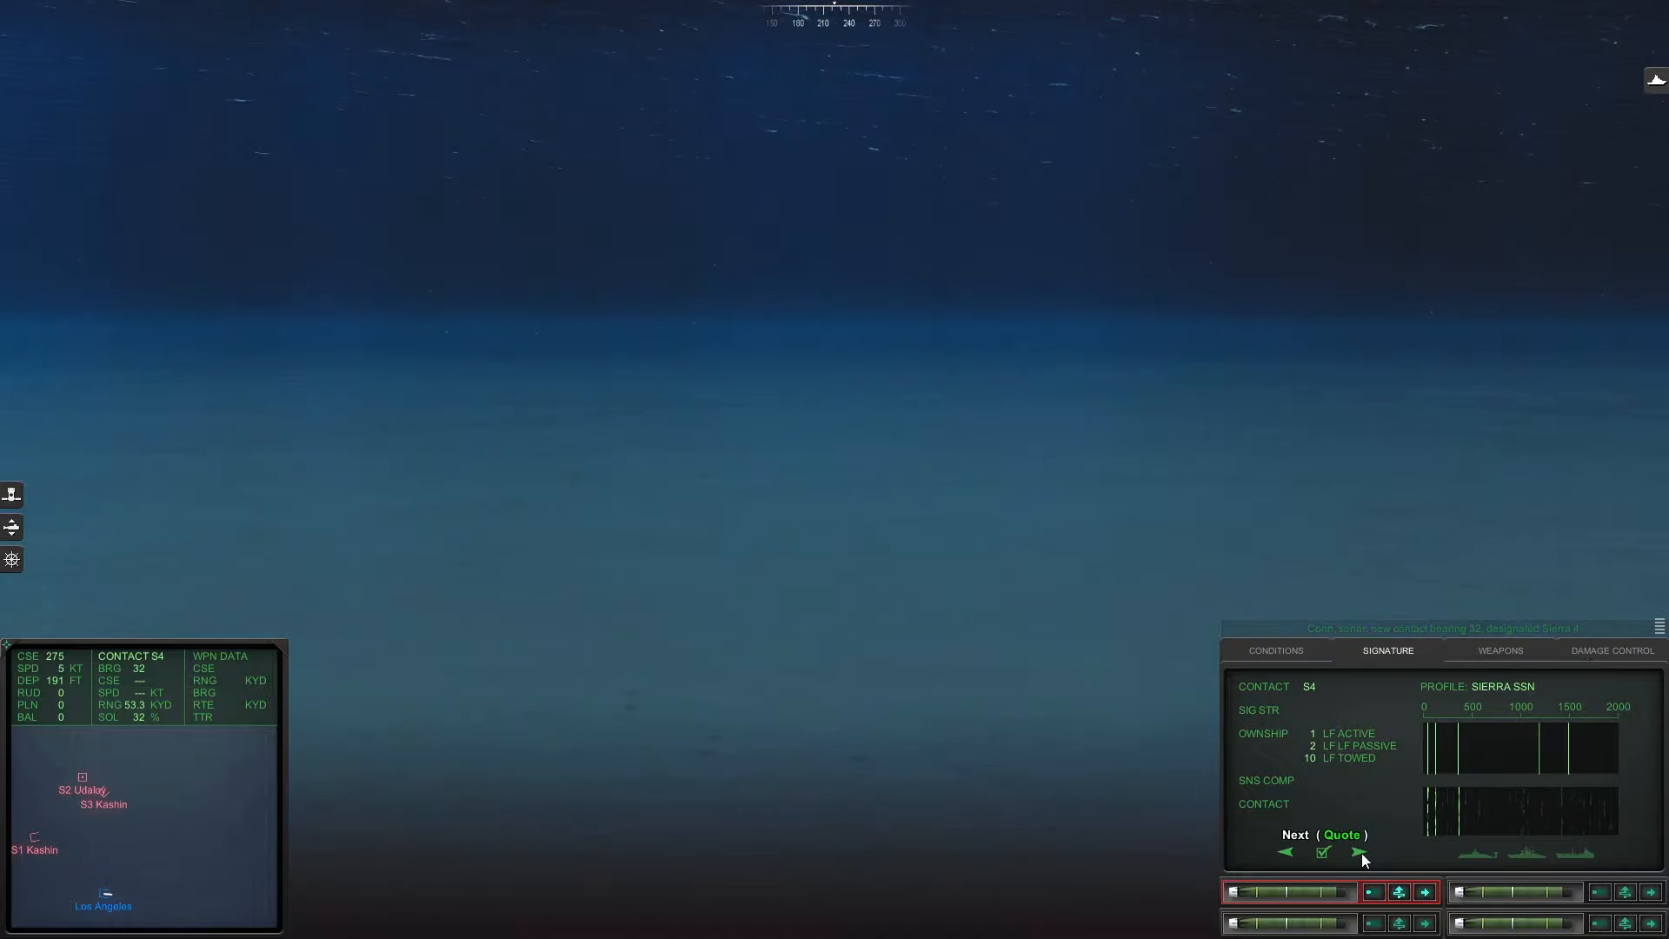
{"action": "left_click", "coordinate": [1358, 852]}
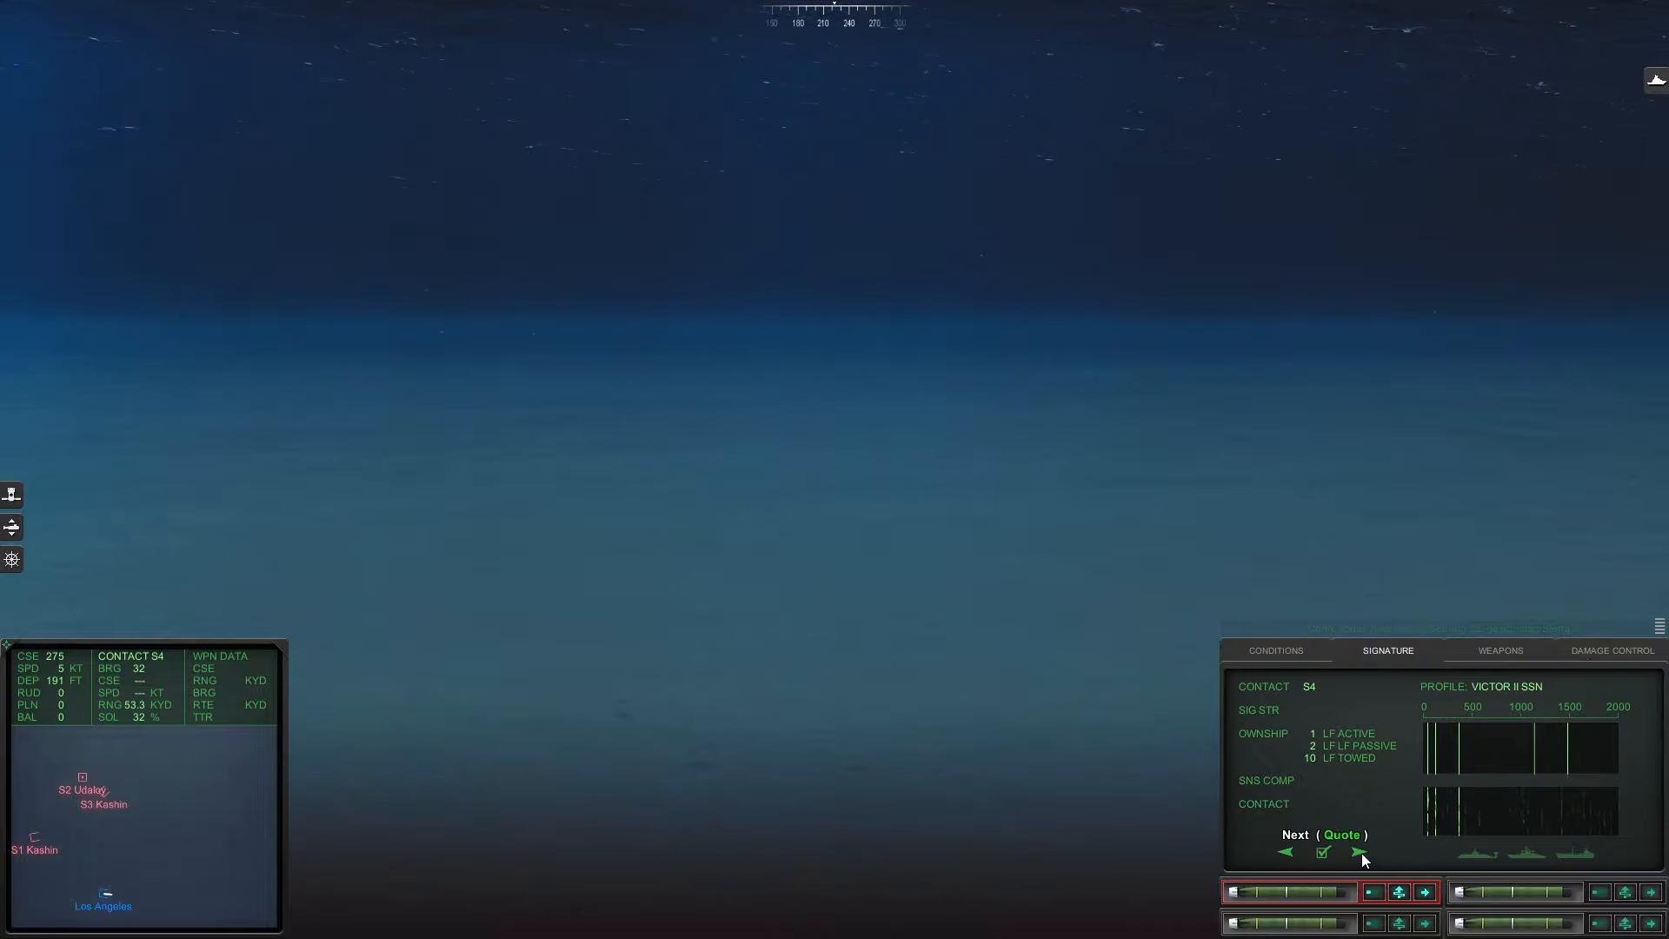
{"action": "left_click", "coordinate": [1363, 852]}
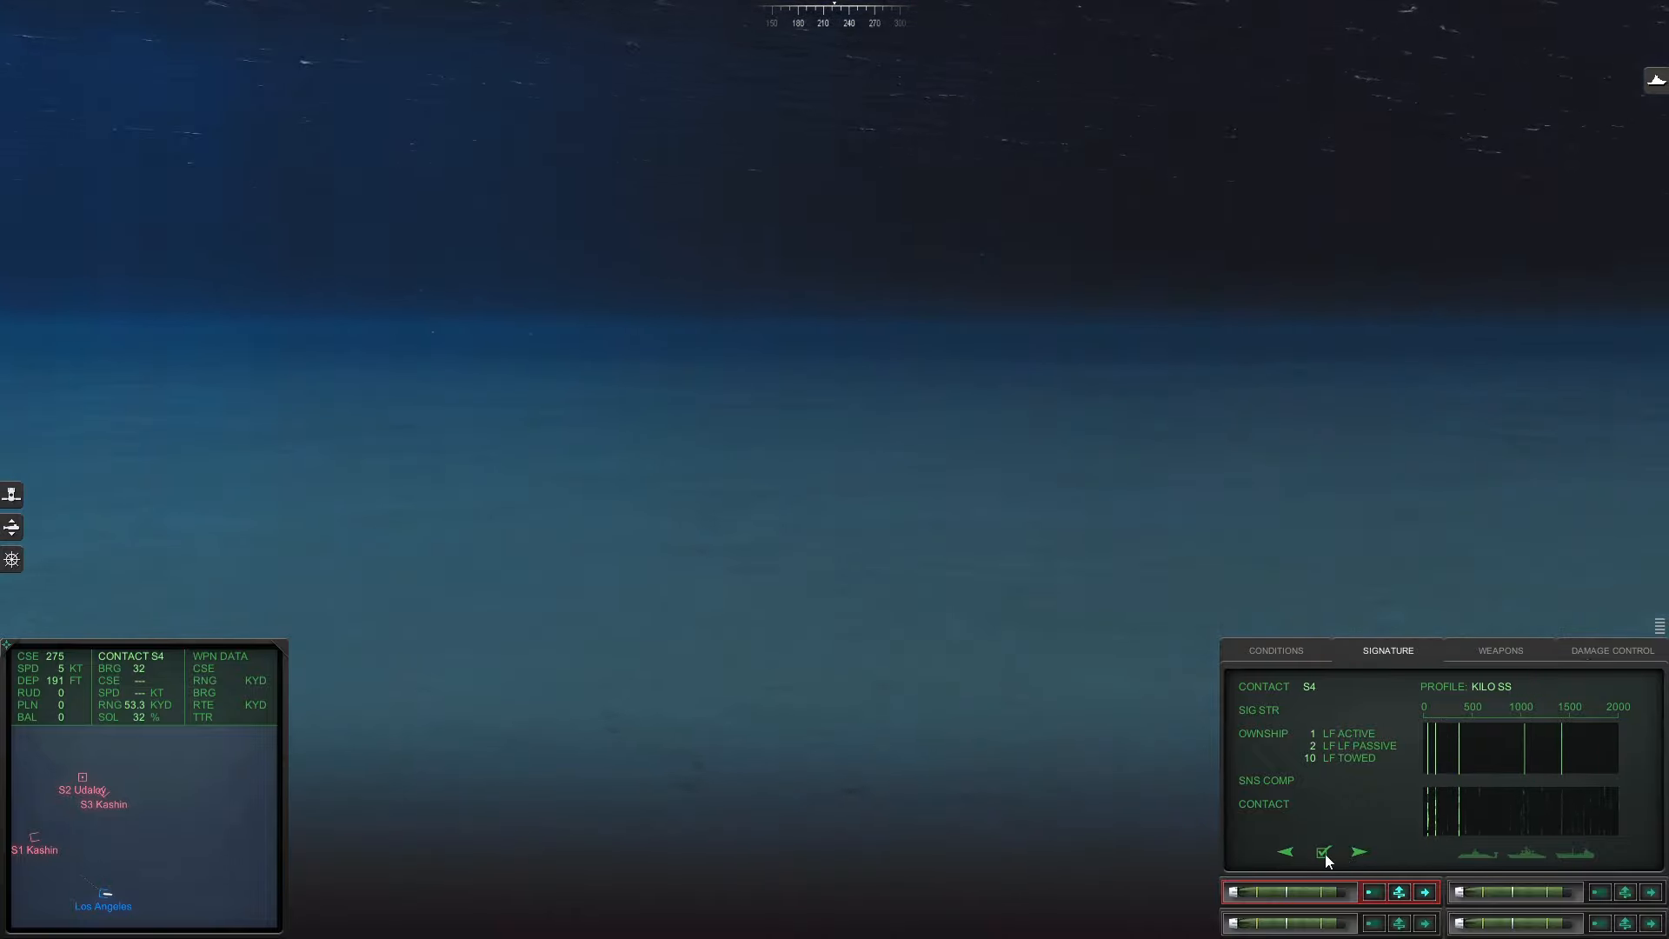
{"action": "left_click", "coordinate": [1321, 852]}
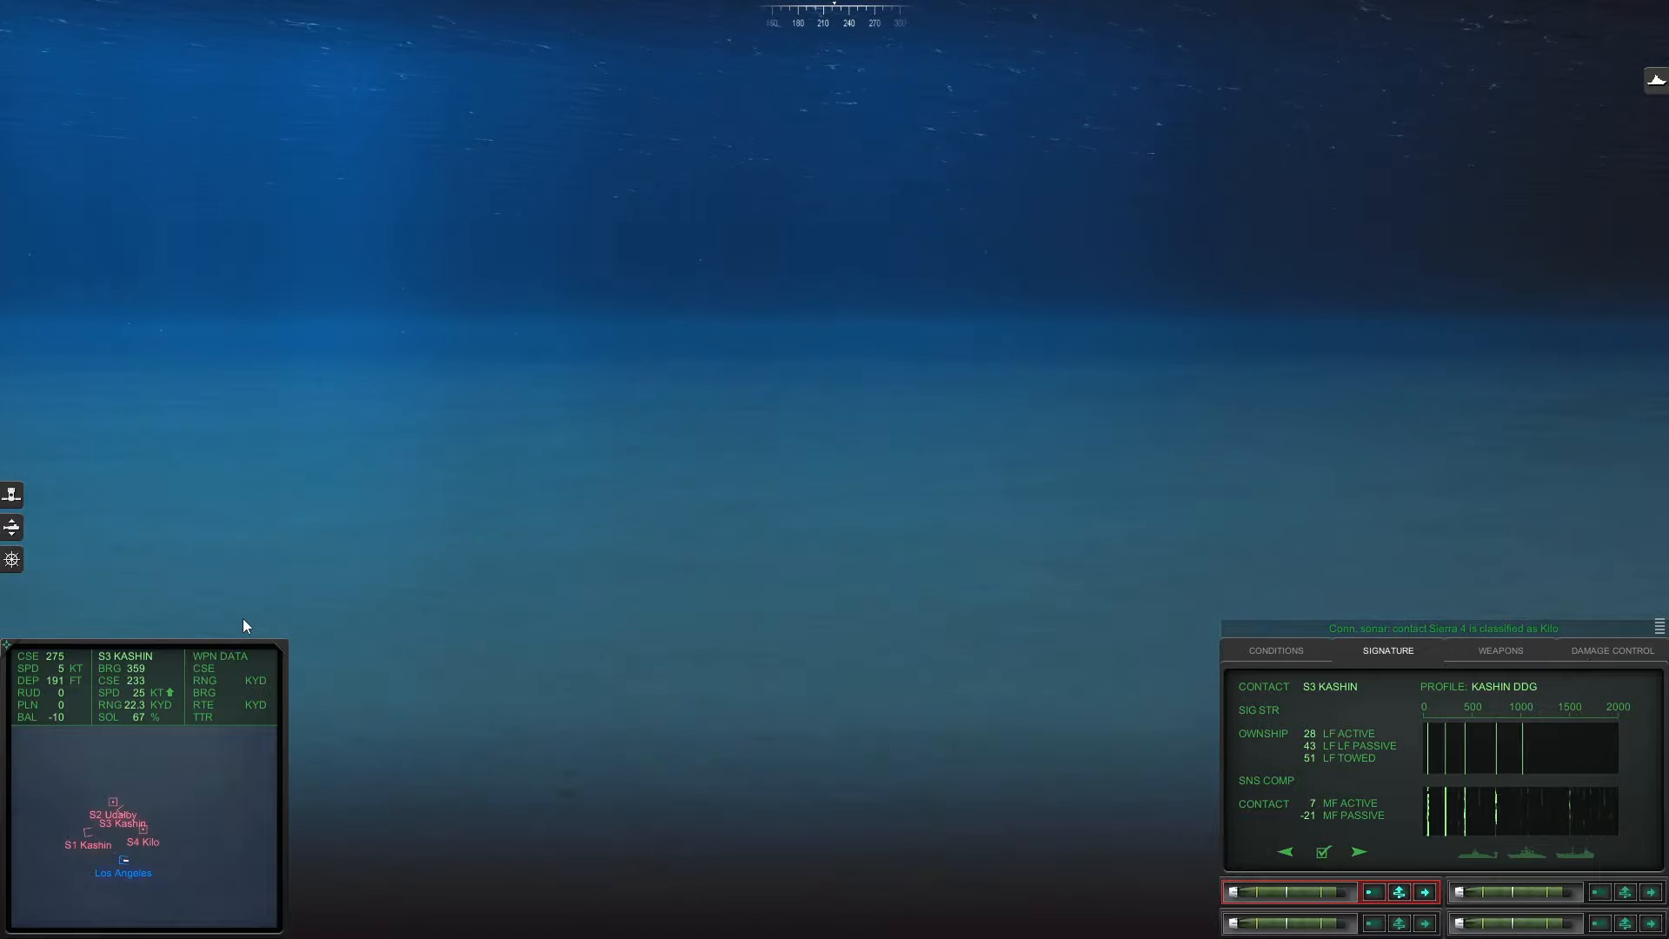
- Order the Los Angeles down to 300 ft from the Conditions depth chart
{"action": "left_click", "coordinate": [1275, 650]}
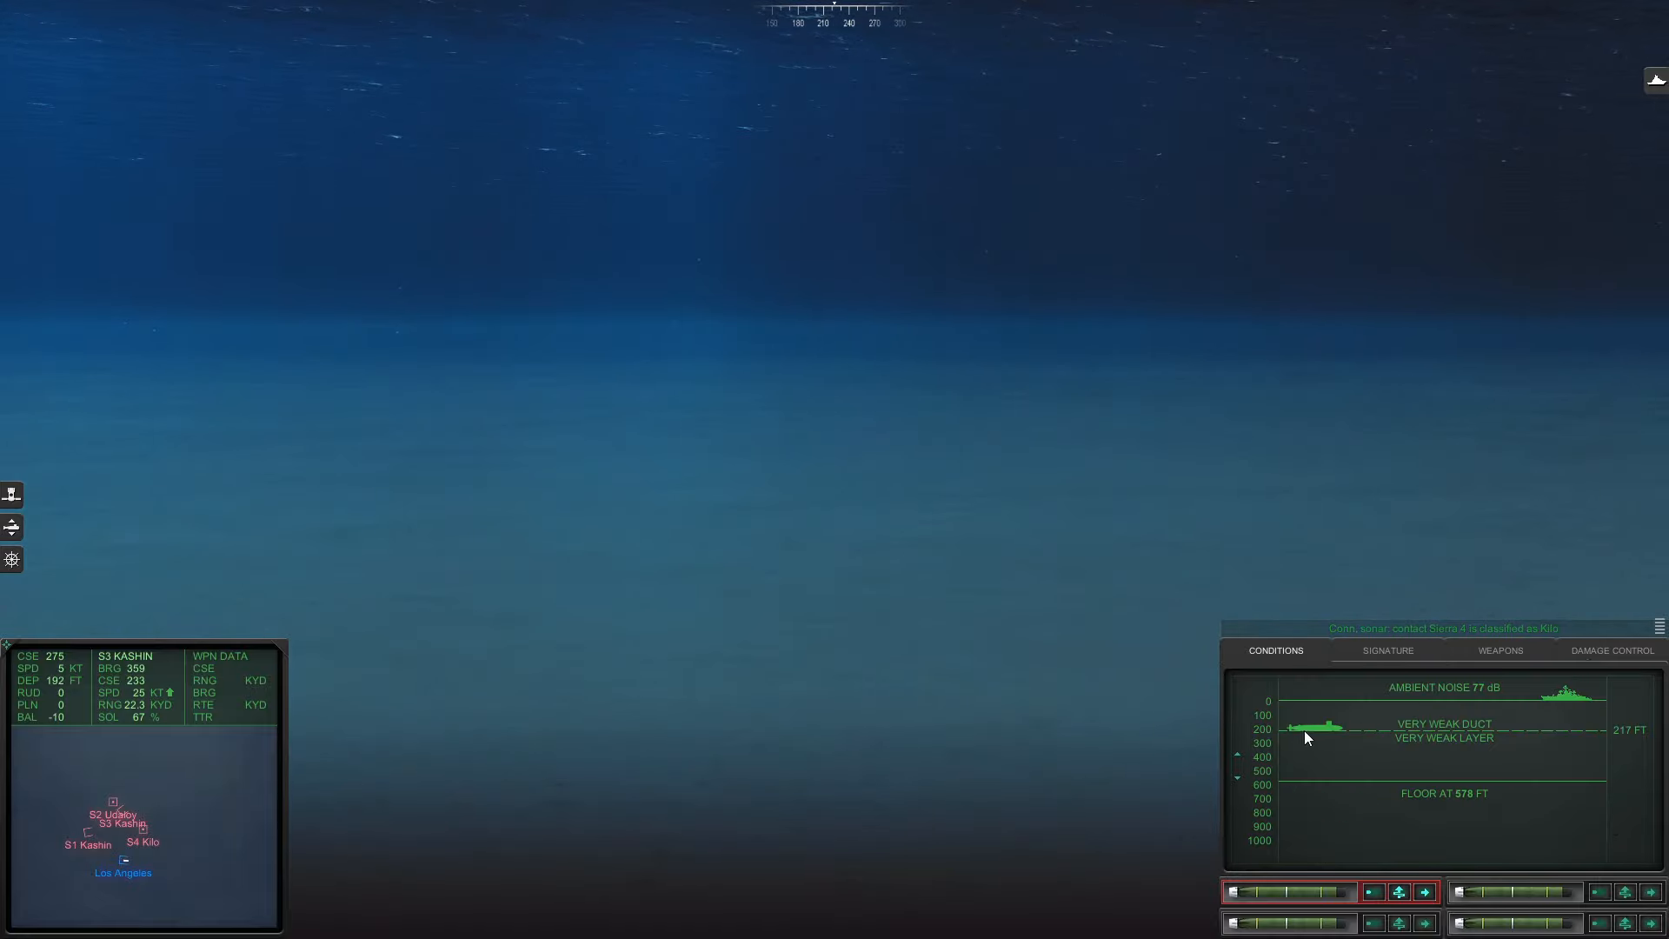
{"action": "left_click", "coordinate": [13, 560]}
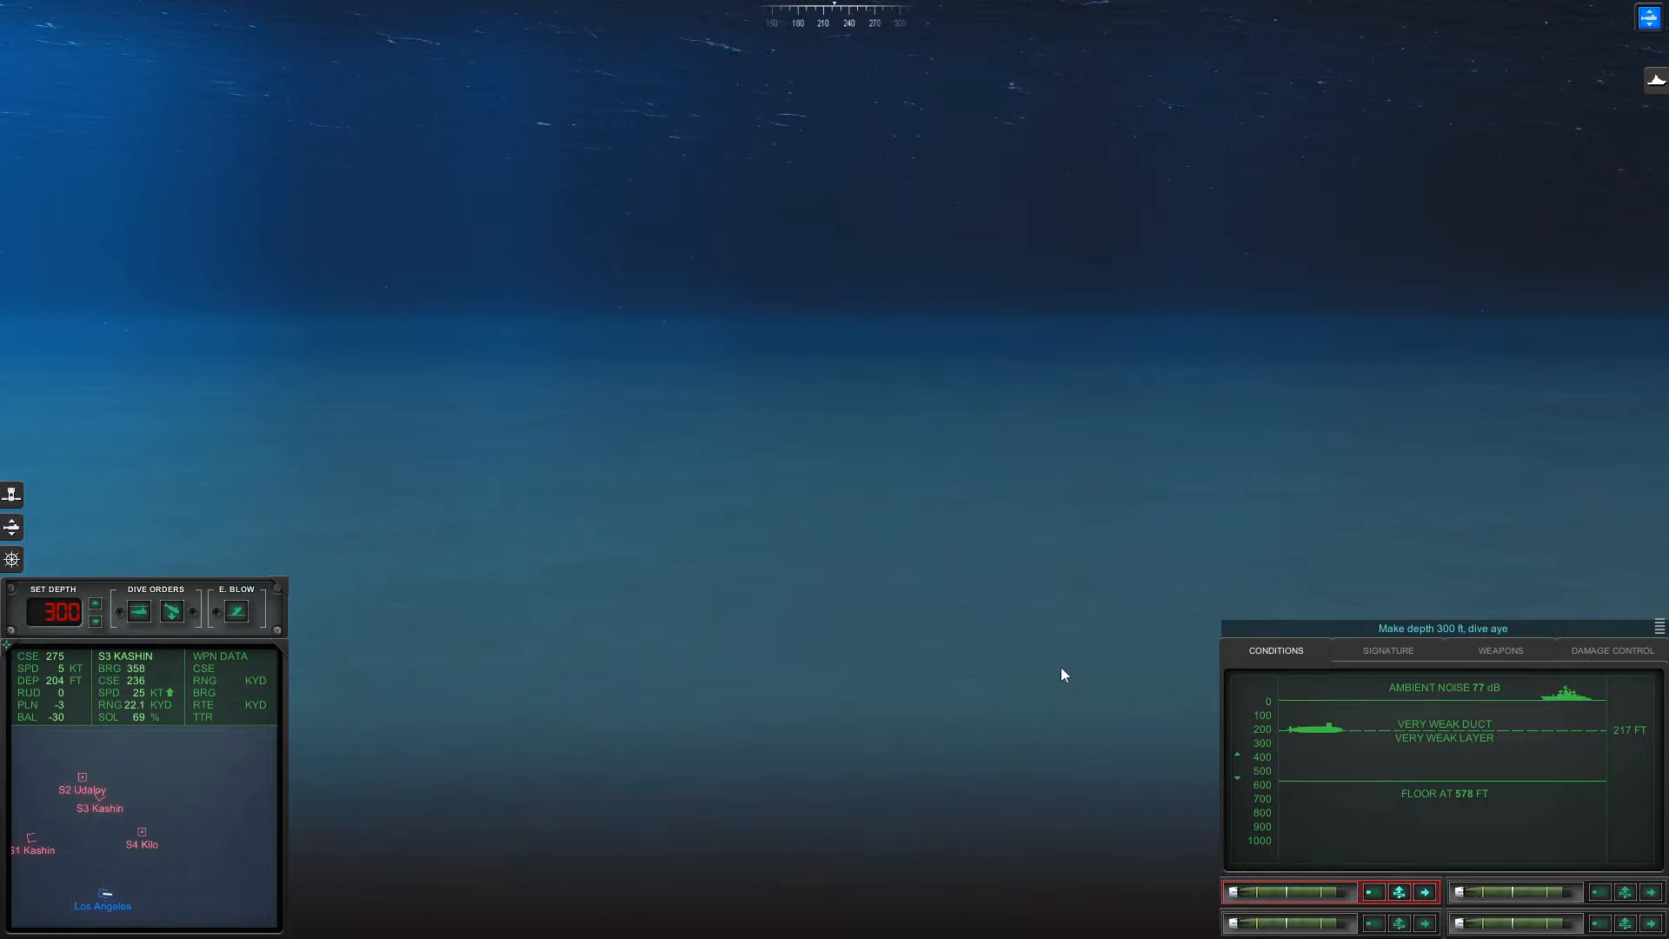
{"action": "left_click", "coordinate": [1388, 650]}
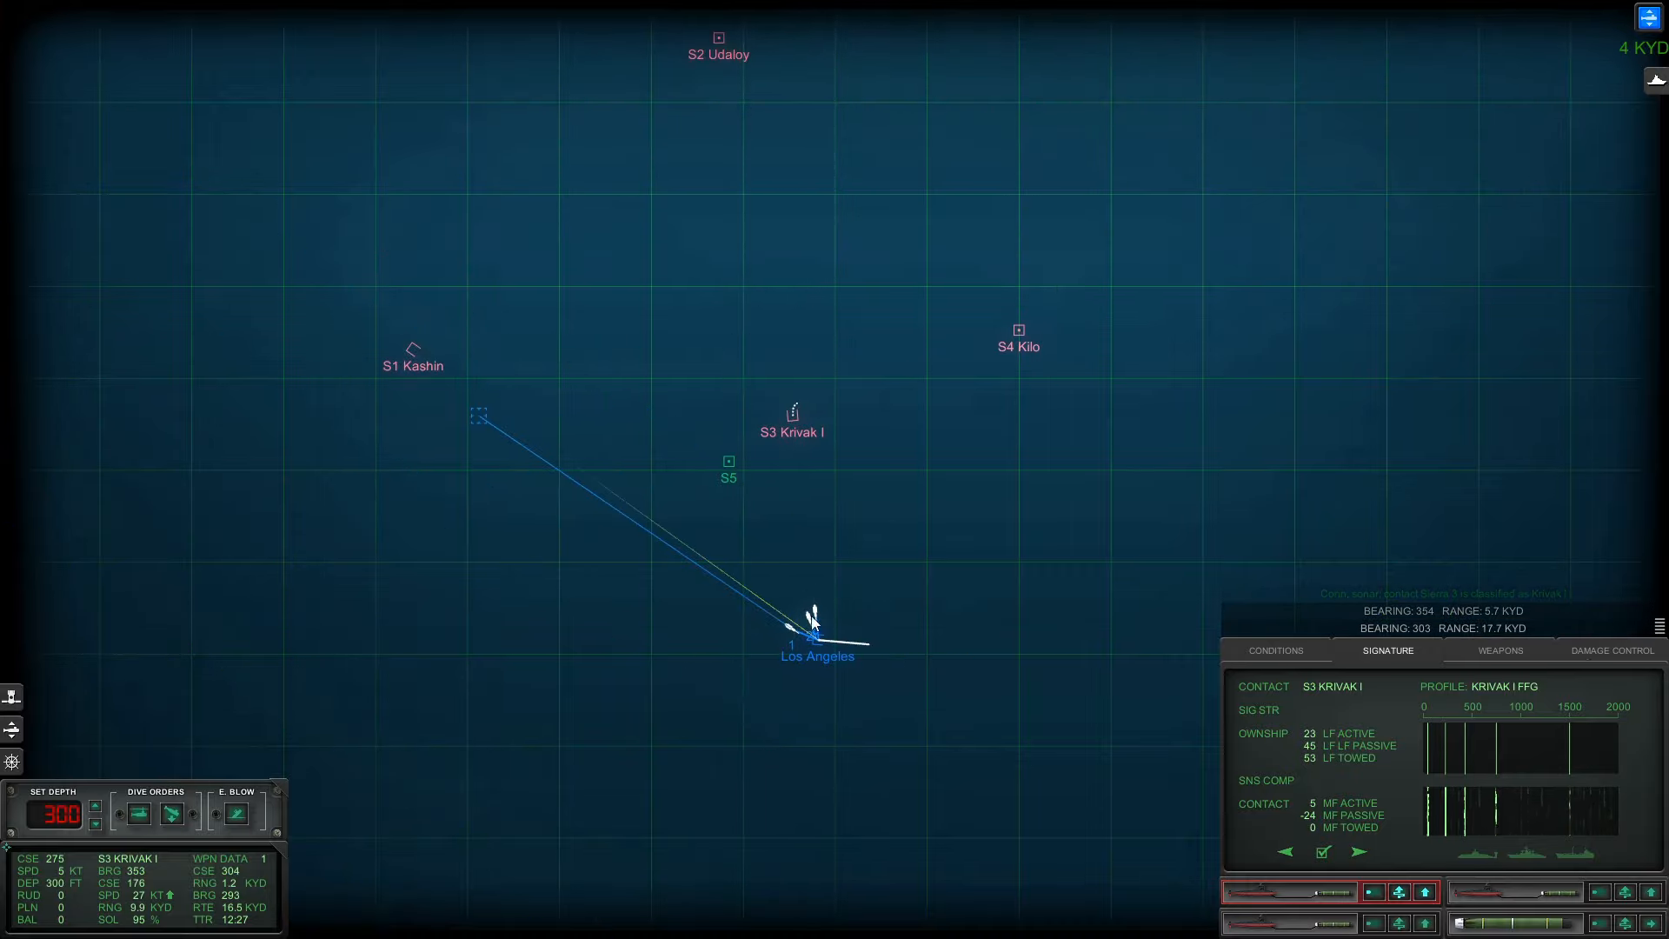
- Drag the torpedo aim point onto S1 Kashin on the tactical map
{"action": "left_click_drag", "start_coordinate": [478, 415], "coordinate": [960, 445]}
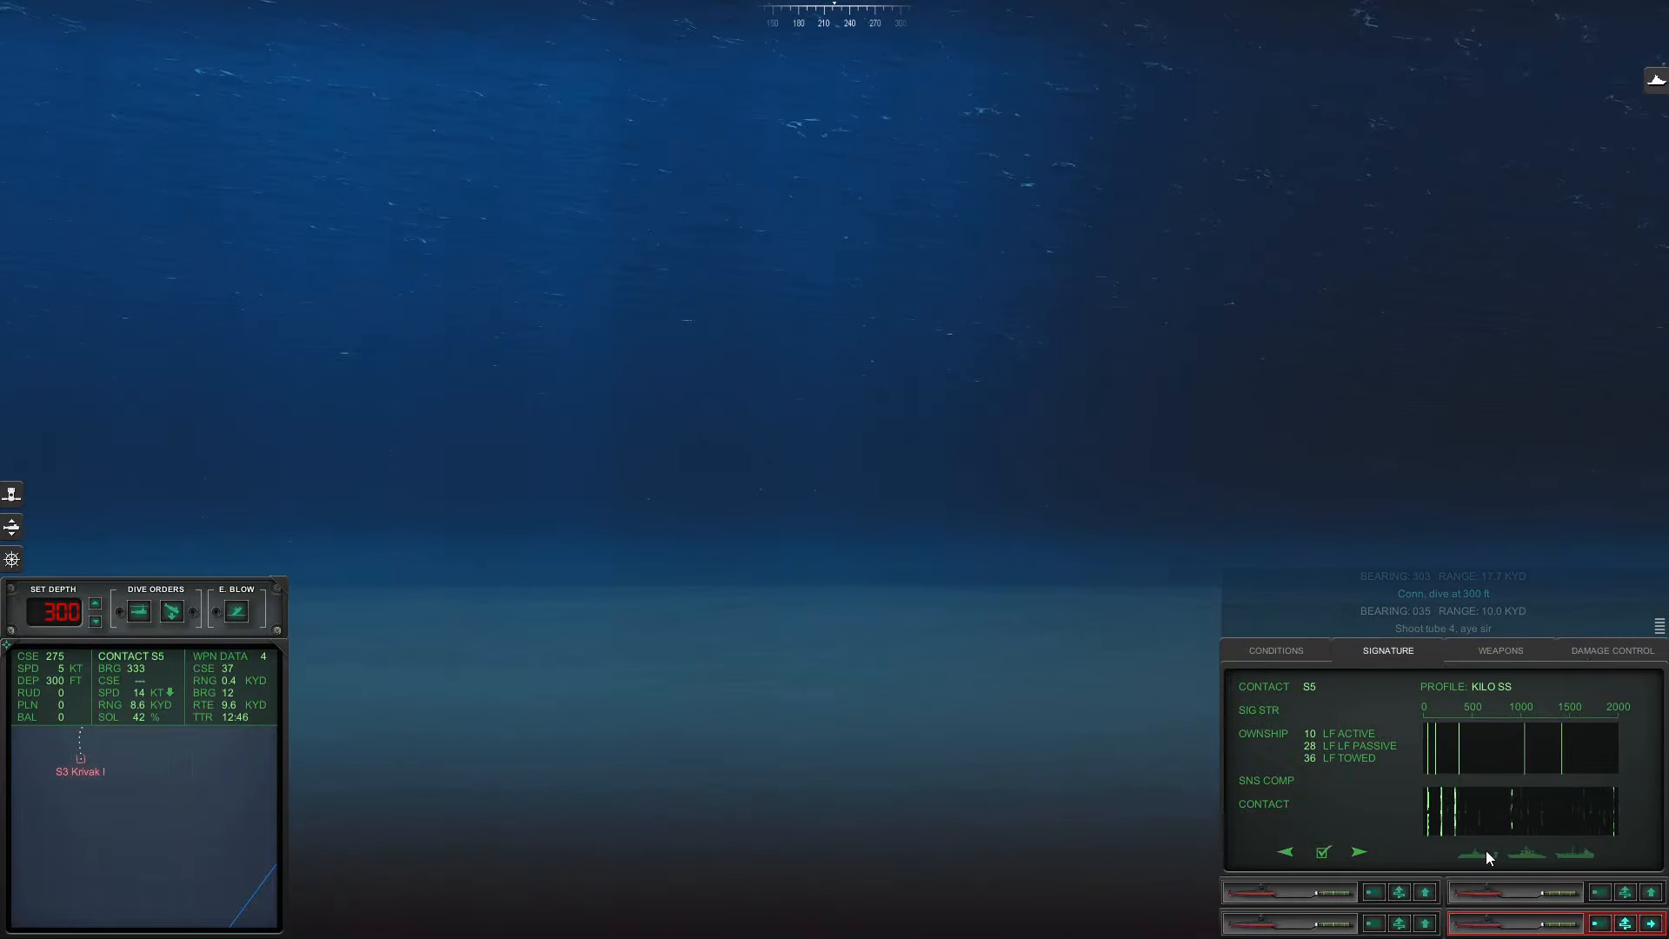
- Confirm contact S5 as a Typhoon ballistic-missile submarine
{"action": "left_click", "coordinate": [1358, 851]}
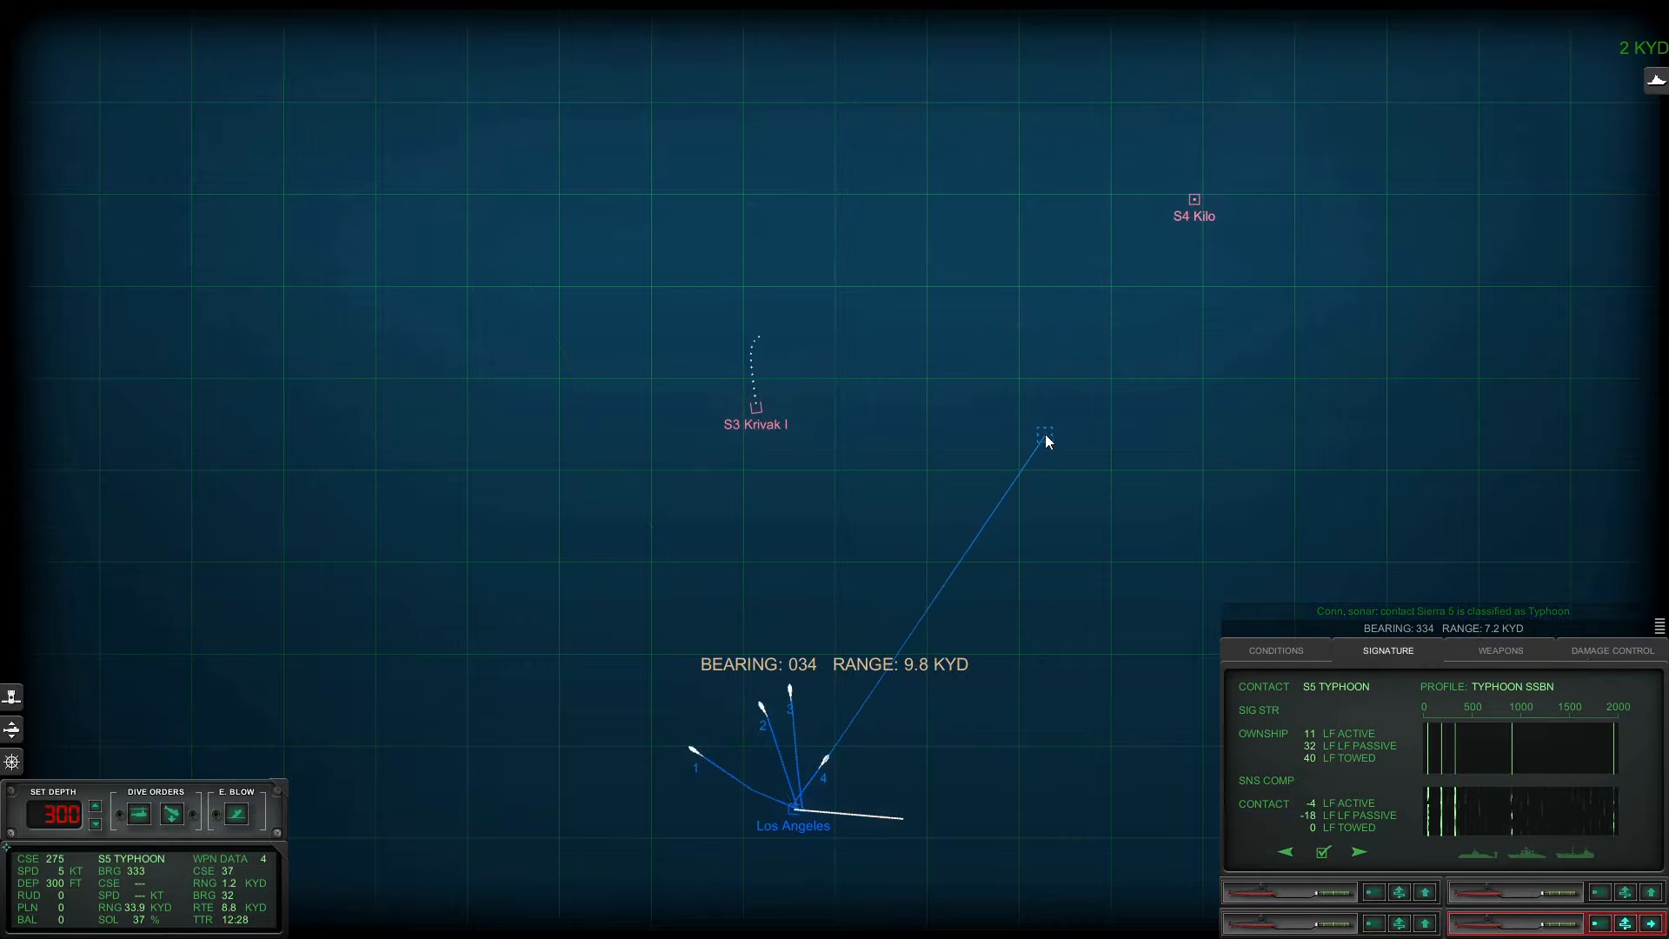
- Place the torpedo aim point at bearing 034, range 9.8 kyd on the tactical map
{"action": "left_click", "coordinate": [1193, 200]}
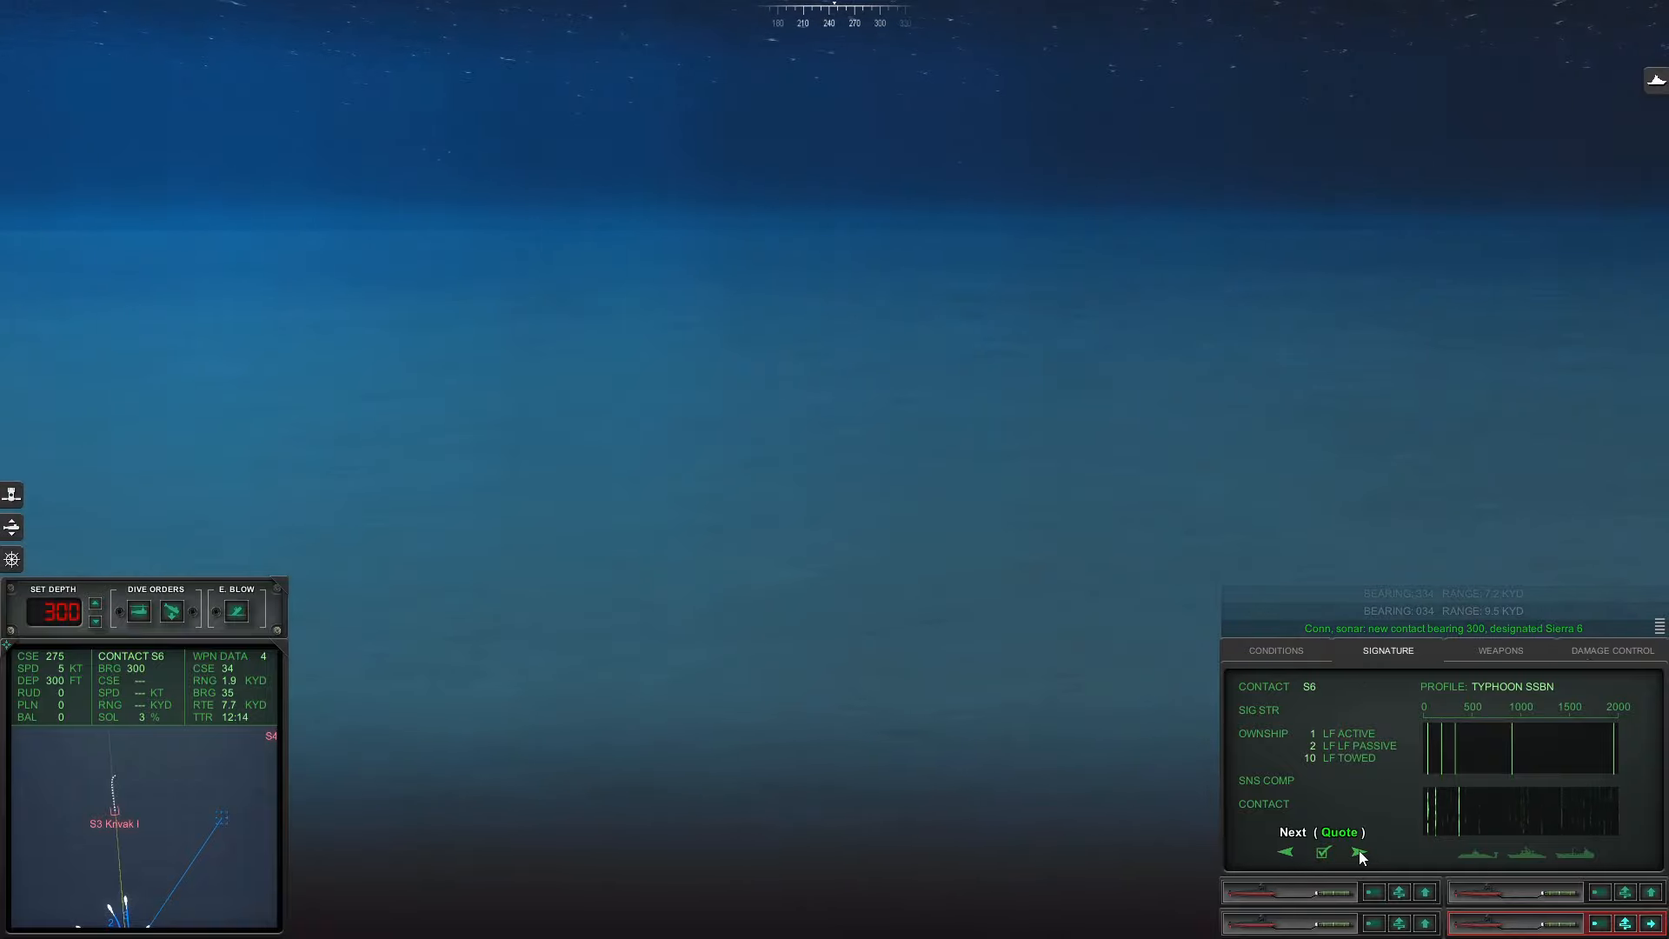
- Cycle S6's signature through Charlie II, Juliet, Alfa, Victor II and November profiles
{"action": "left_click", "coordinate": [1360, 852]}
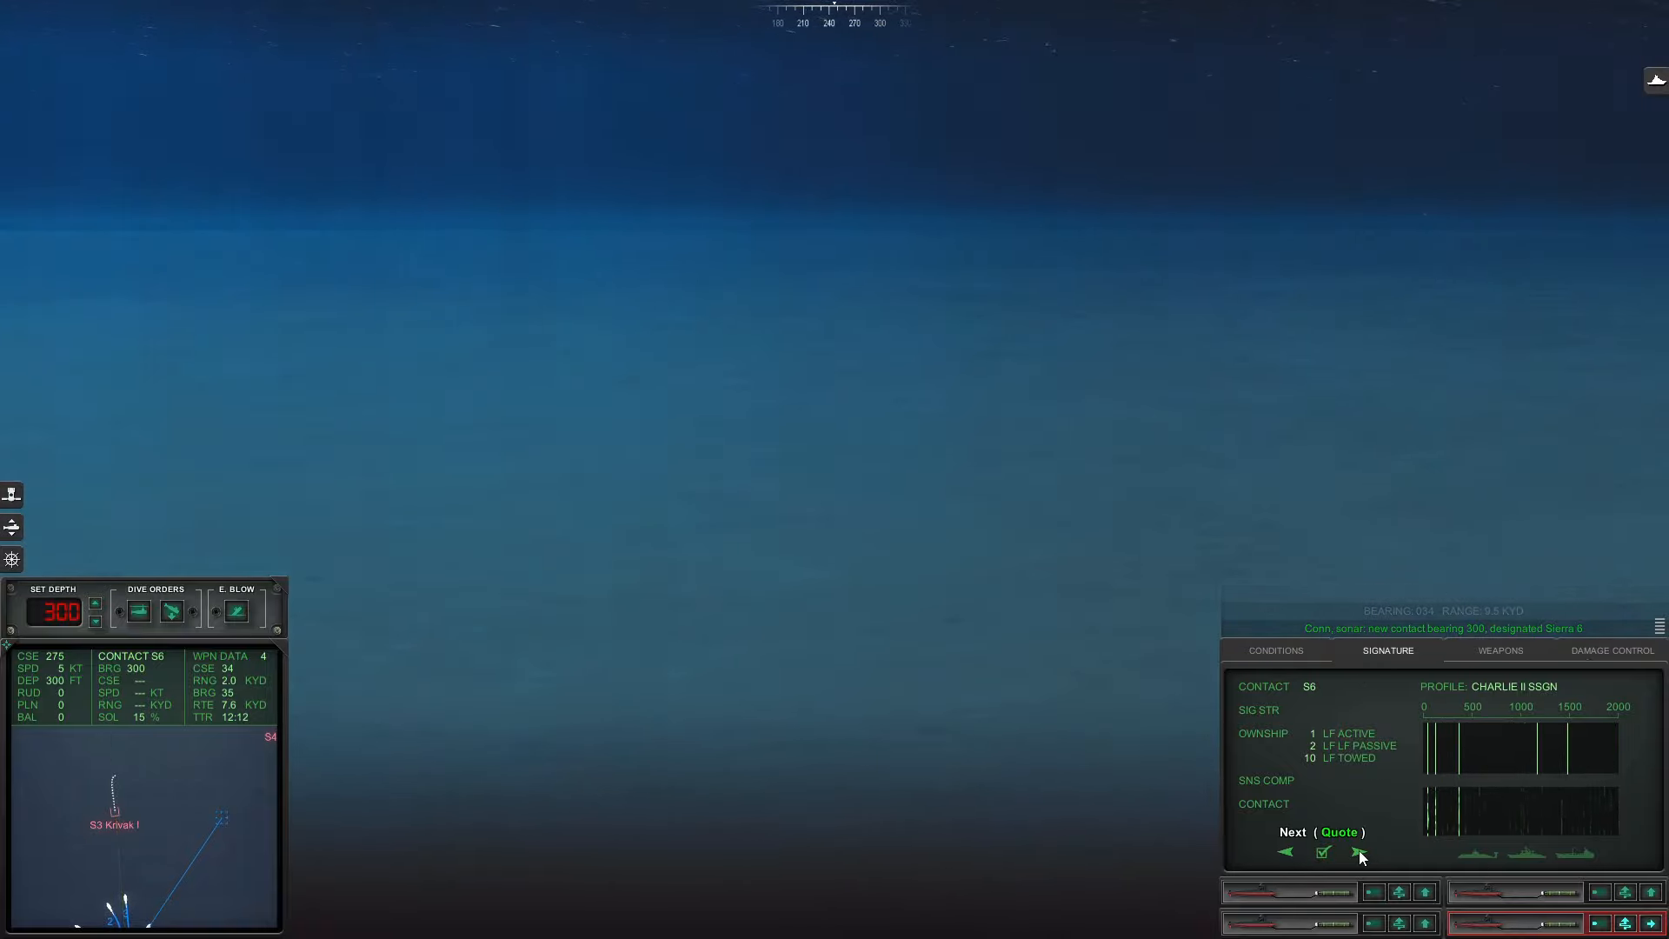
{"action": "left_click", "coordinate": [1359, 851]}
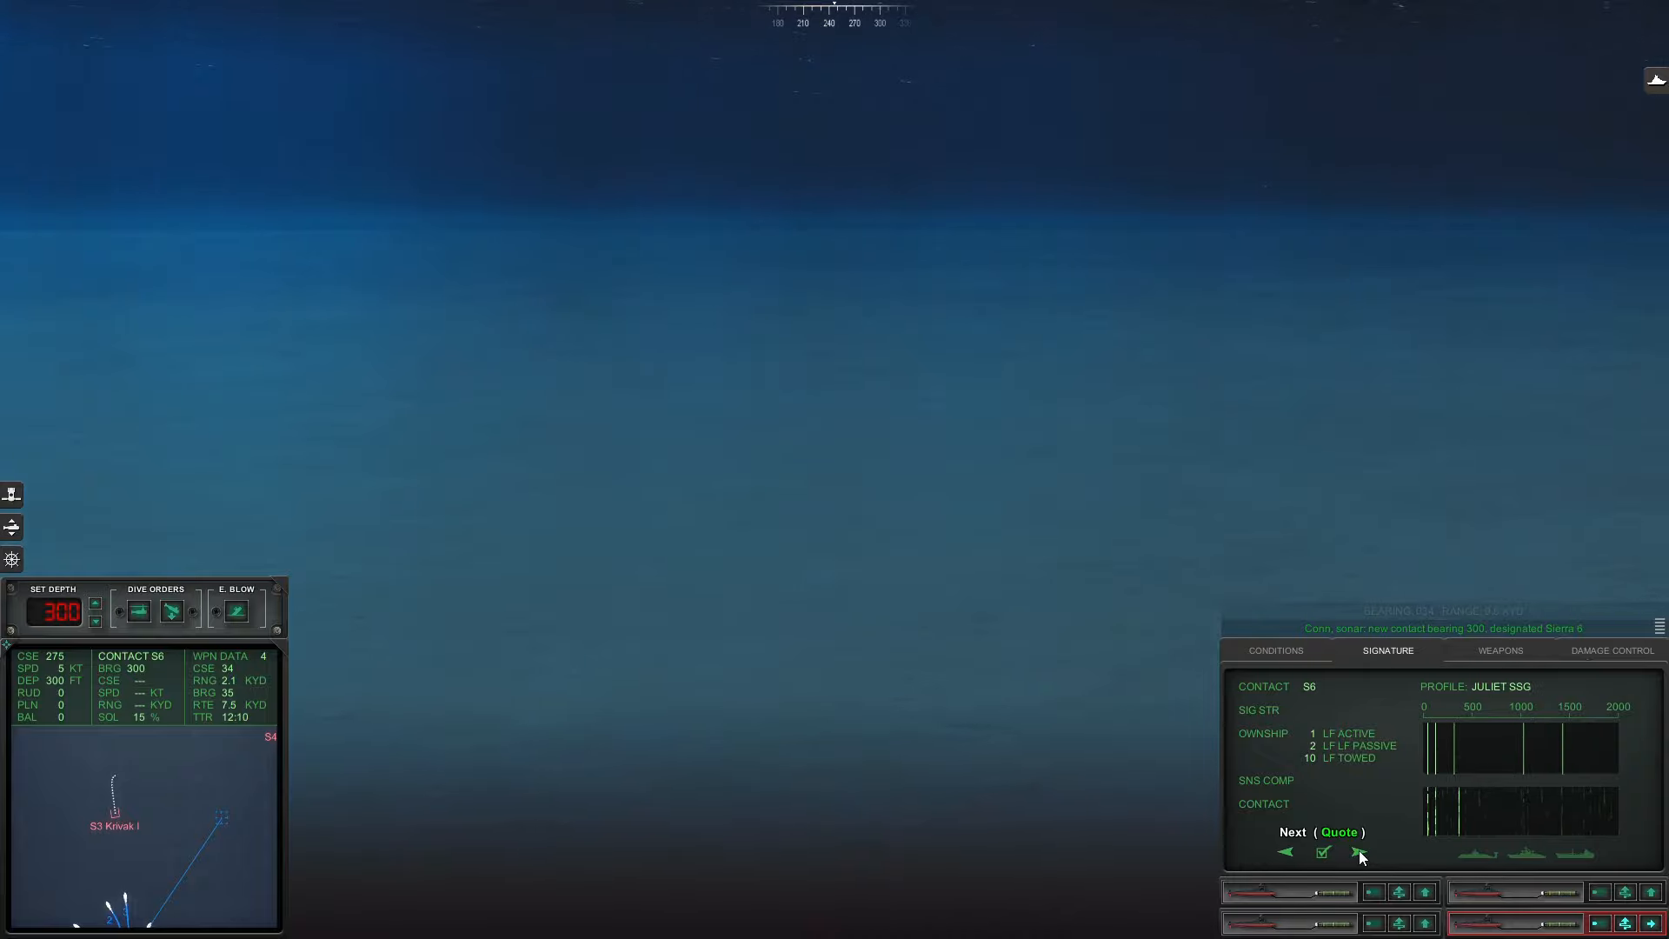
{"action": "left_click", "coordinate": [1358, 852]}
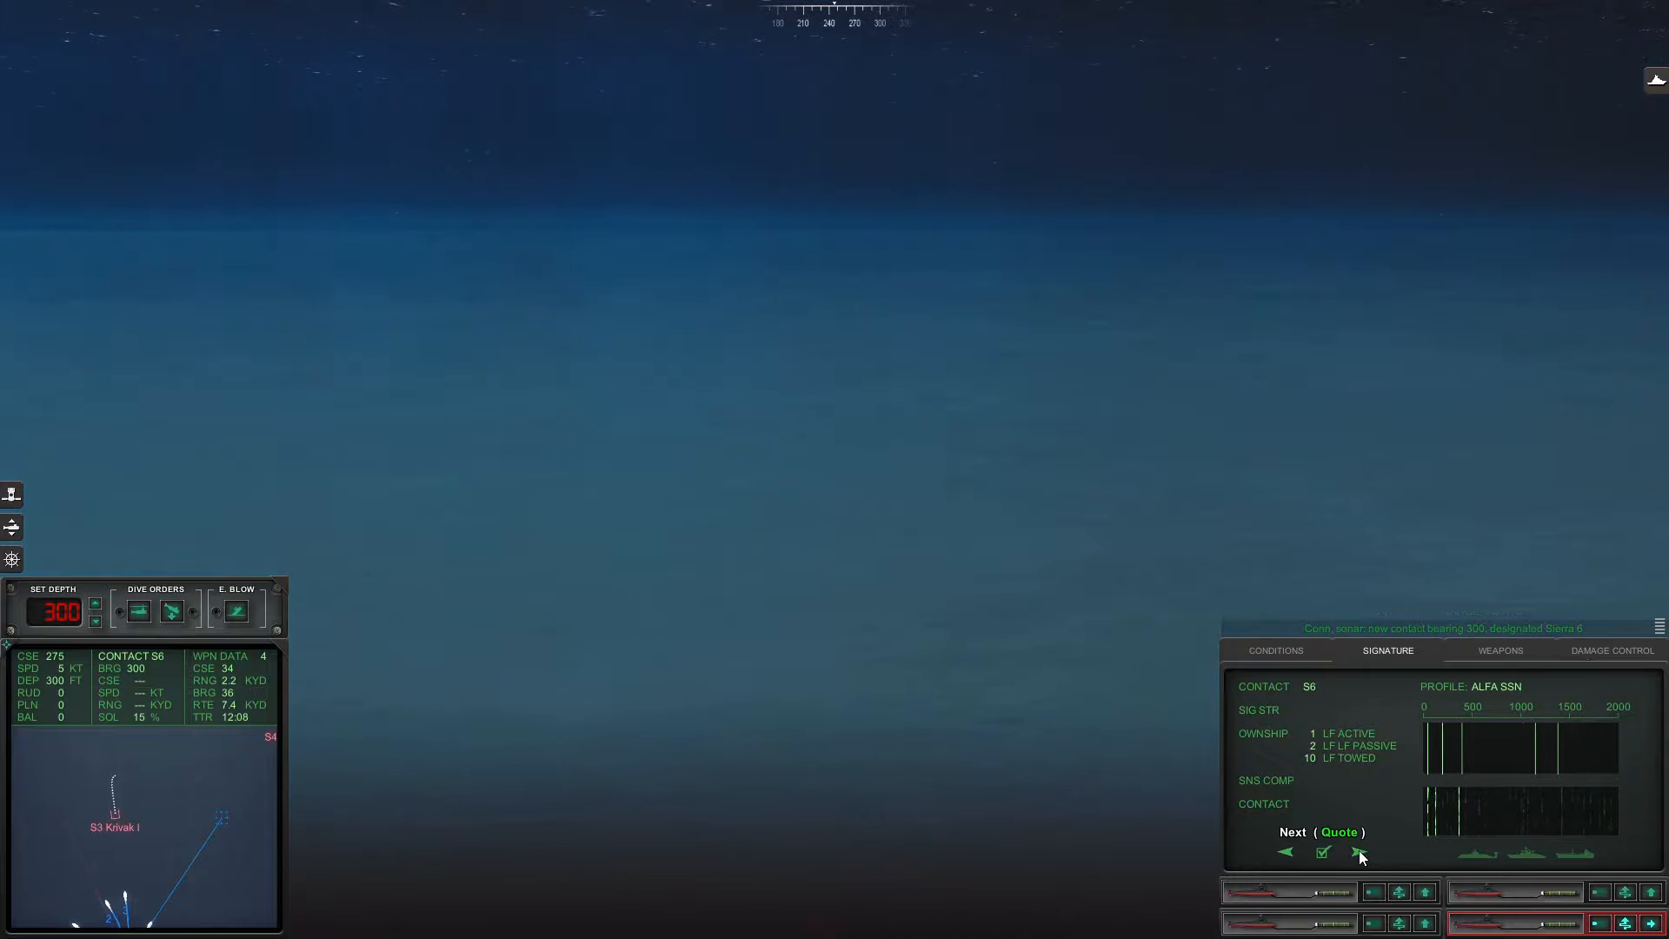
{"action": "left_click", "coordinate": [1357, 852]}
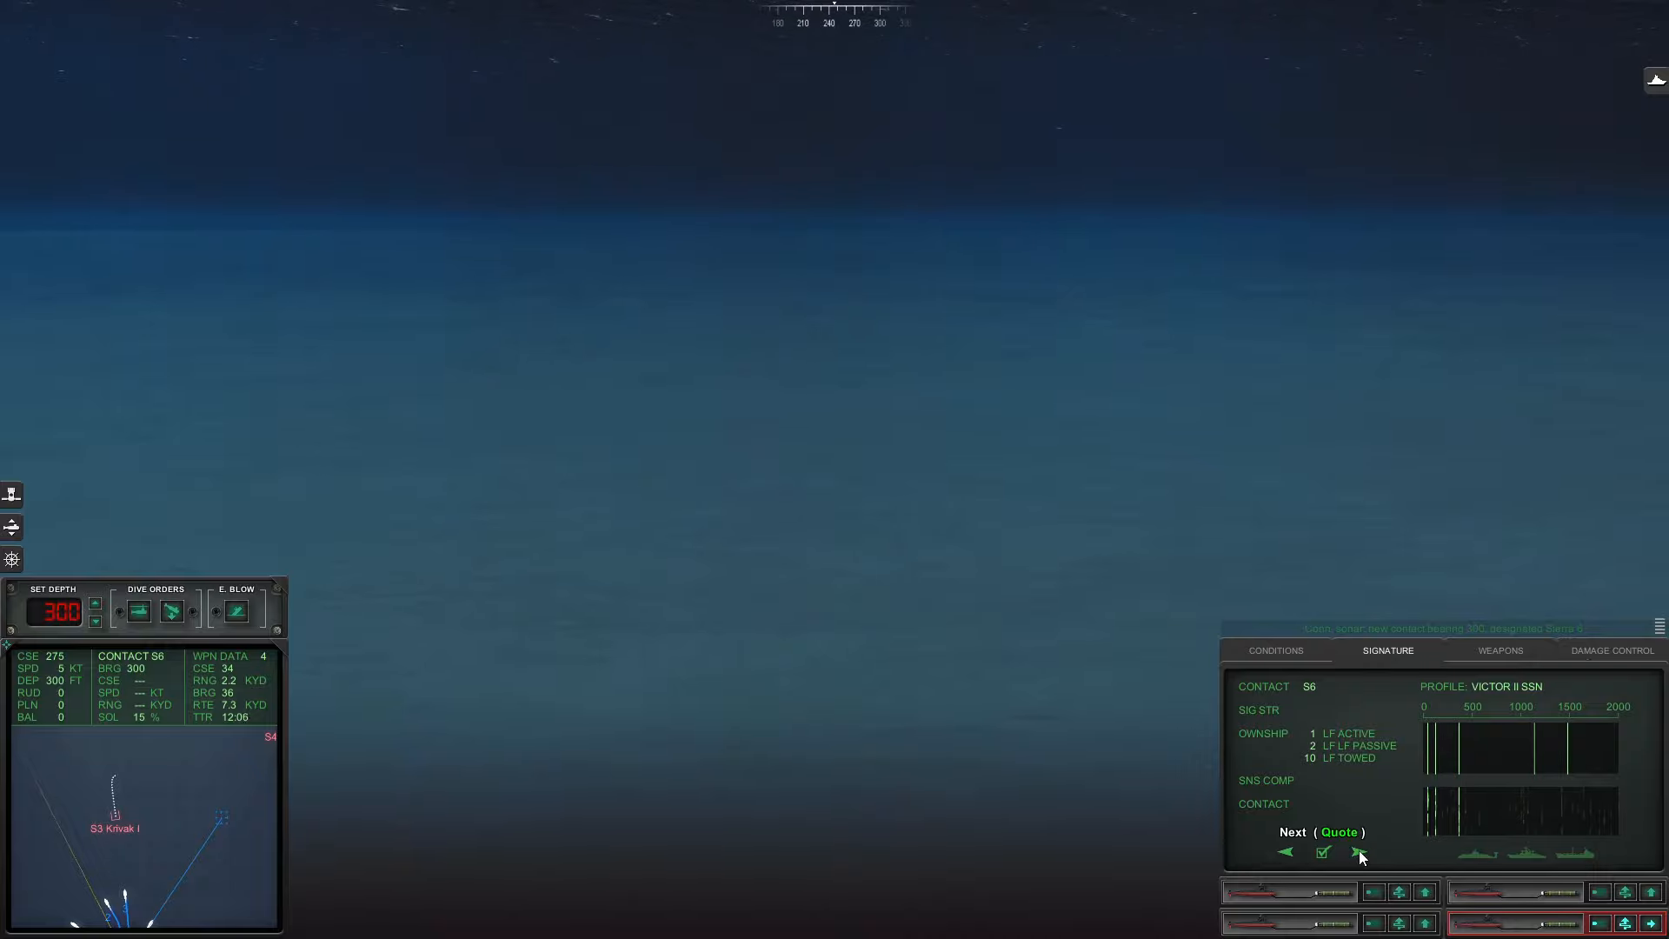
{"action": "left_click", "coordinate": [1359, 852]}
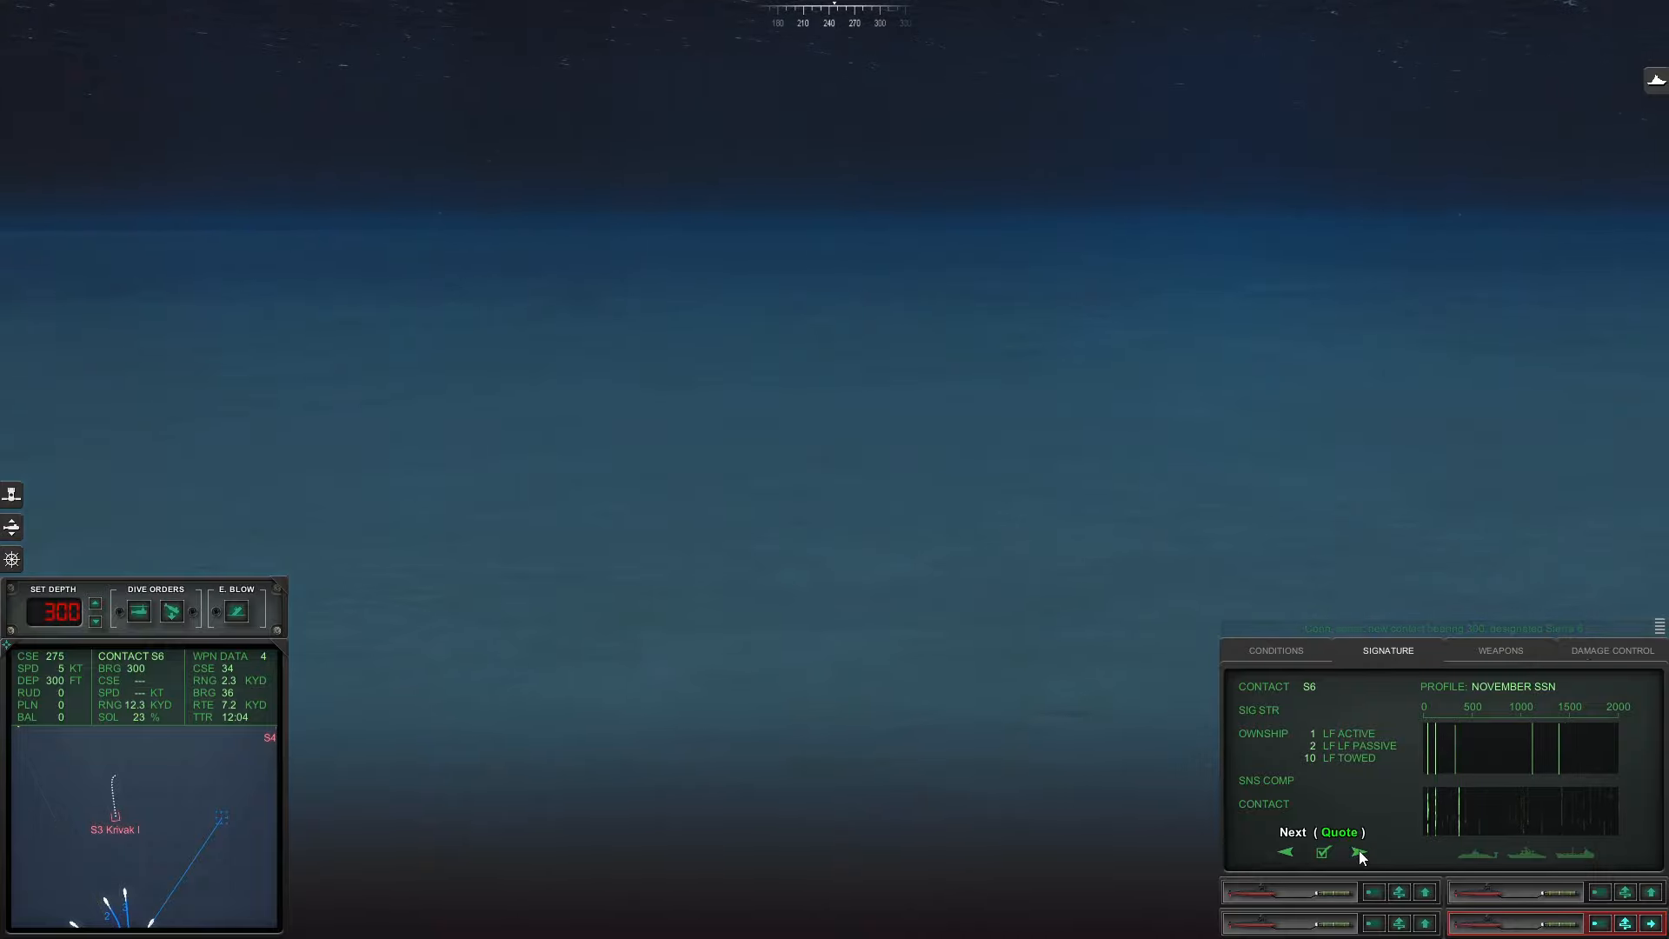
{"action": "left_click", "coordinate": [1358, 851]}
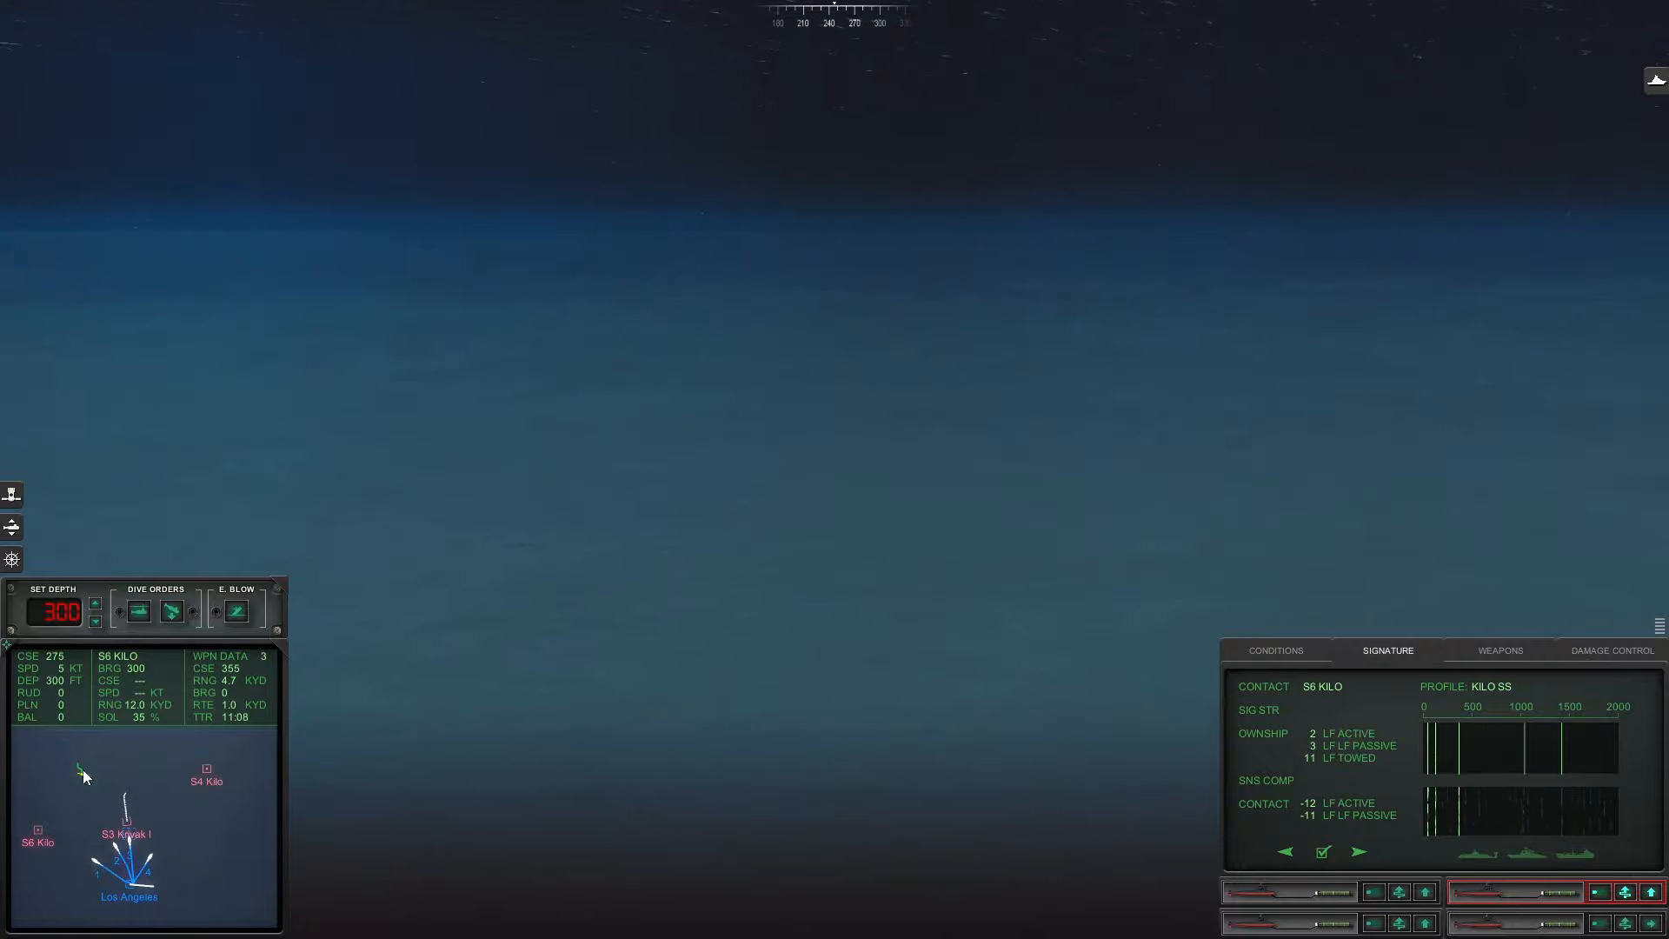
- Confirm S6 as a Kilo SS and select a contact on the mini-map
{"action": "left_click", "coordinate": [125, 833]}
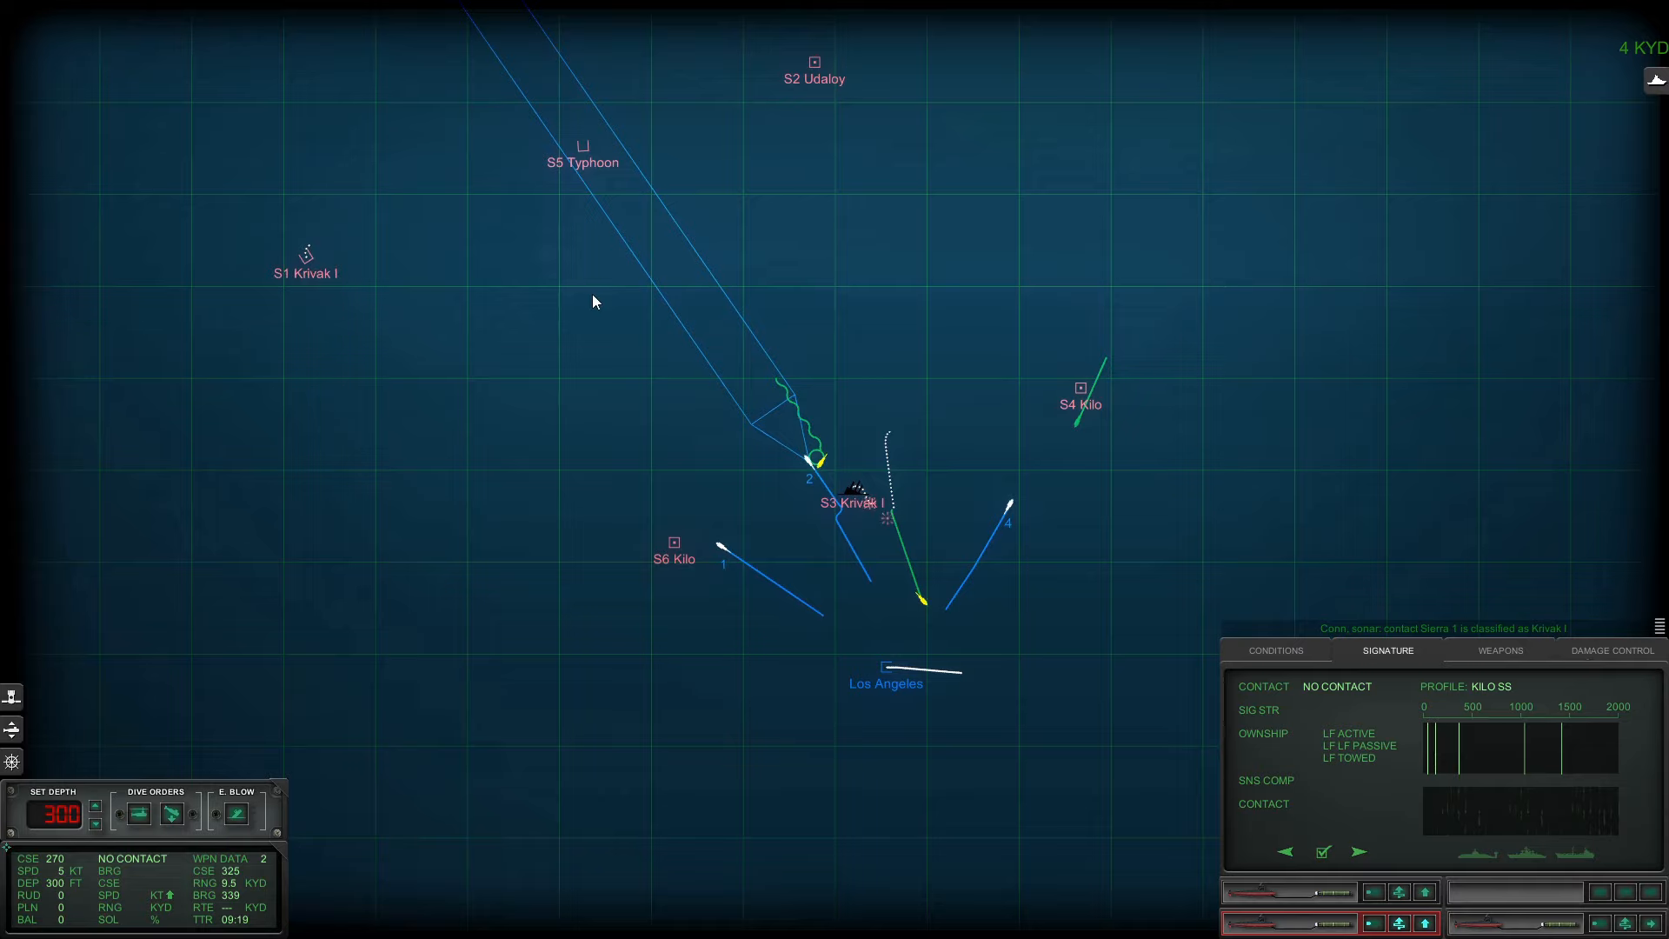
- Check a contact on the tactical map while the wire-guided torpedoes close on S3 Krivak I
{"action": "left_click", "coordinate": [674, 542]}
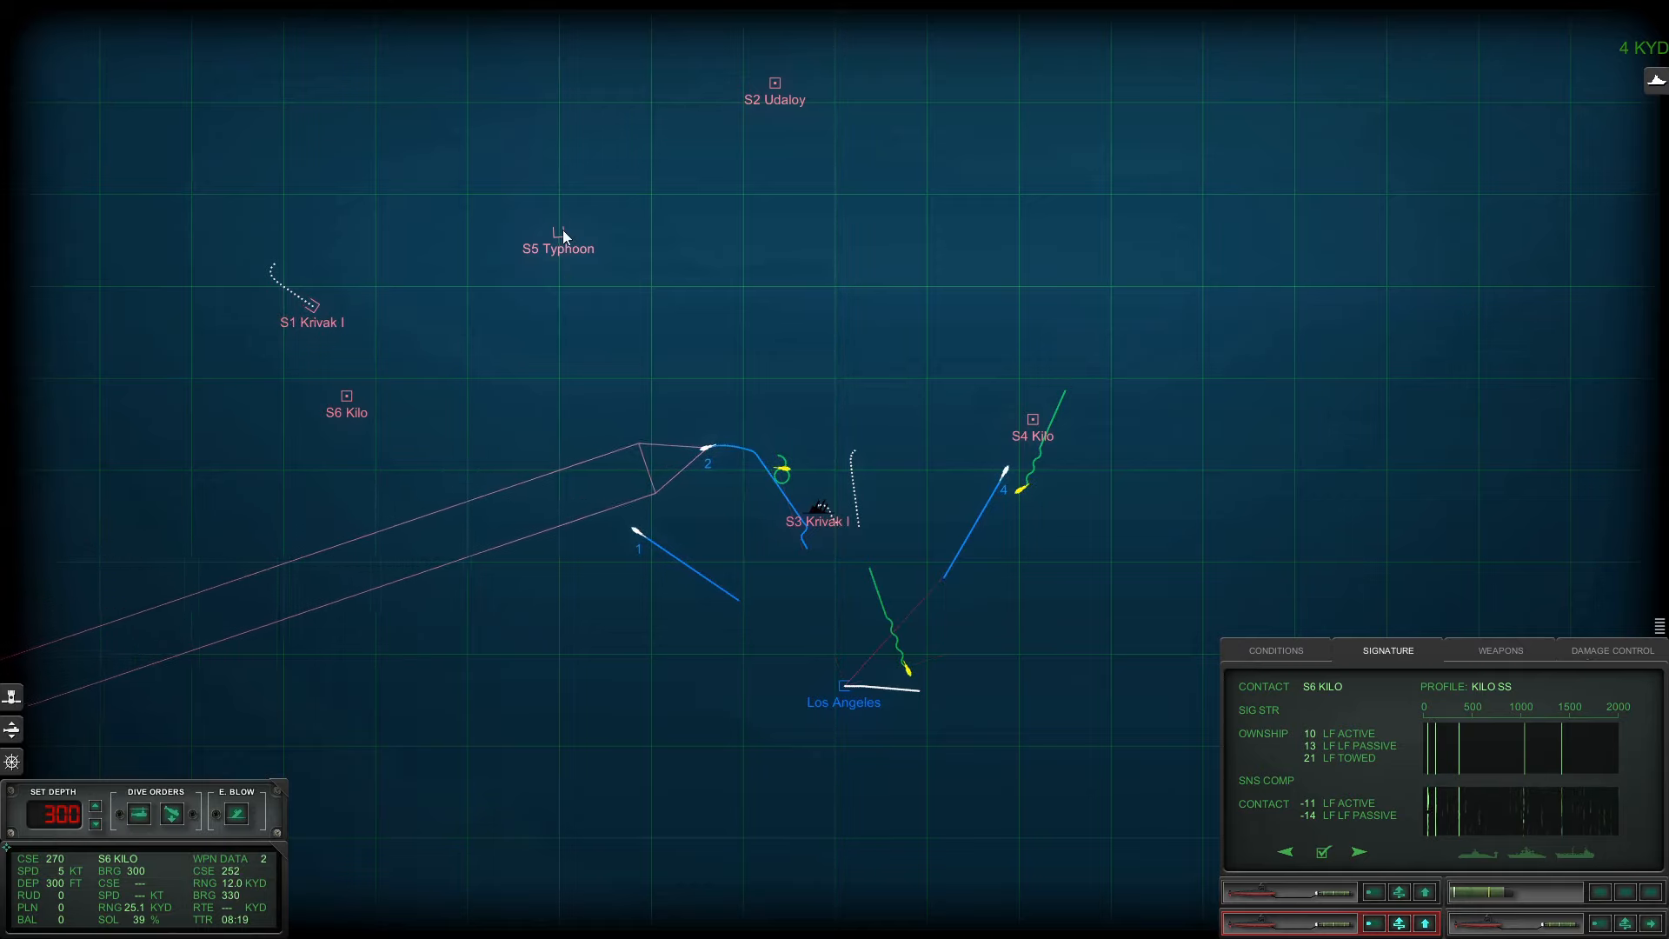
- Select the S5 Typhoon contact on the tactical map while guiding torpedoes 1, 2 and 4
{"action": "left_click", "coordinate": [556, 243]}
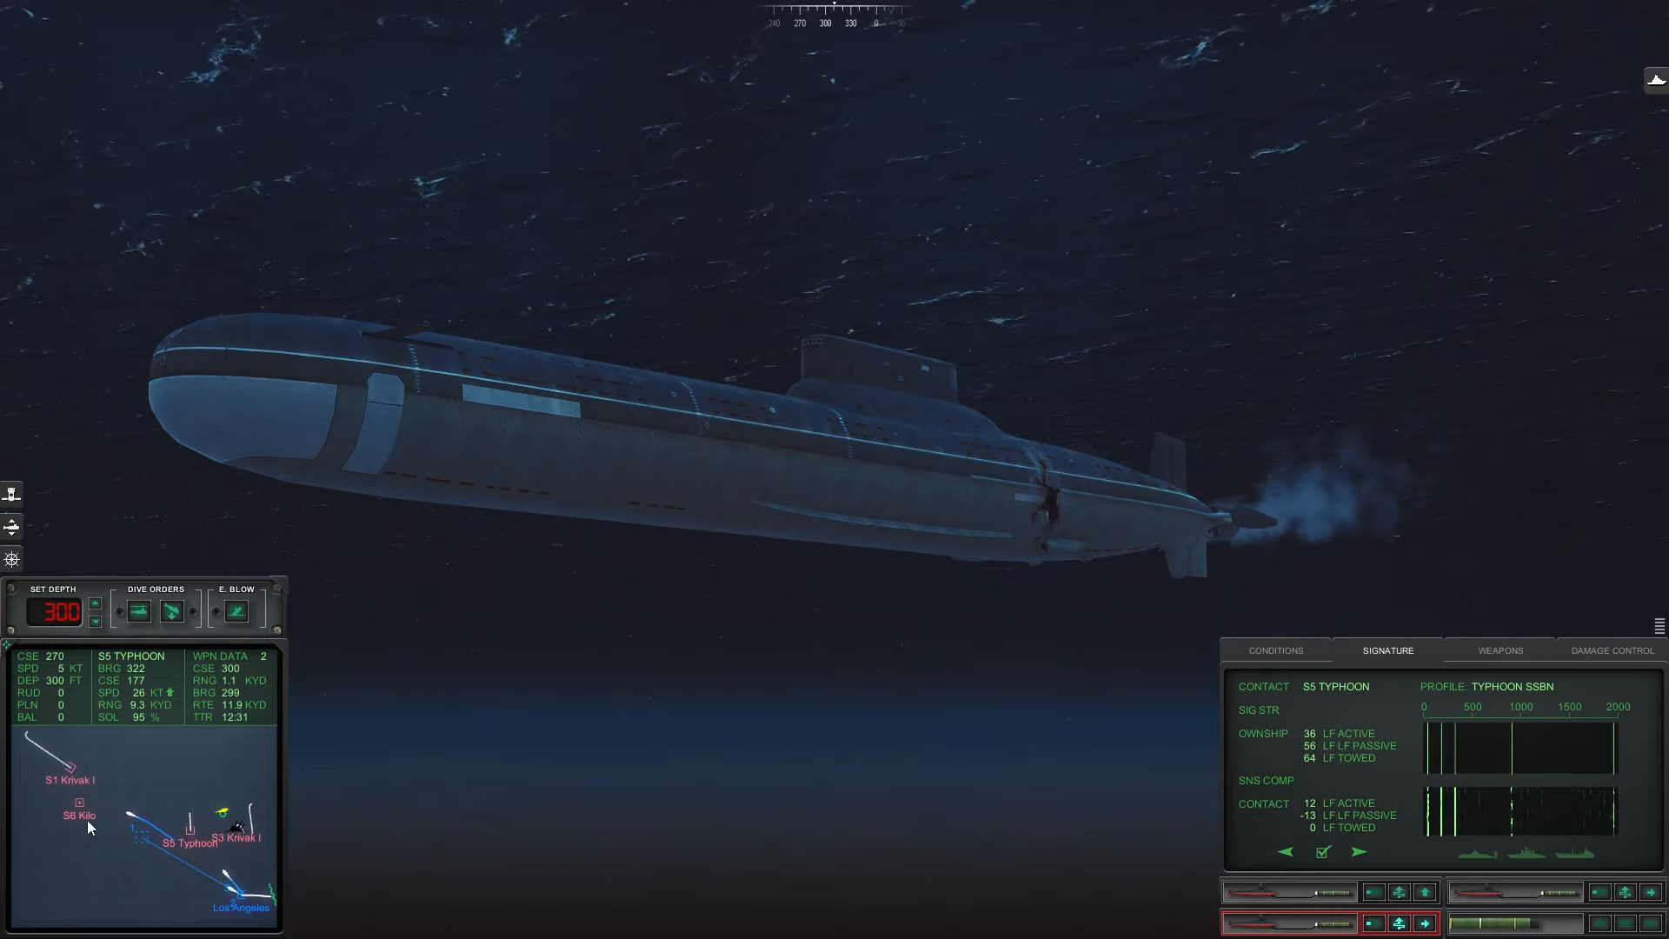
- Switch from the external camera to the tactical map with two torpedoes running
{"action": "left_click", "coordinate": [81, 803]}
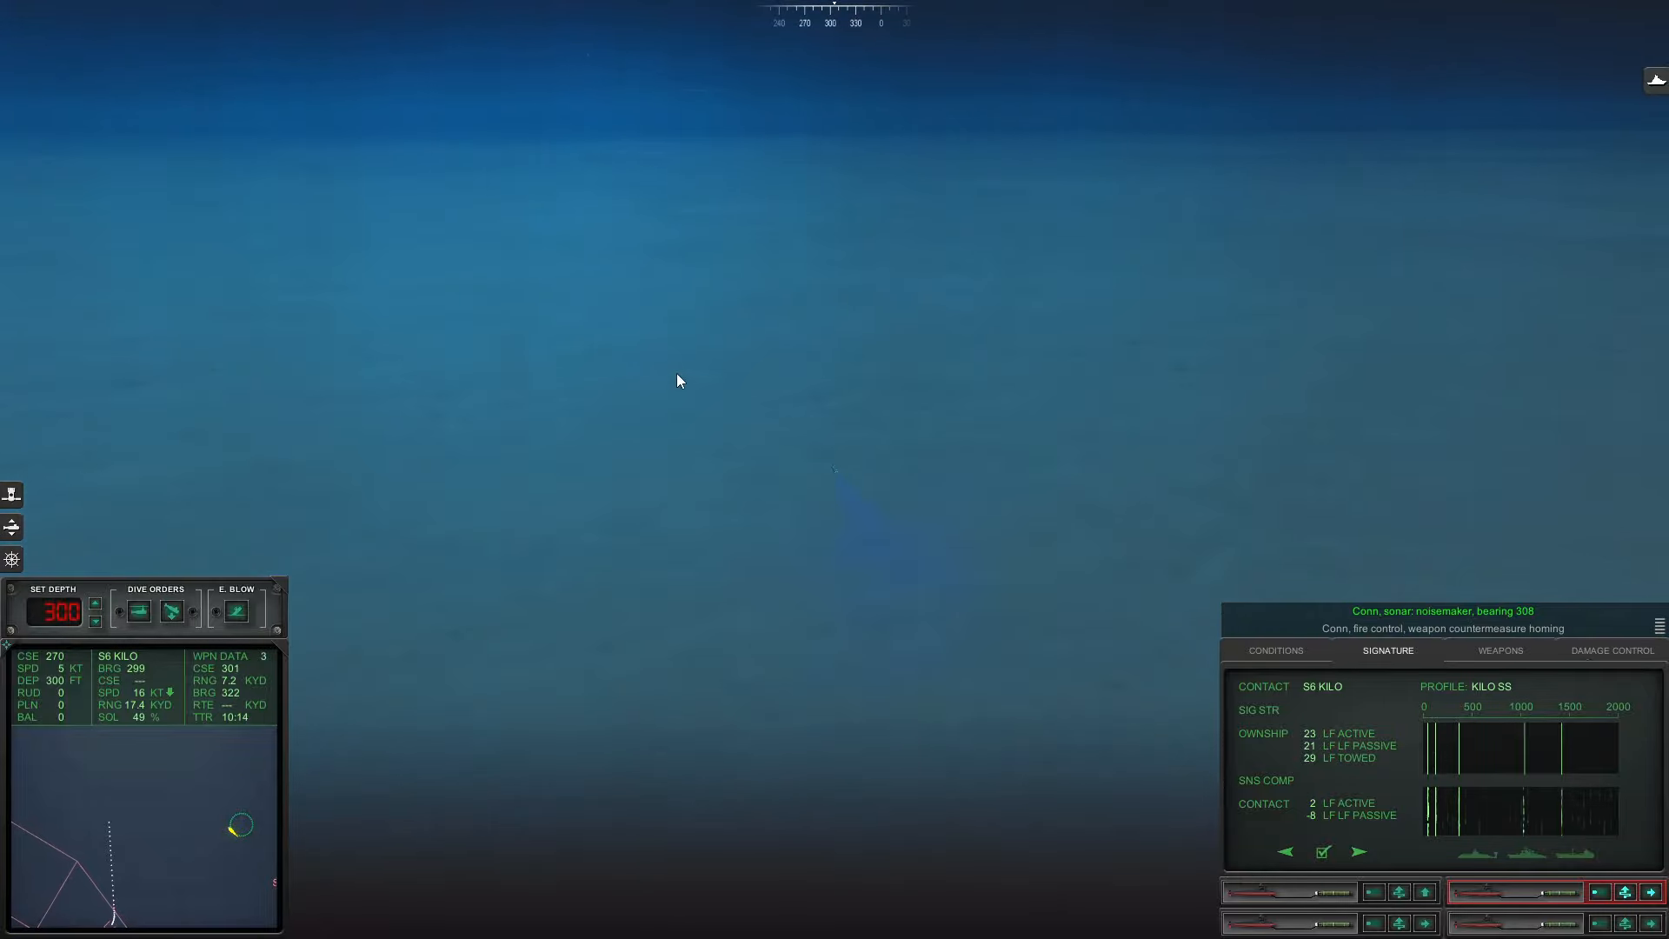
{"action": "mouse_move", "coordinate": [642, 287]}
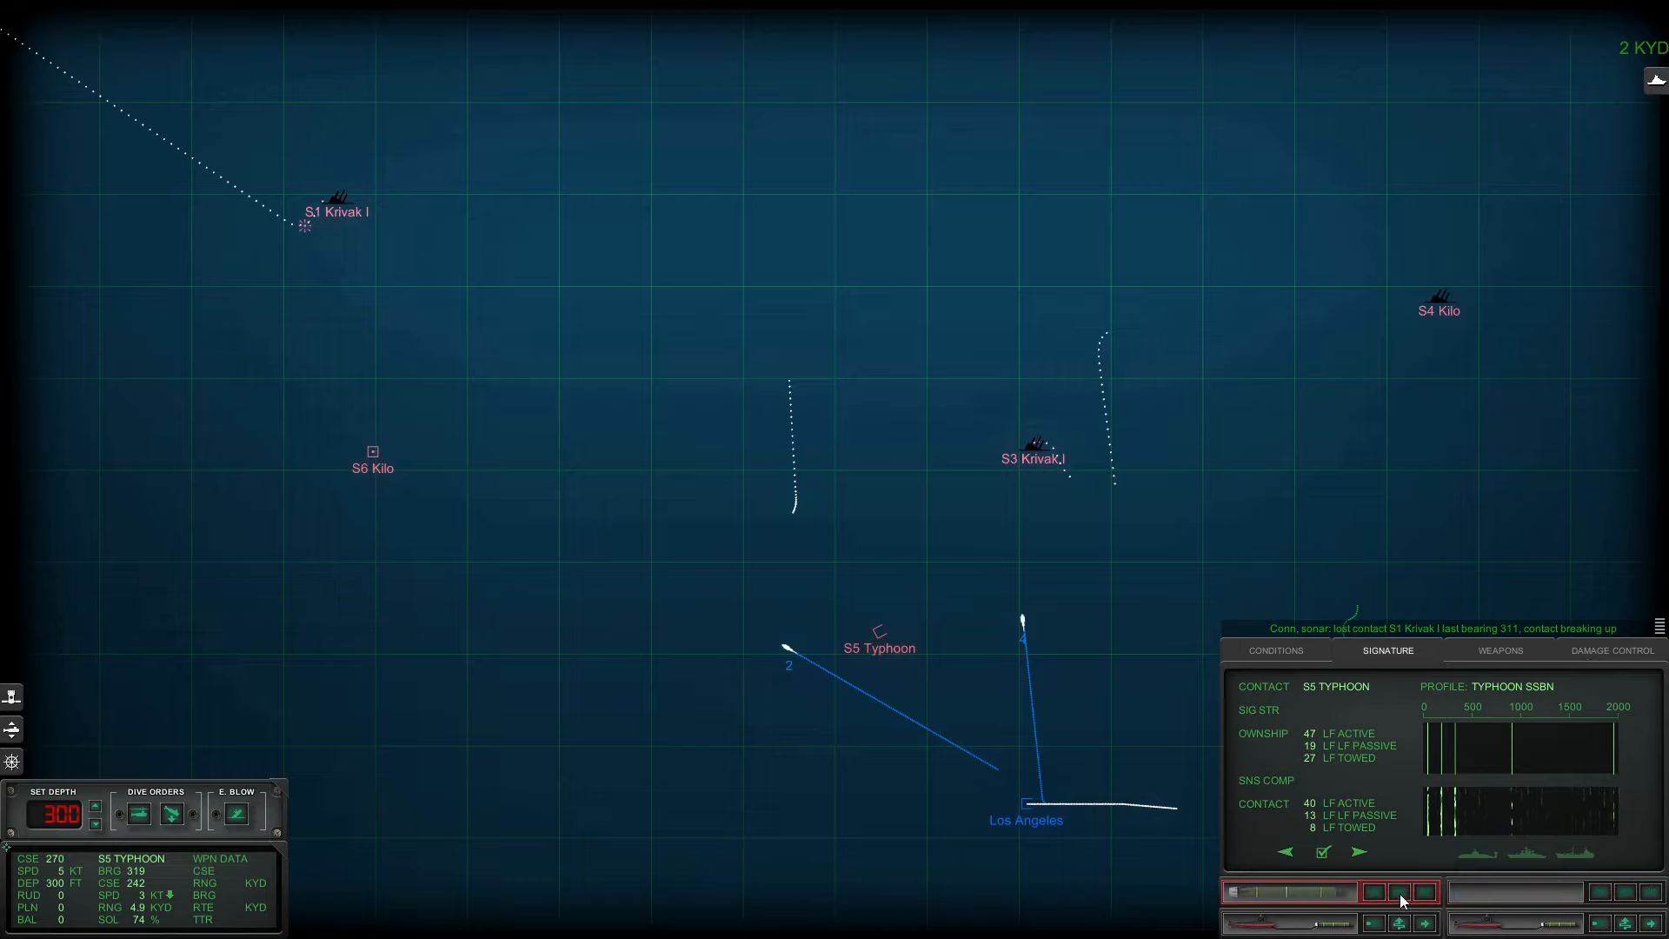
- Fire a torpedo at the Typhoon and zoom the map out to show all contacts including S2 Udaloy
{"action": "left_click", "coordinate": [1401, 897]}
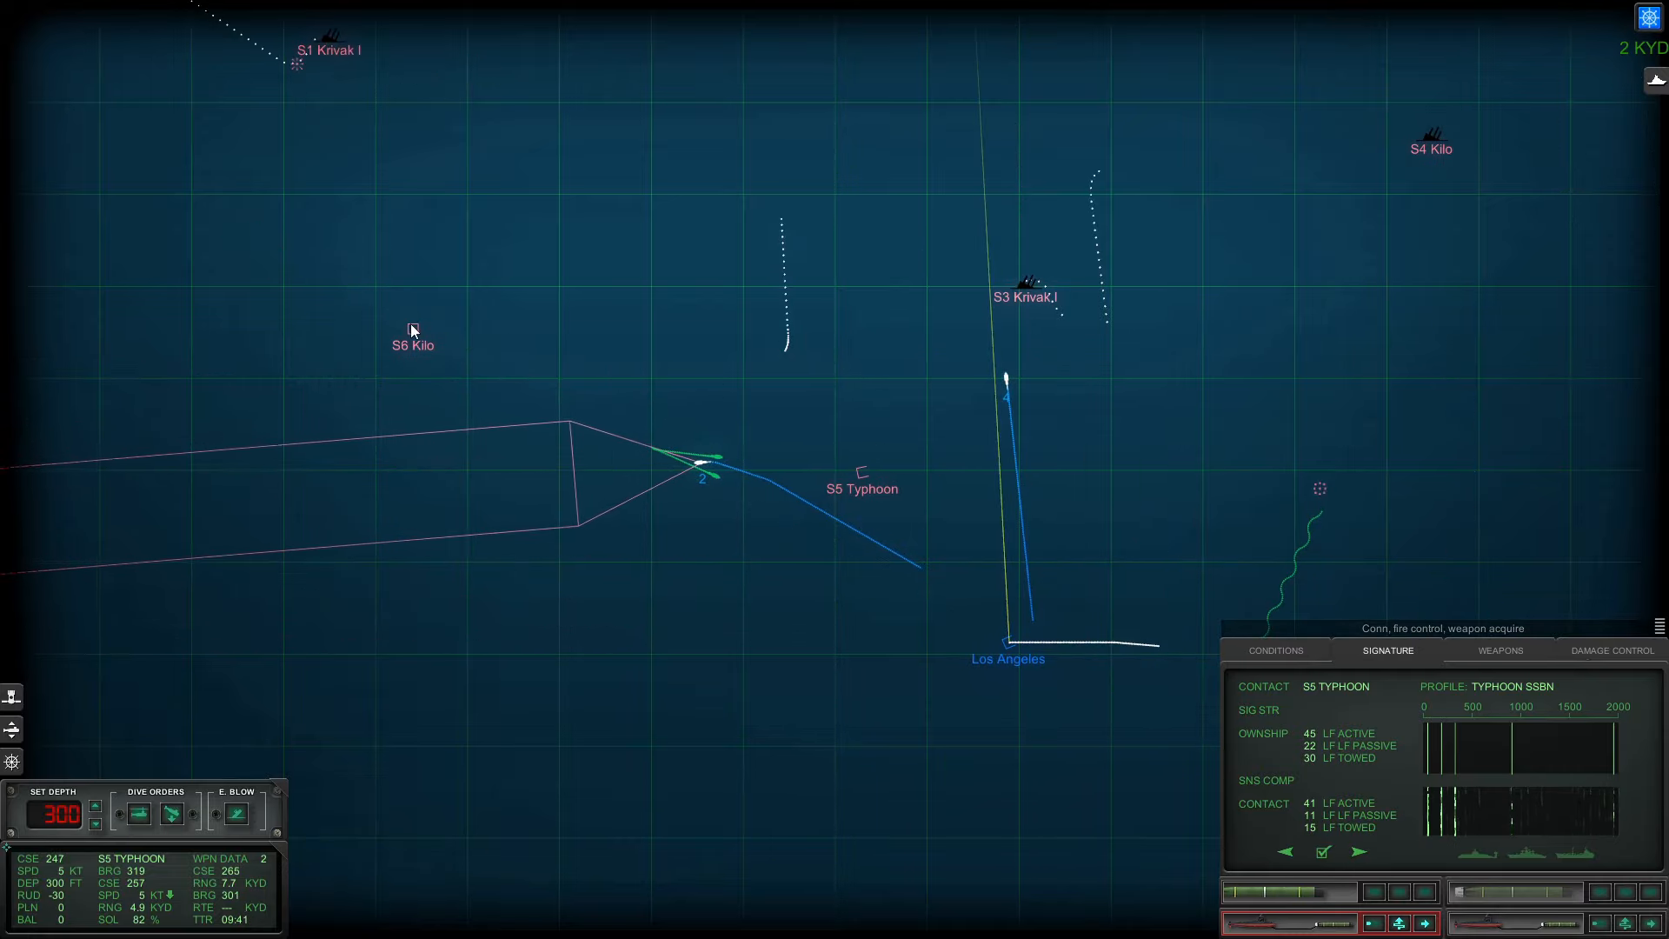
{"action": "left_click", "coordinate": [412, 329]}
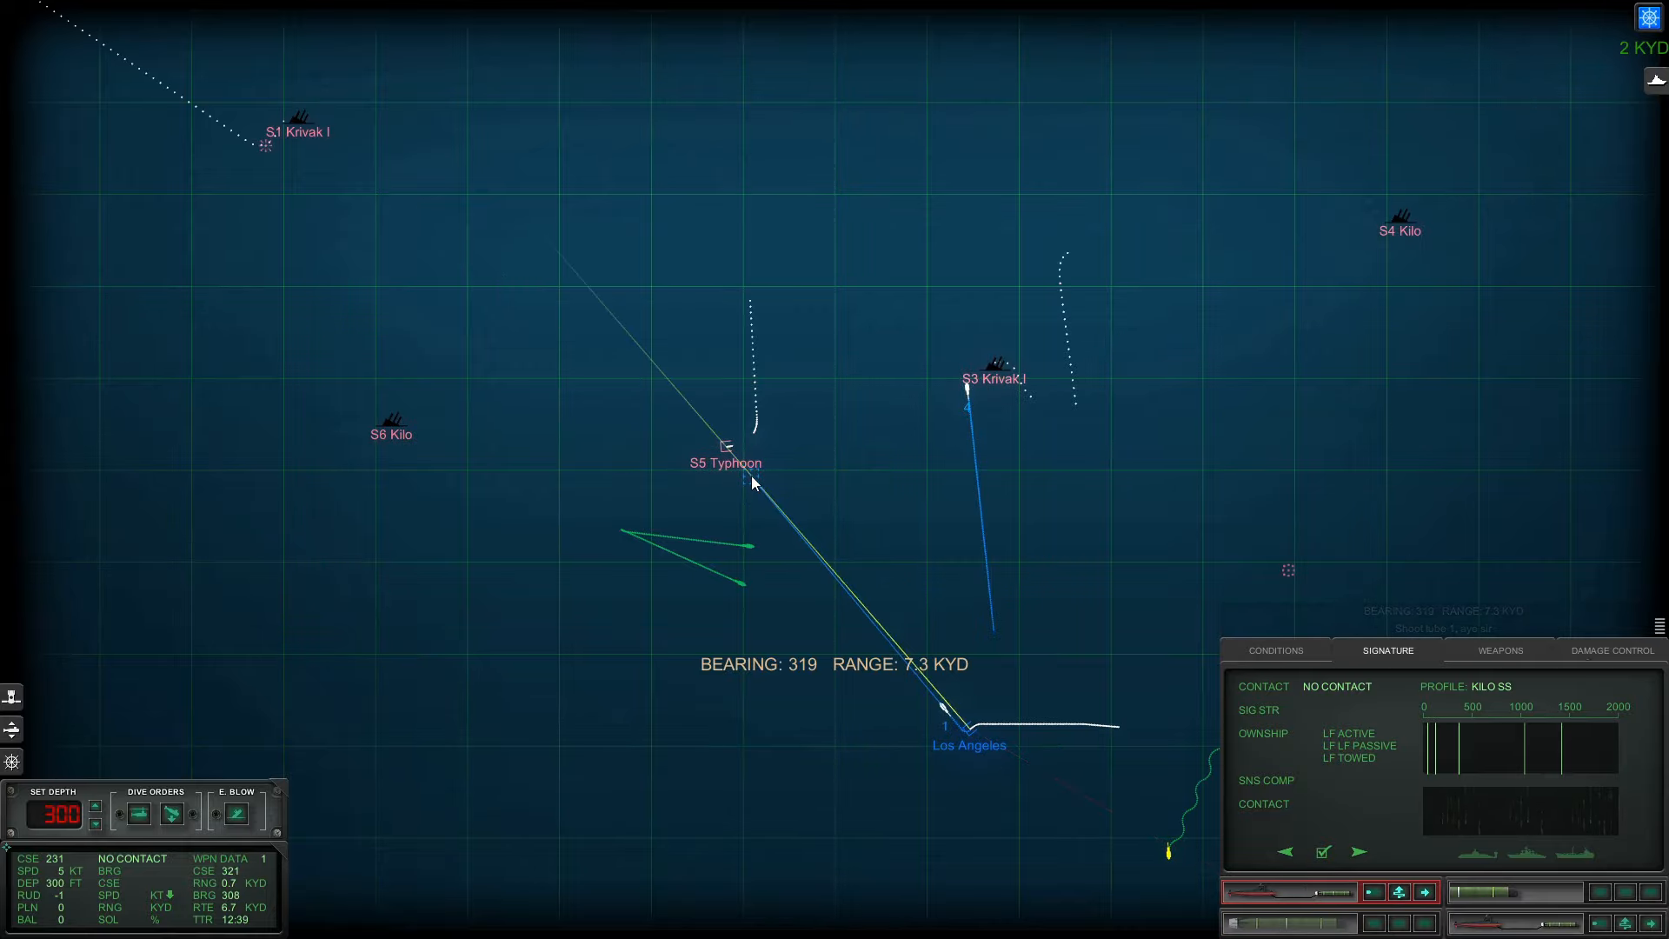
{"action": "scroll", "scroll_direction": "down", "scroll_amount": 3}
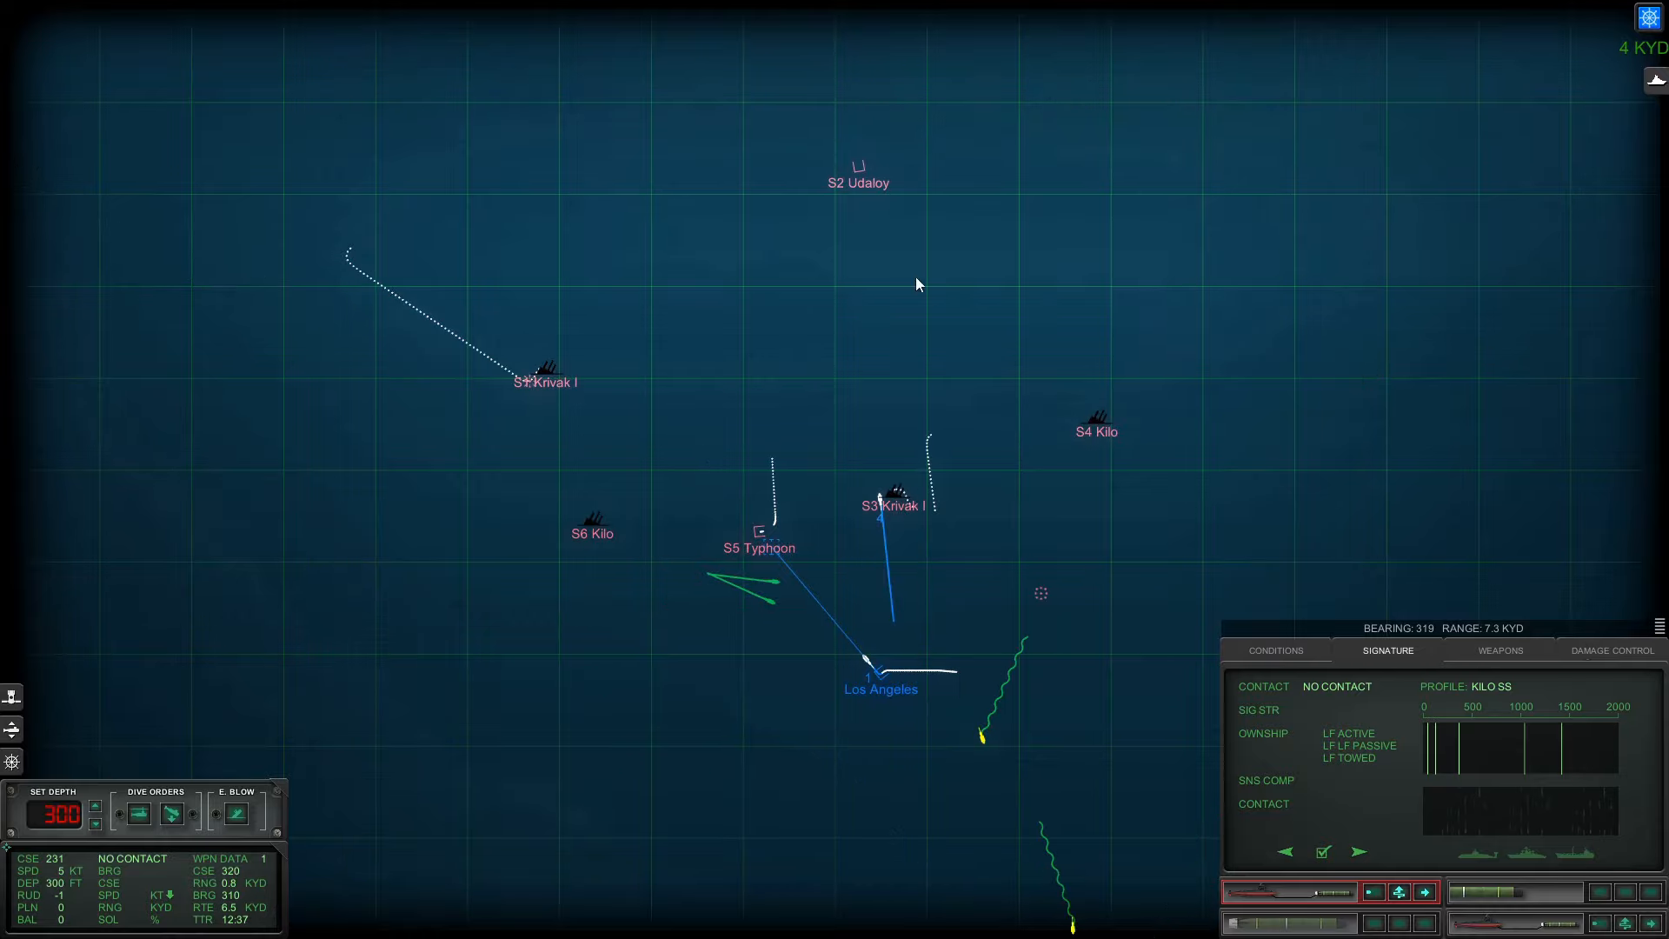
- Track the S2 Udaloy contact and shoot tube 2 at it from the Weapons panel
{"action": "left_click", "coordinate": [859, 168]}
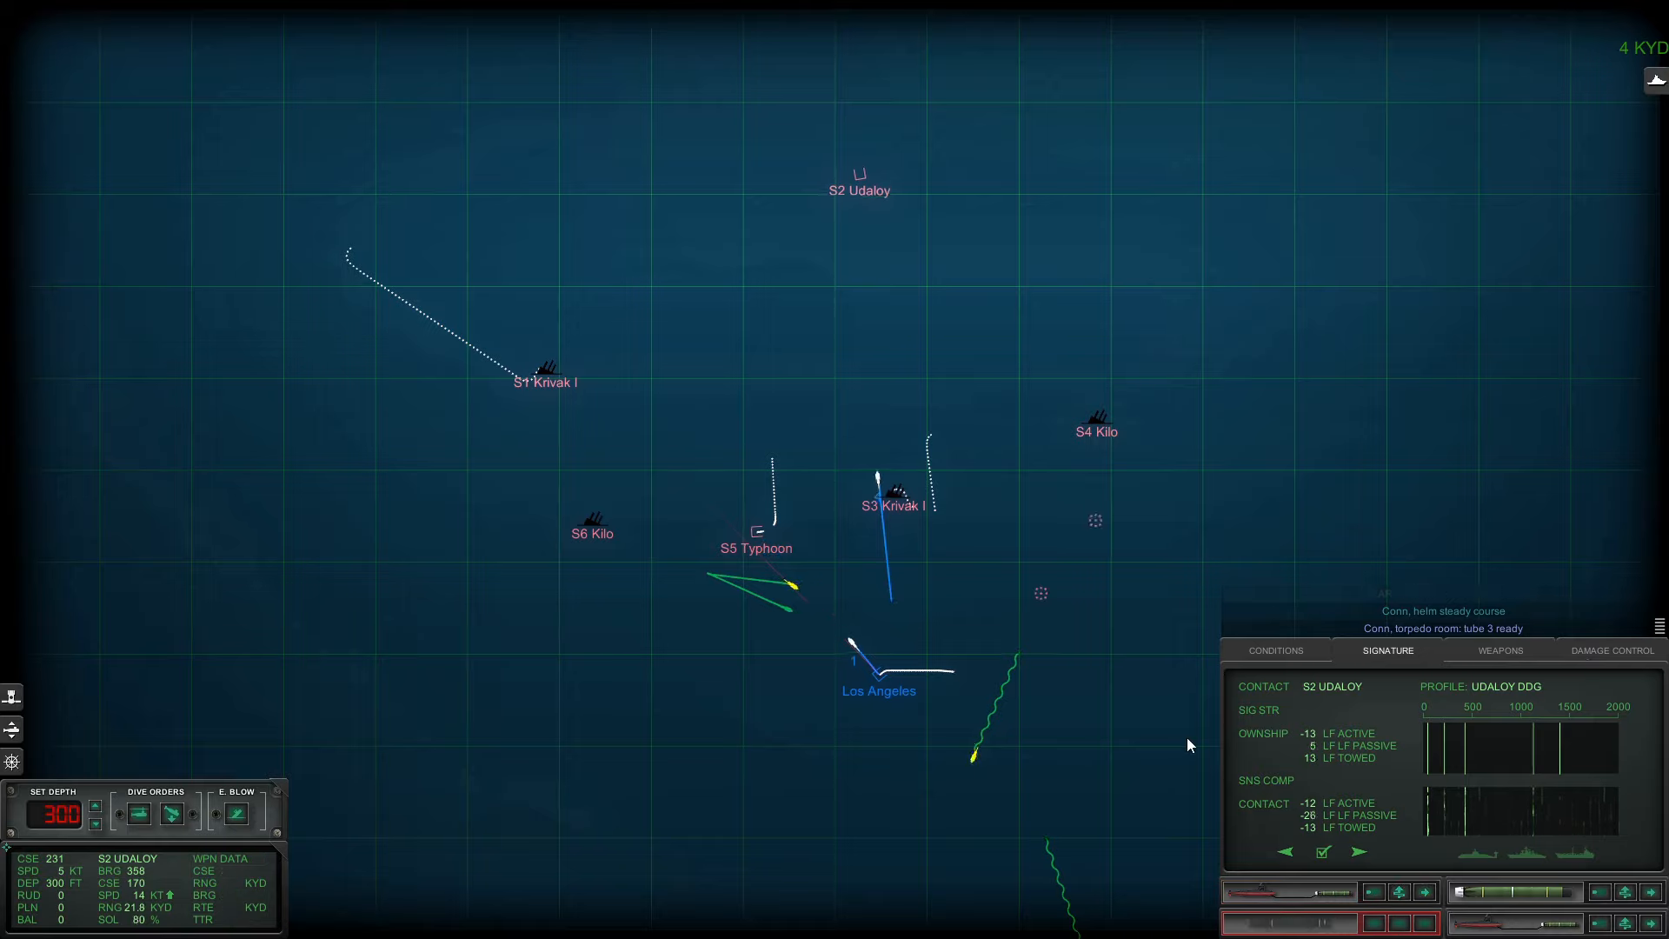
{"action": "left_click", "coordinate": [1496, 650]}
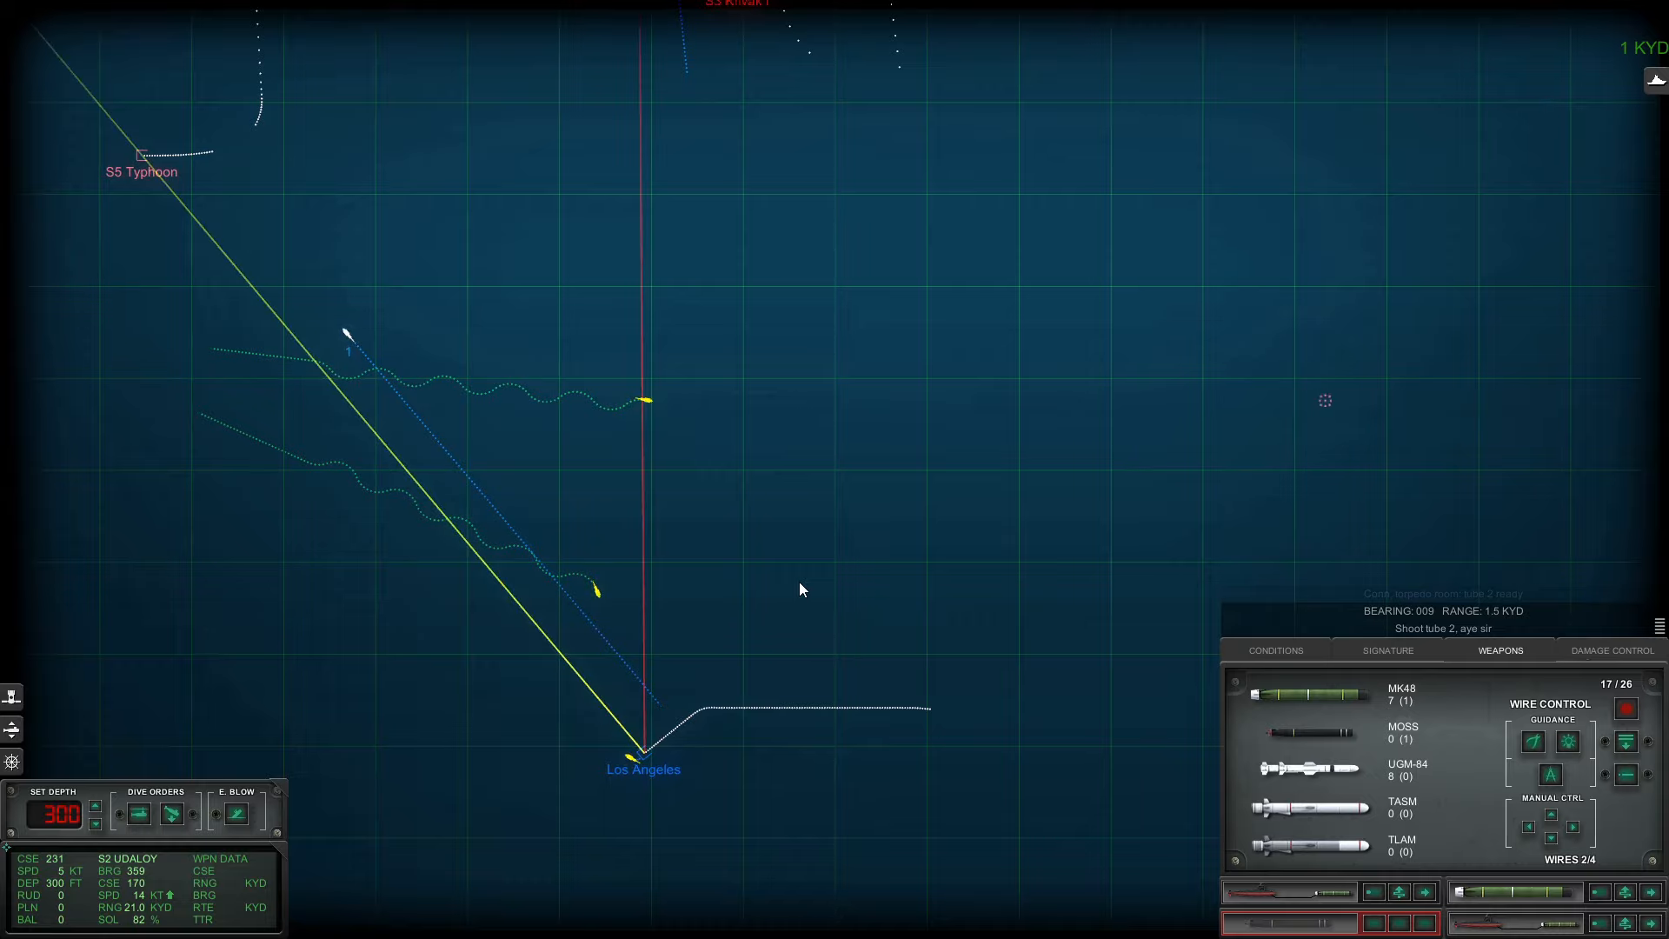
- View the Udaloy's sonar signature, then check Damage Control with hull at 100%
{"action": "left_click", "coordinate": [1386, 650]}
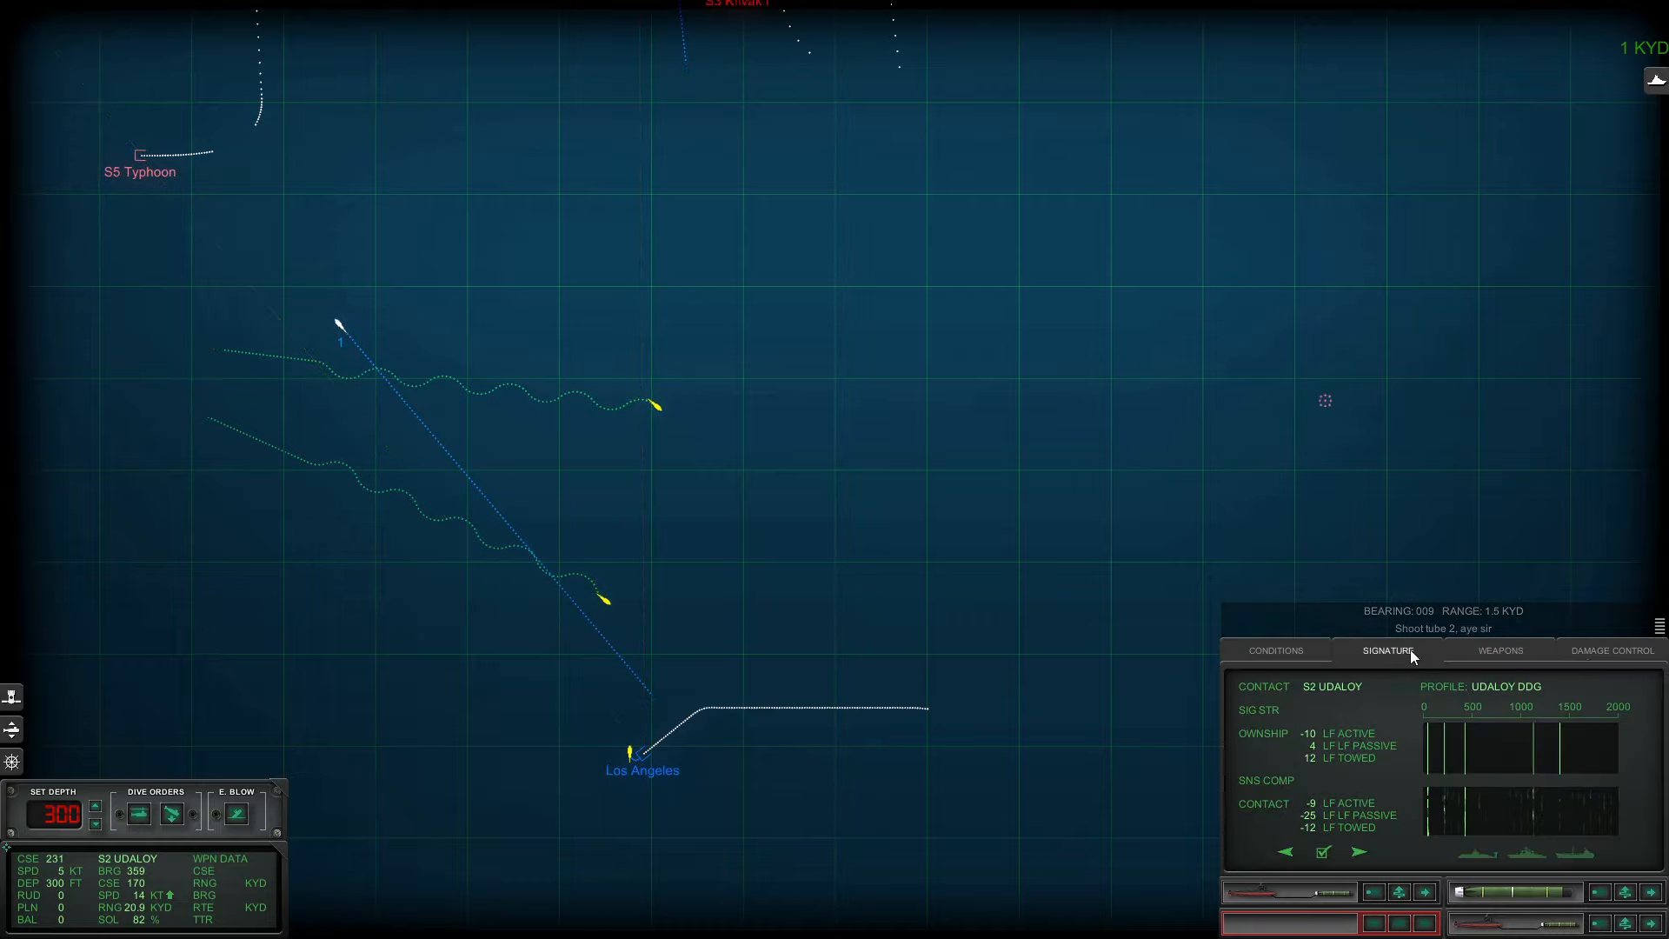
{"action": "left_click", "coordinate": [1610, 650]}
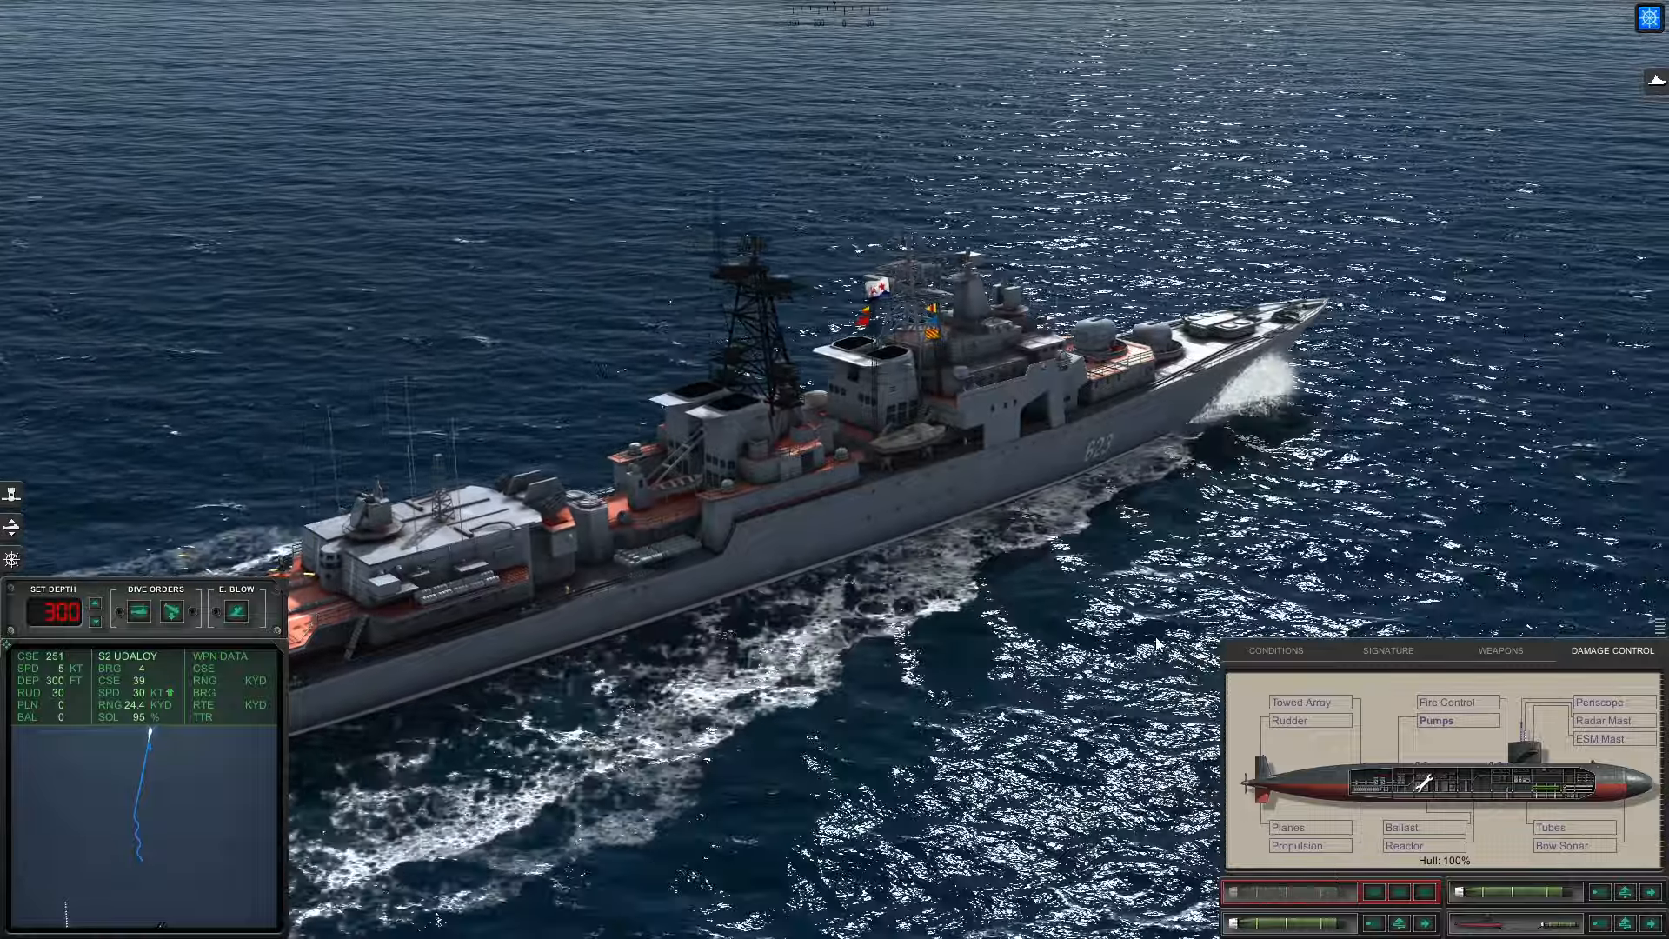
- Review the remaining weapons loadout and the sea conditions and sound layers
{"action": "left_click", "coordinate": [1499, 650]}
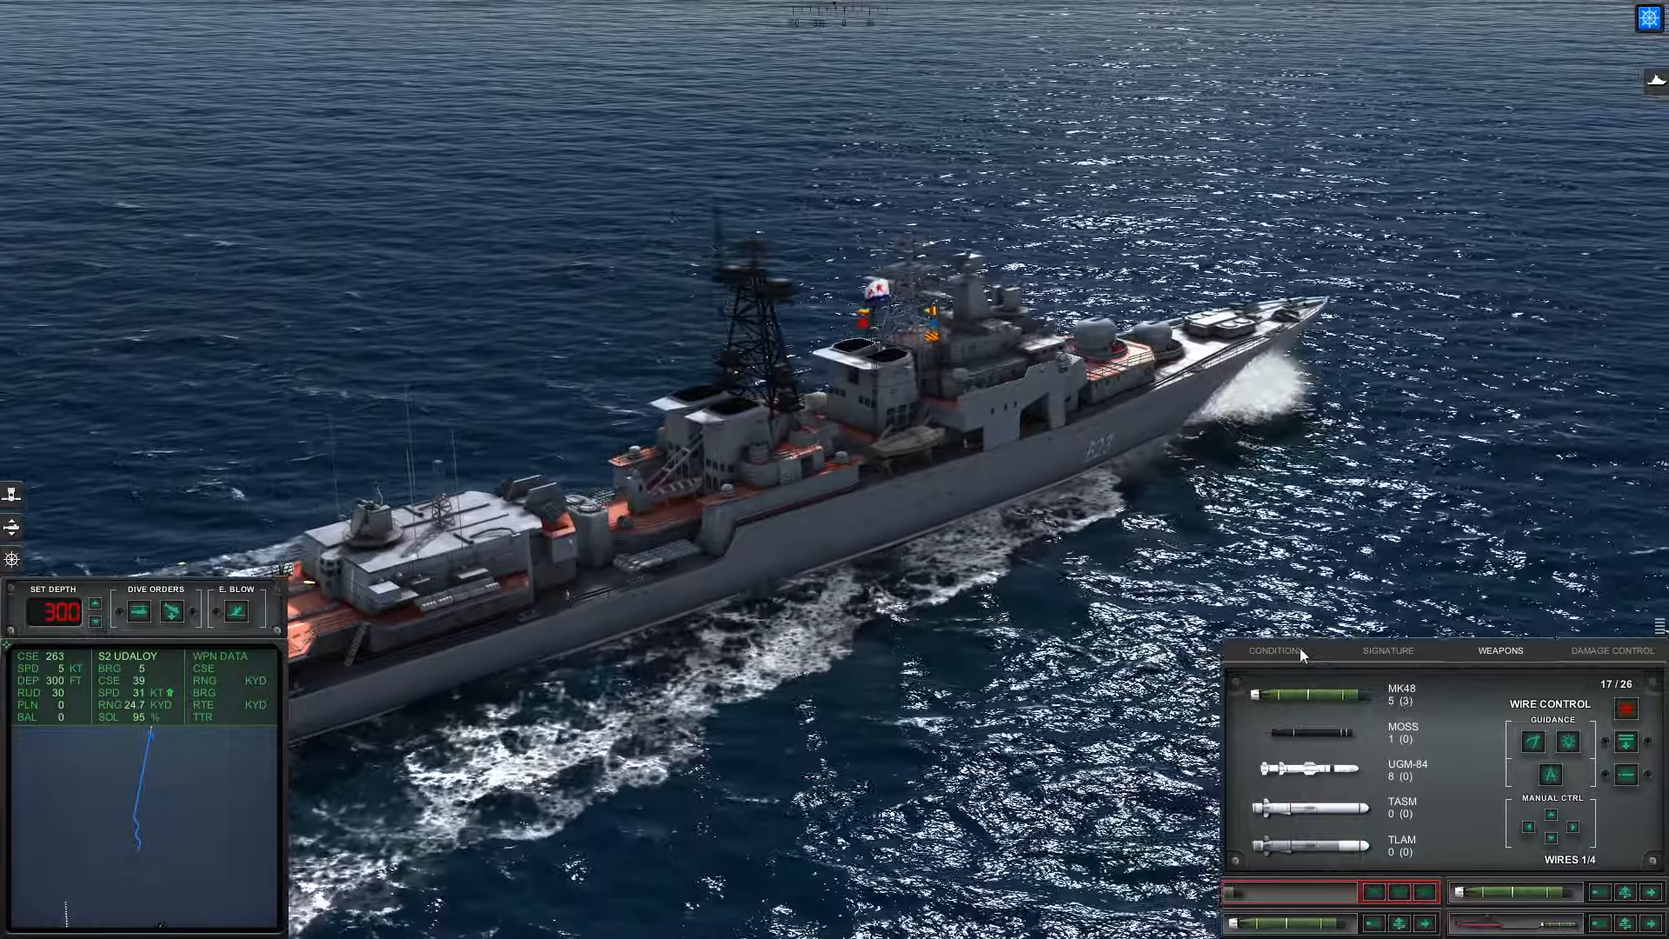
{"action": "left_click", "coordinate": [1274, 651]}
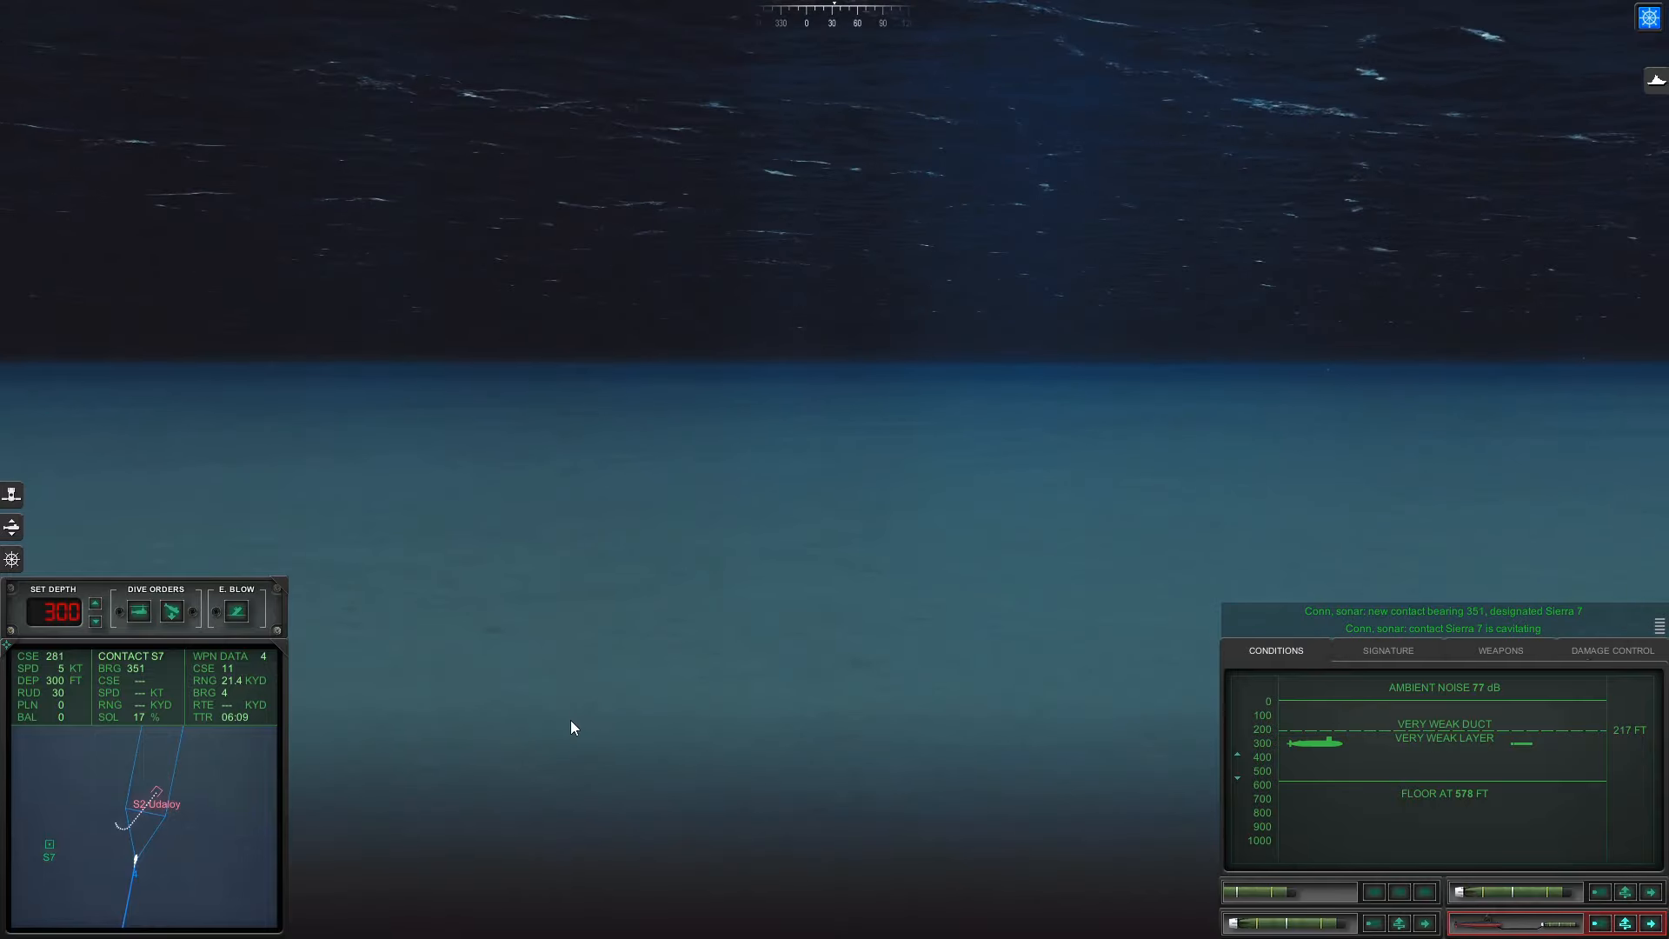
- Review contact S7's signature, the damage status and the weapons loadout, returning to the signature panel
{"action": "left_click", "coordinate": [1387, 650]}
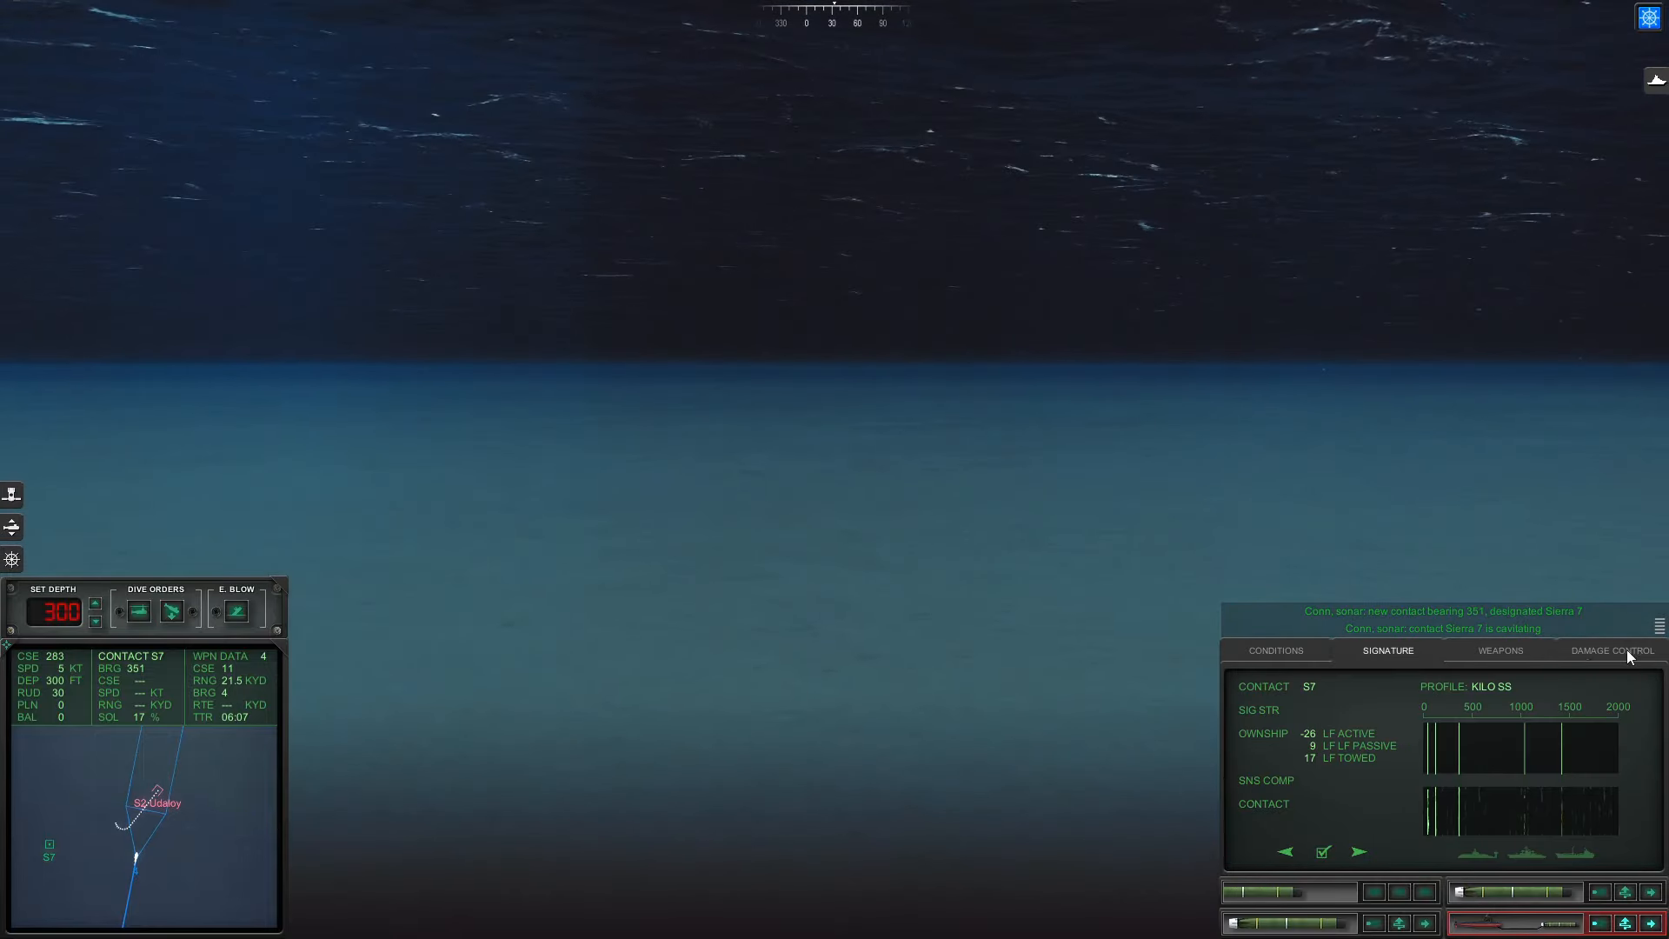
{"action": "left_click", "coordinate": [1610, 650]}
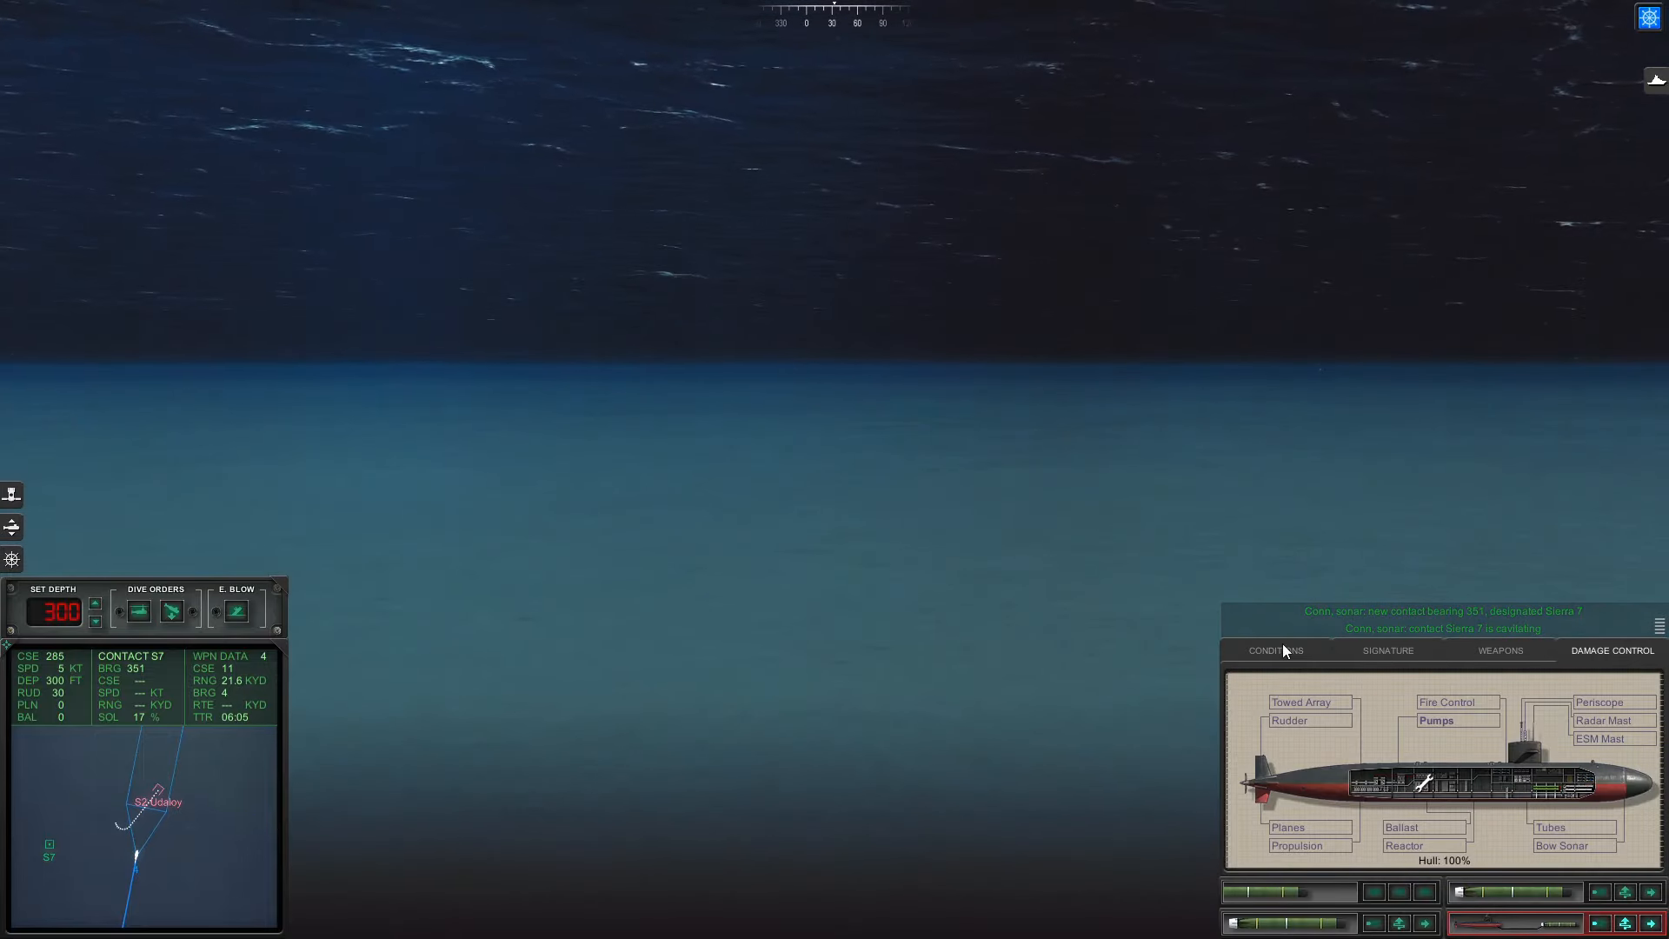
{"action": "left_click", "coordinate": [1499, 651]}
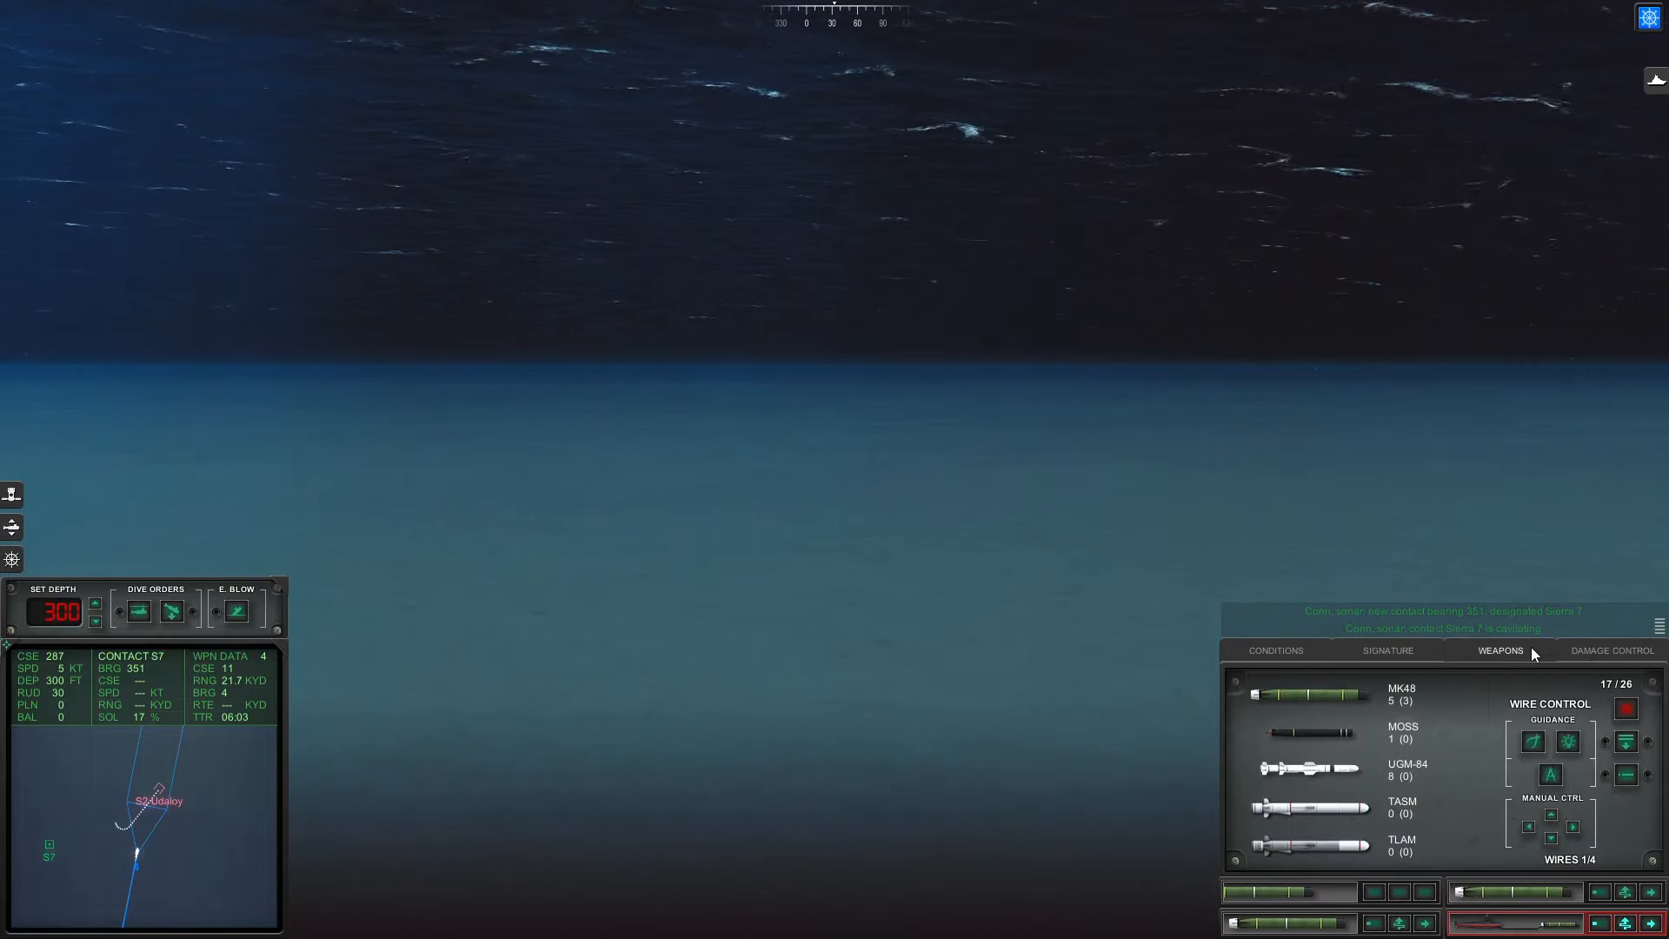
{"action": "left_click", "coordinate": [1387, 650]}
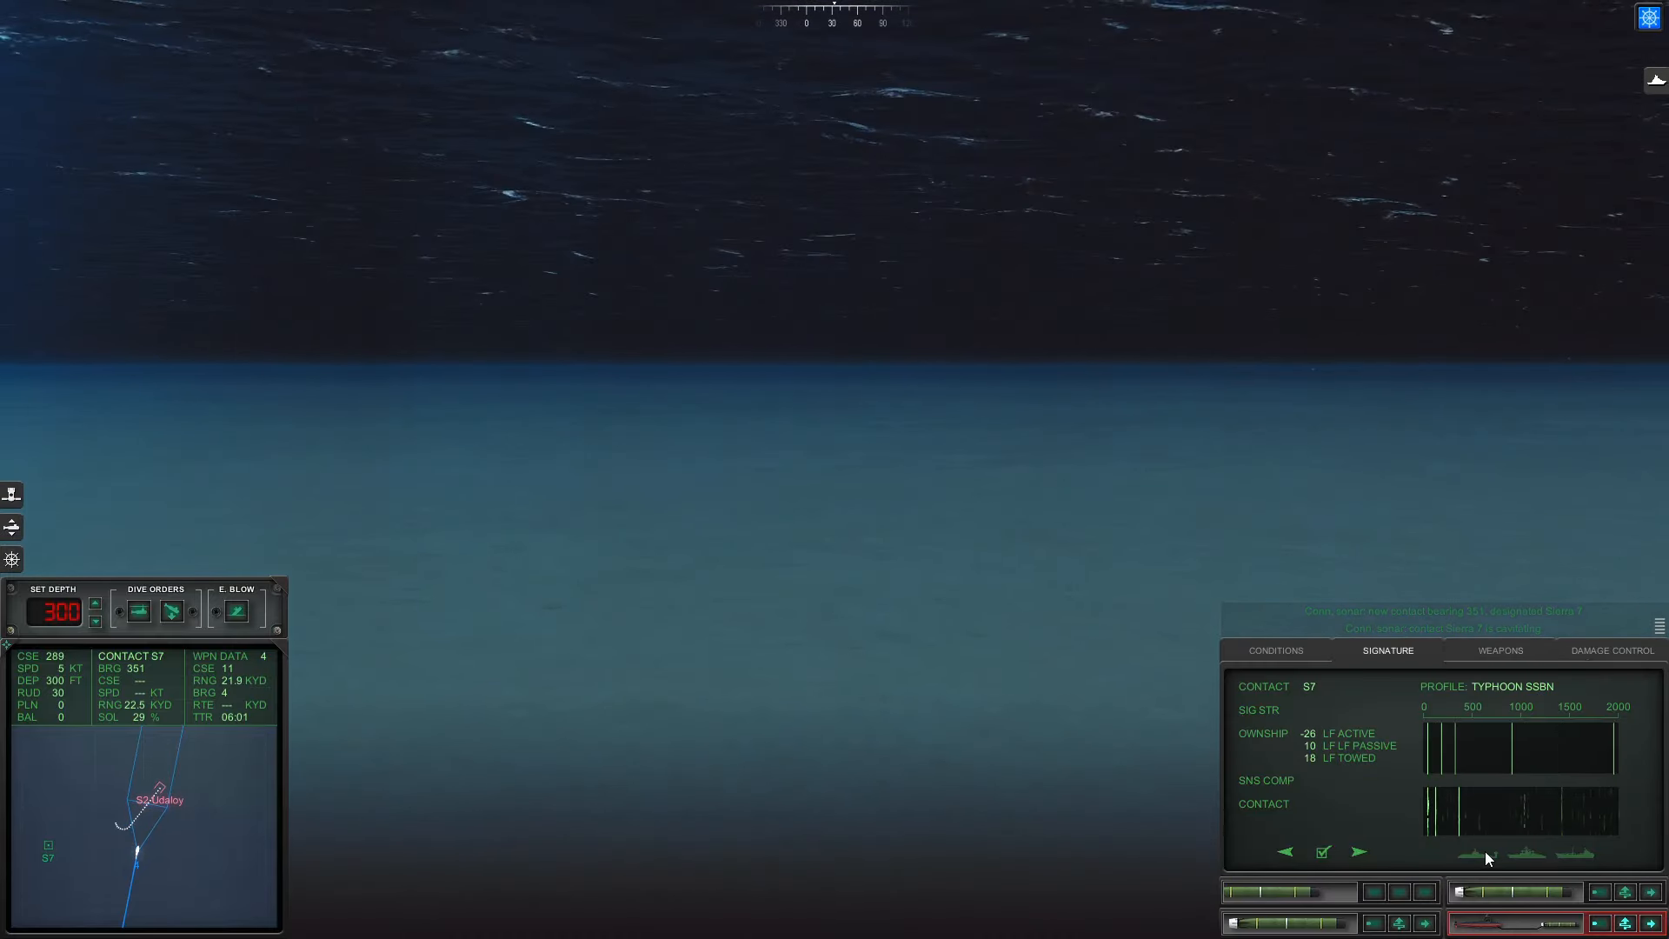
- Step S7's signature comparison through successive submarine reference profiles up to the Victor III SSN
{"action": "left_click", "coordinate": [1357, 852]}
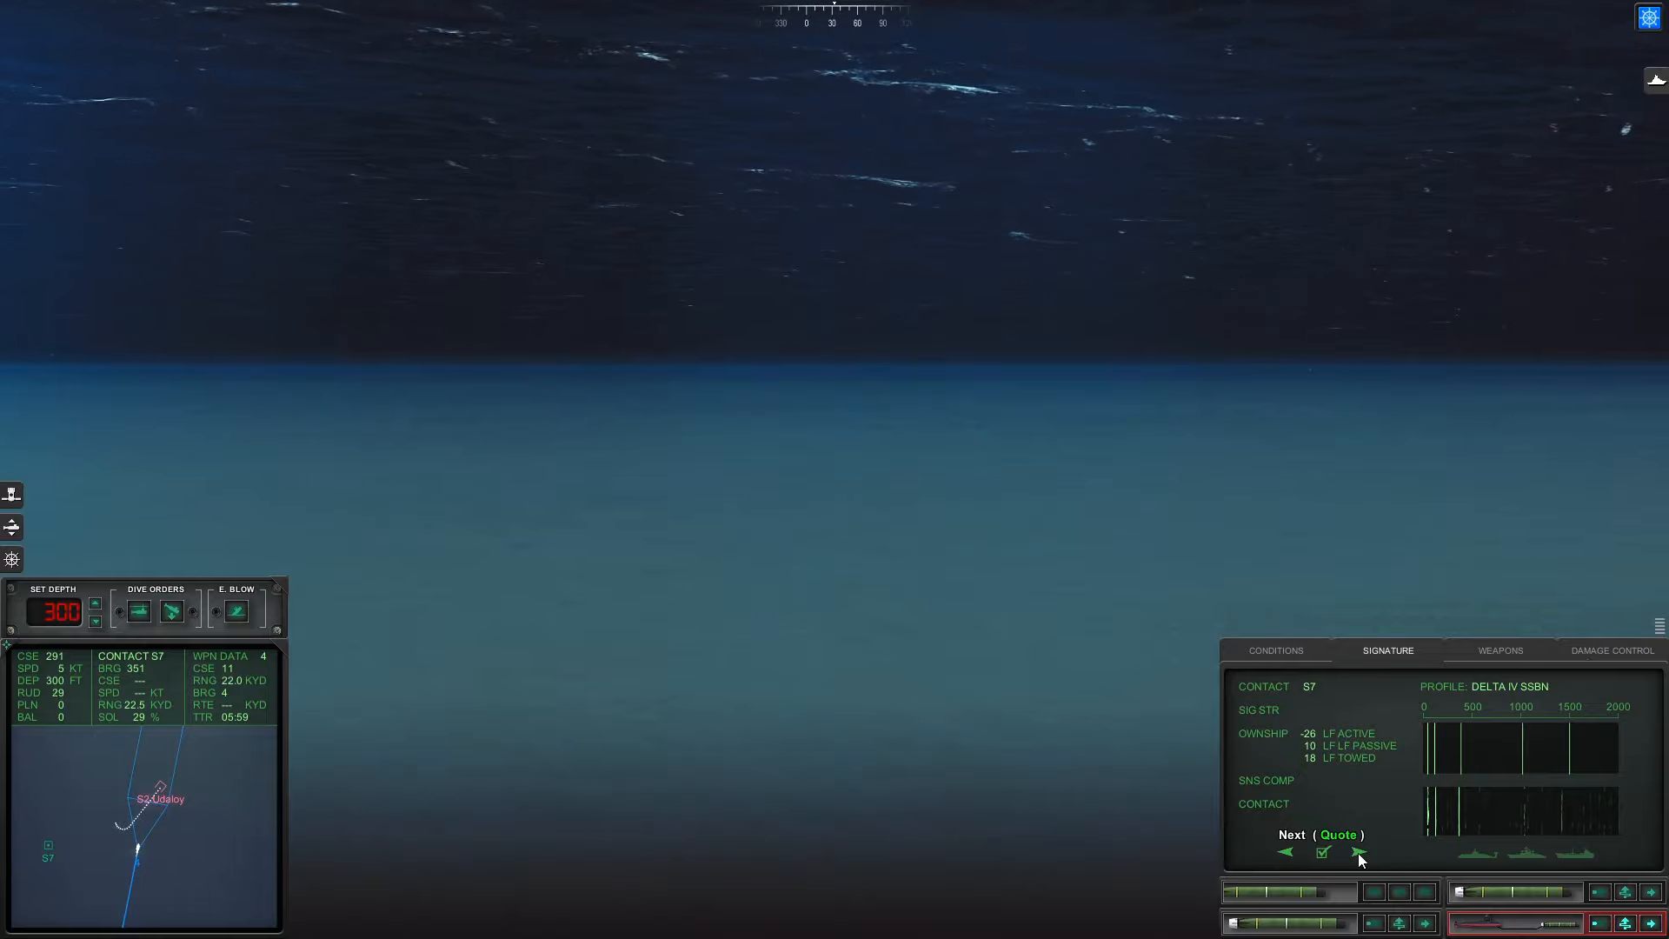
{"action": "left_click", "coordinate": [1358, 852]}
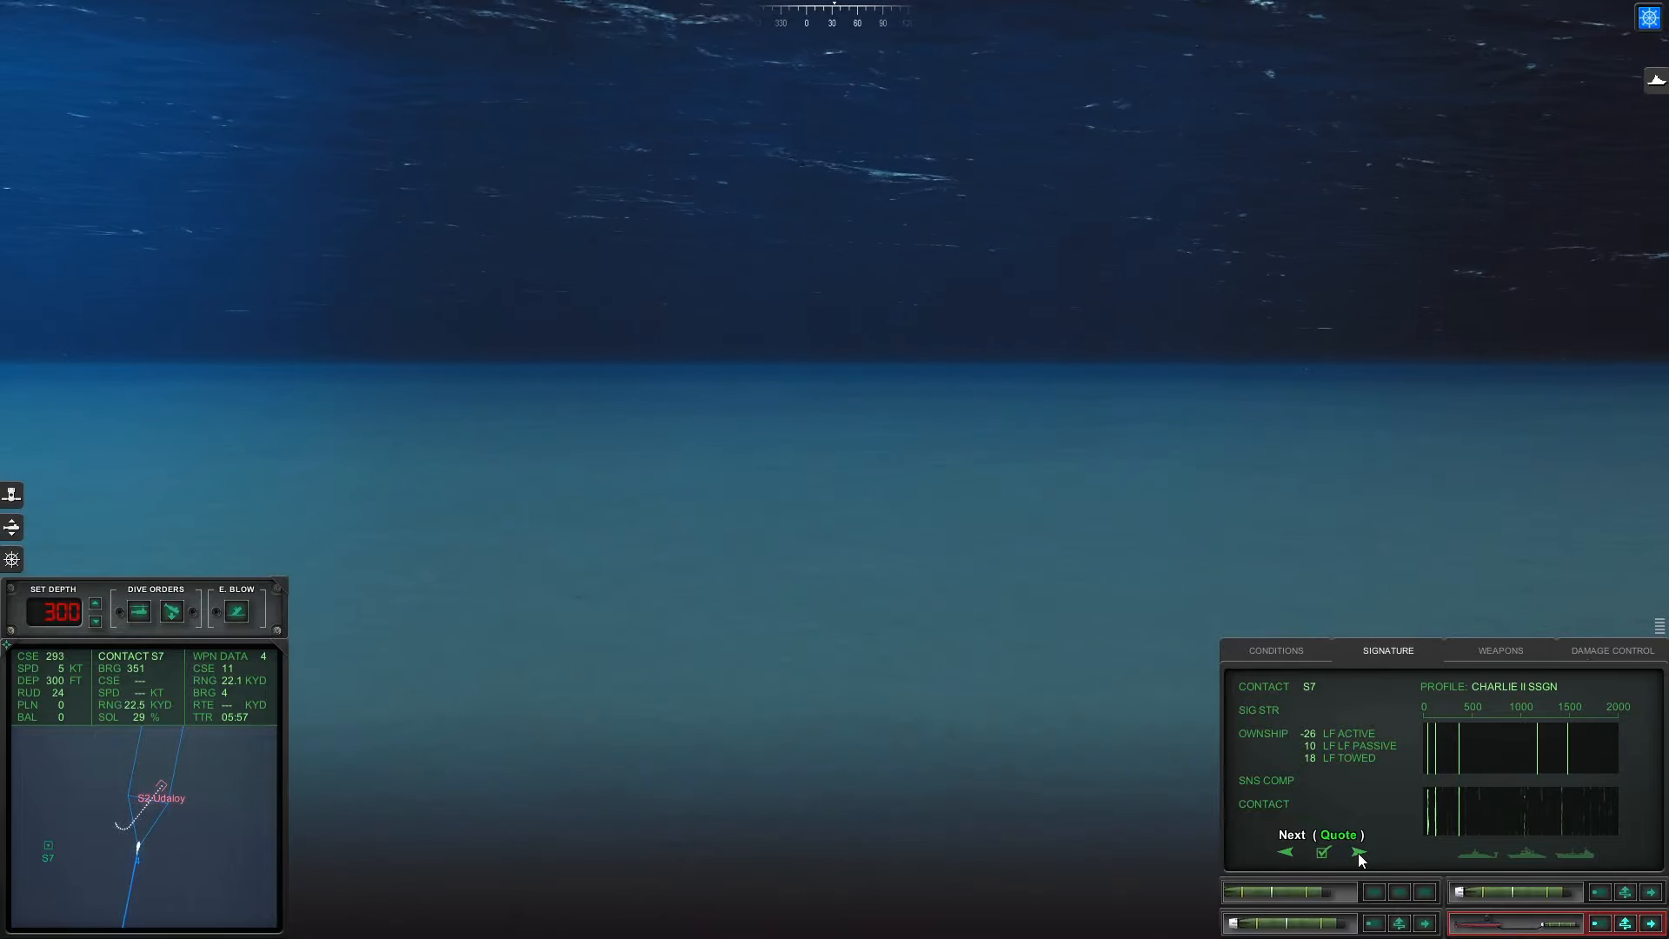
{"action": "left_click", "coordinate": [1358, 852]}
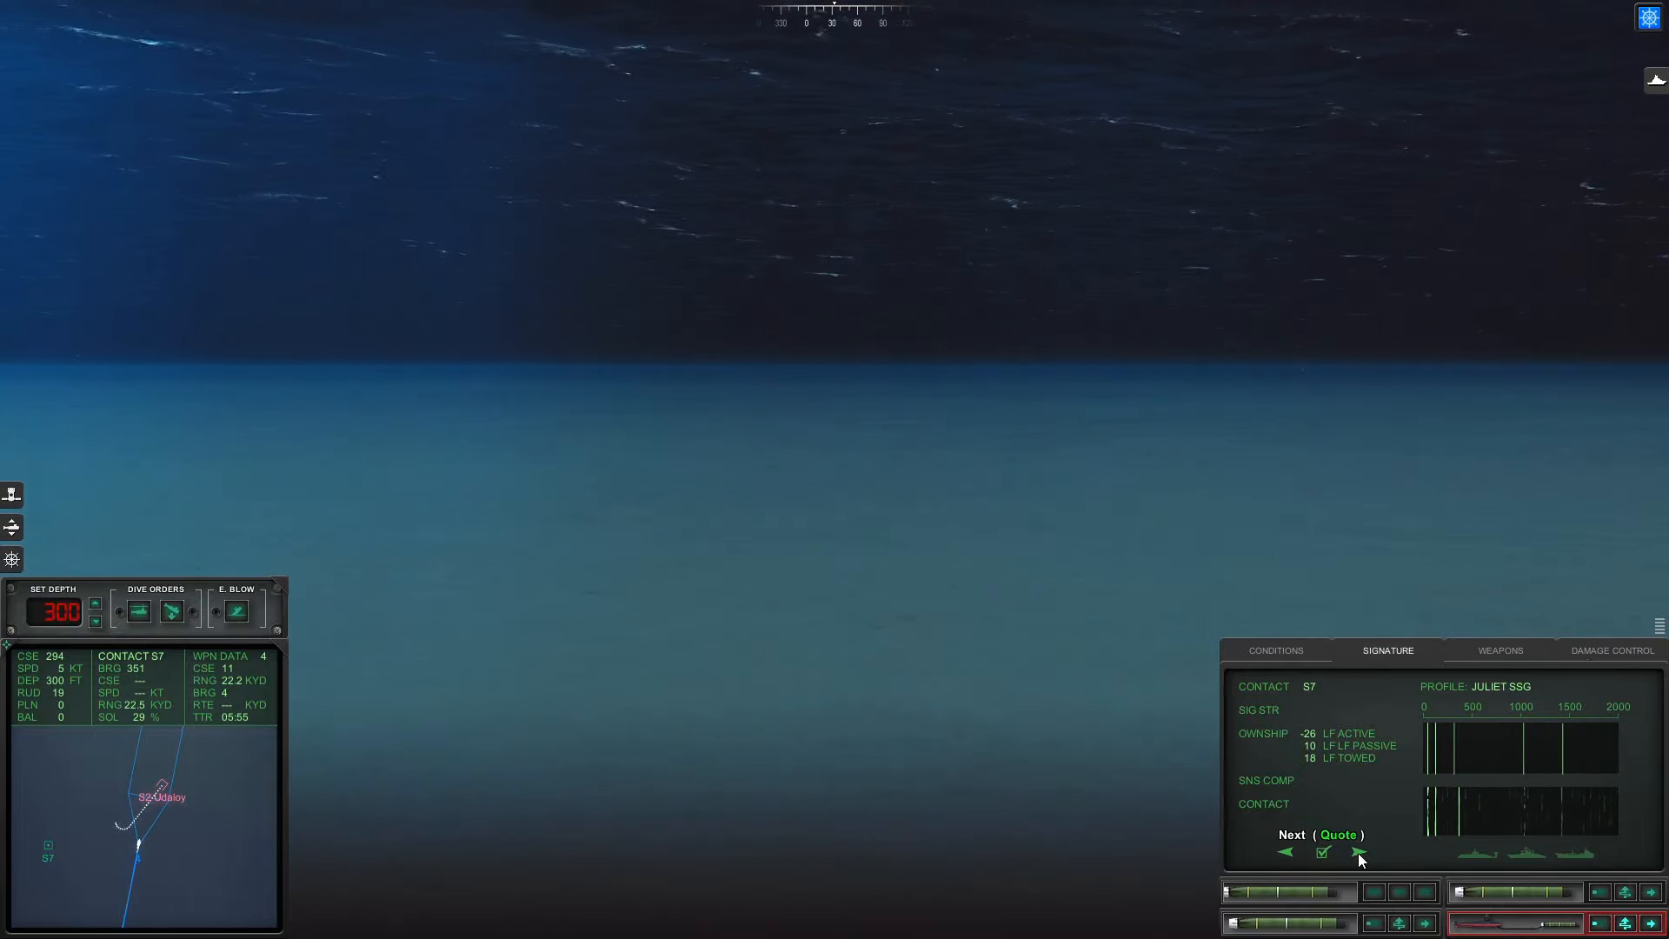
{"action": "left_click", "coordinate": [1358, 852]}
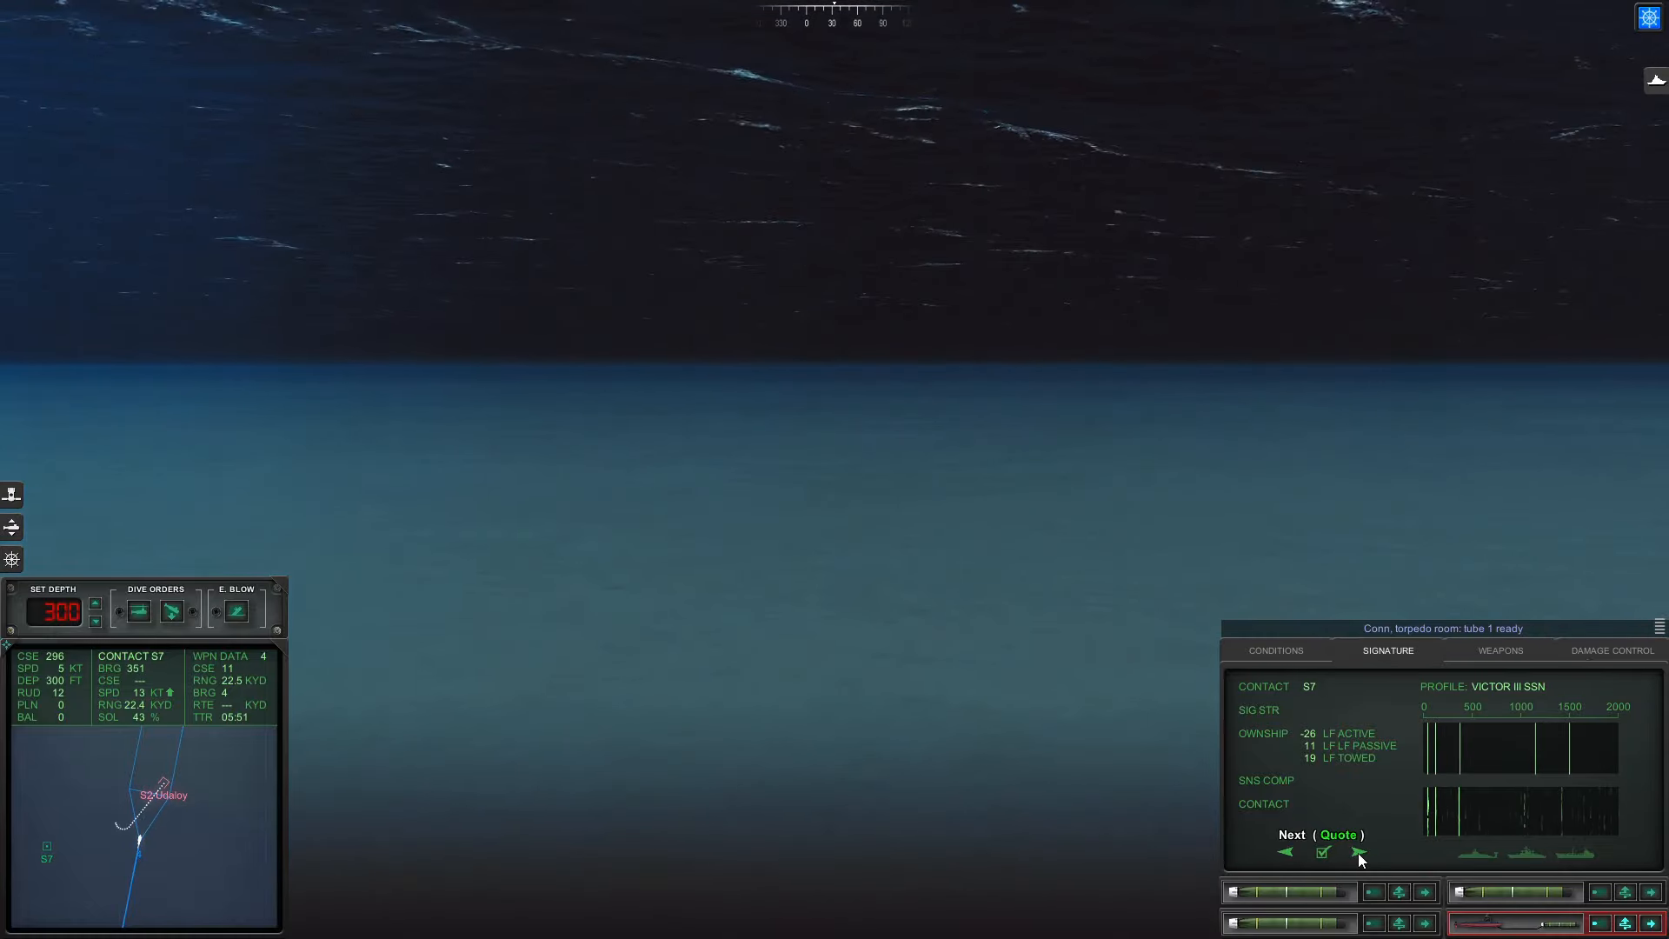
{"action": "left_click", "coordinate": [1358, 852]}
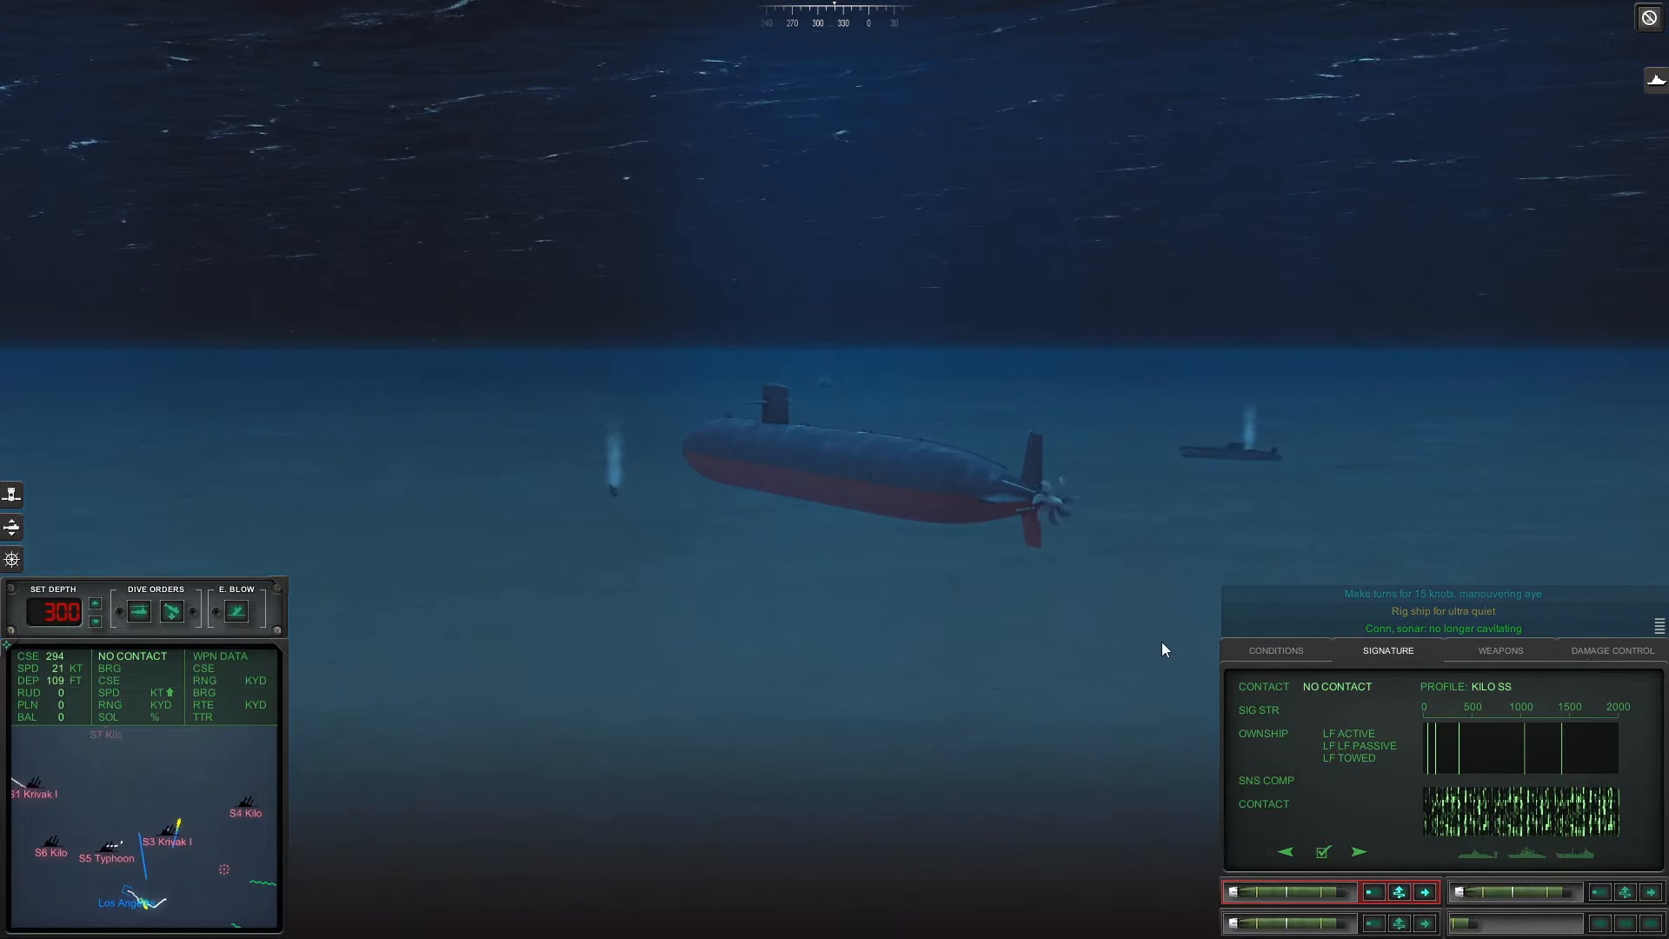
- Release ultra quiet and accelerate to 33 knots as torpedo explosions erupt nearby
{"action": "left_click", "coordinate": [1275, 651]}
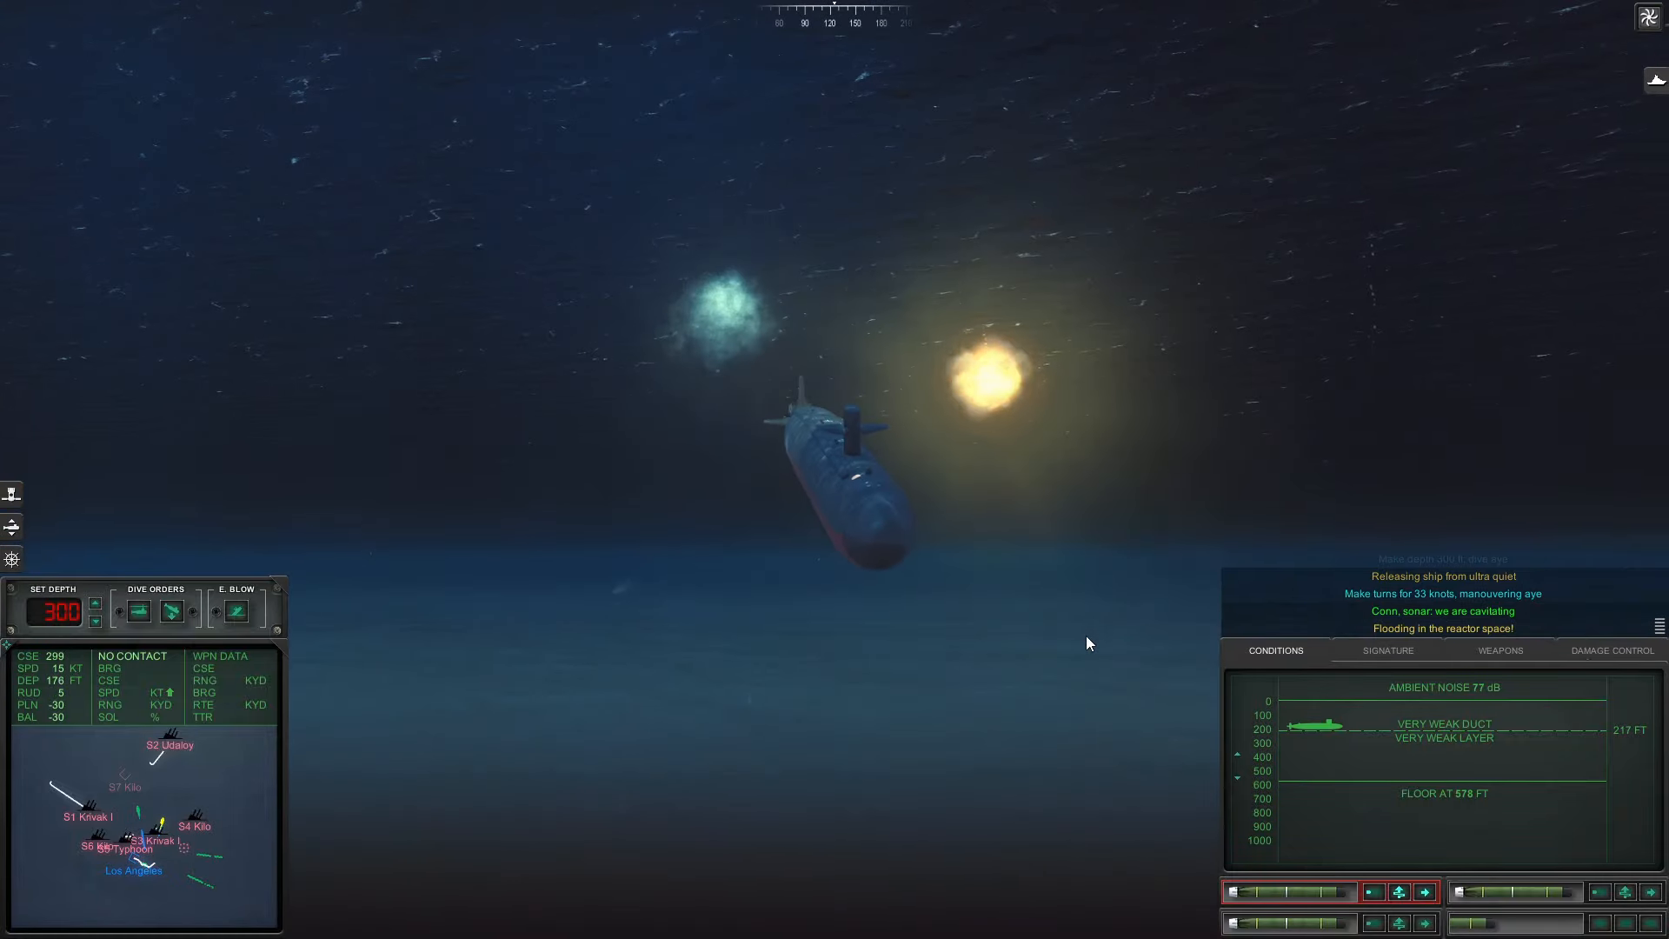
{"action": "left_click", "coordinate": [1610, 650]}
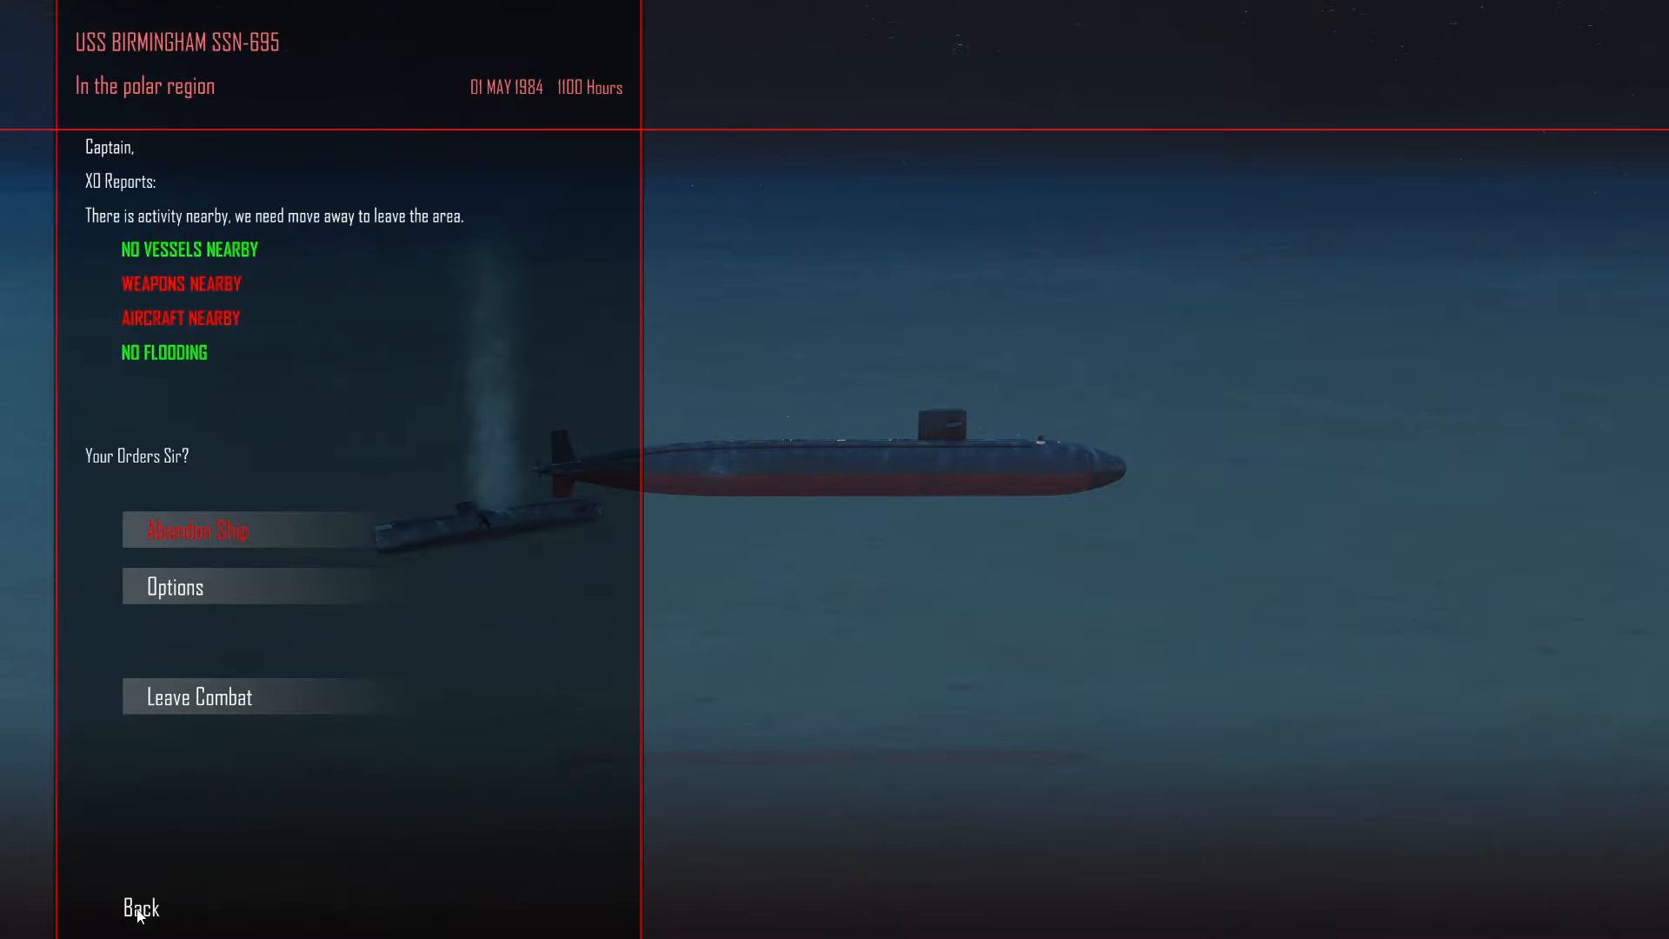
- Return to the battle and review remaining torpedoes, missiles and the sound conditions
{"action": "left_click", "coordinate": [139, 908]}
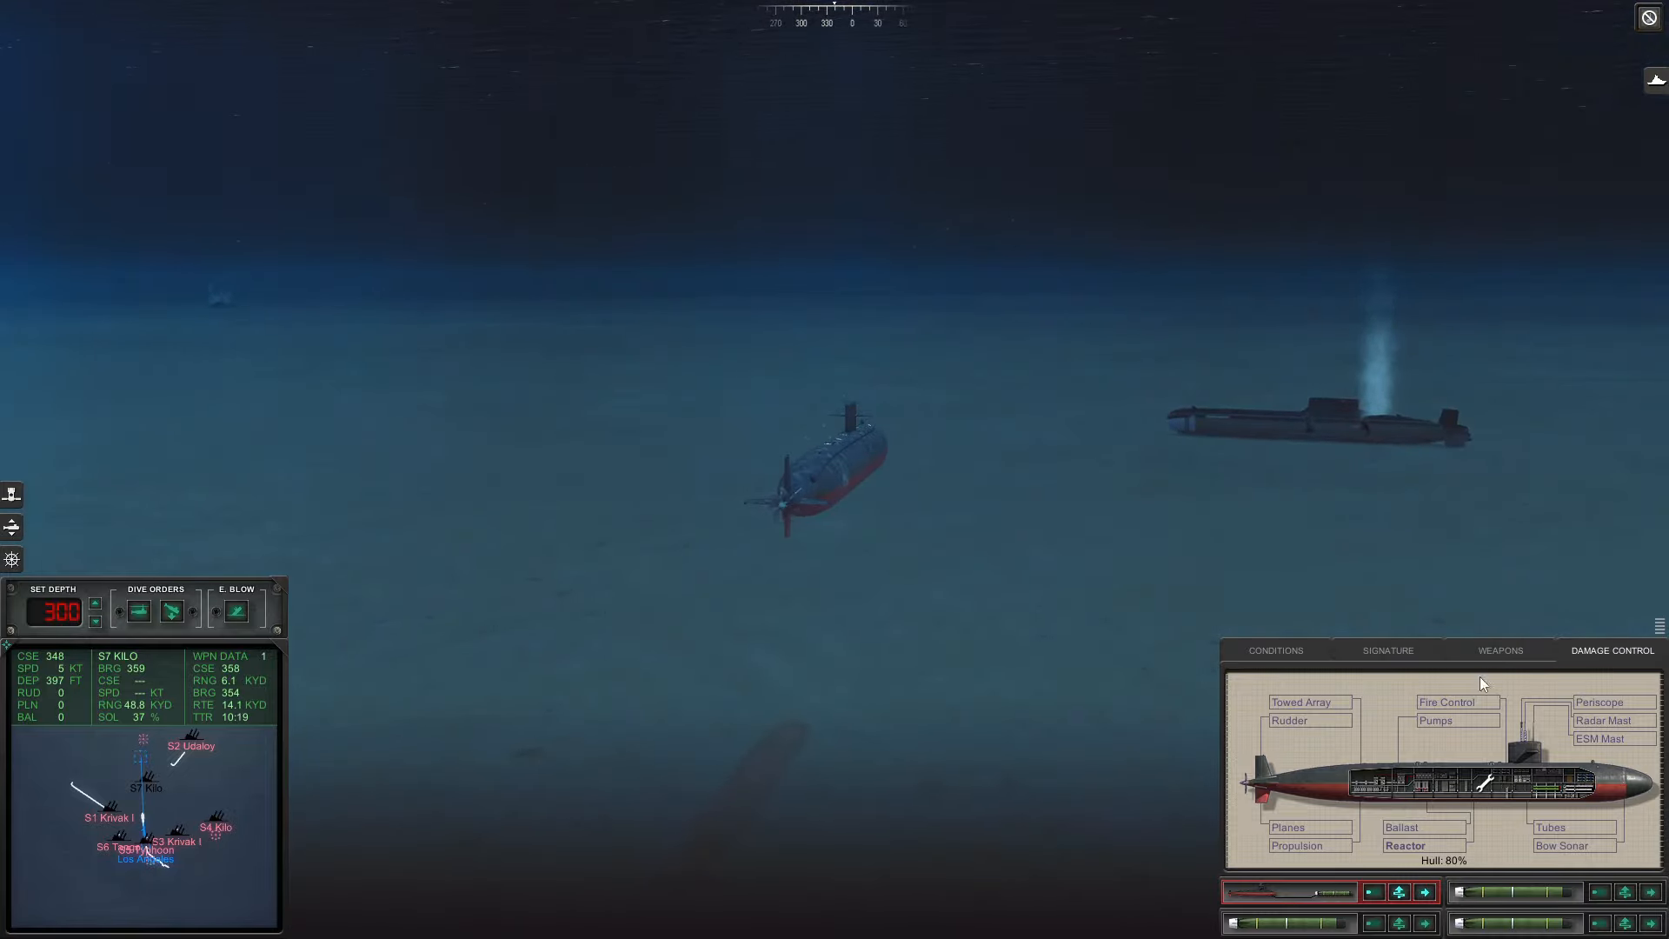
{"action": "left_click", "coordinate": [1498, 650]}
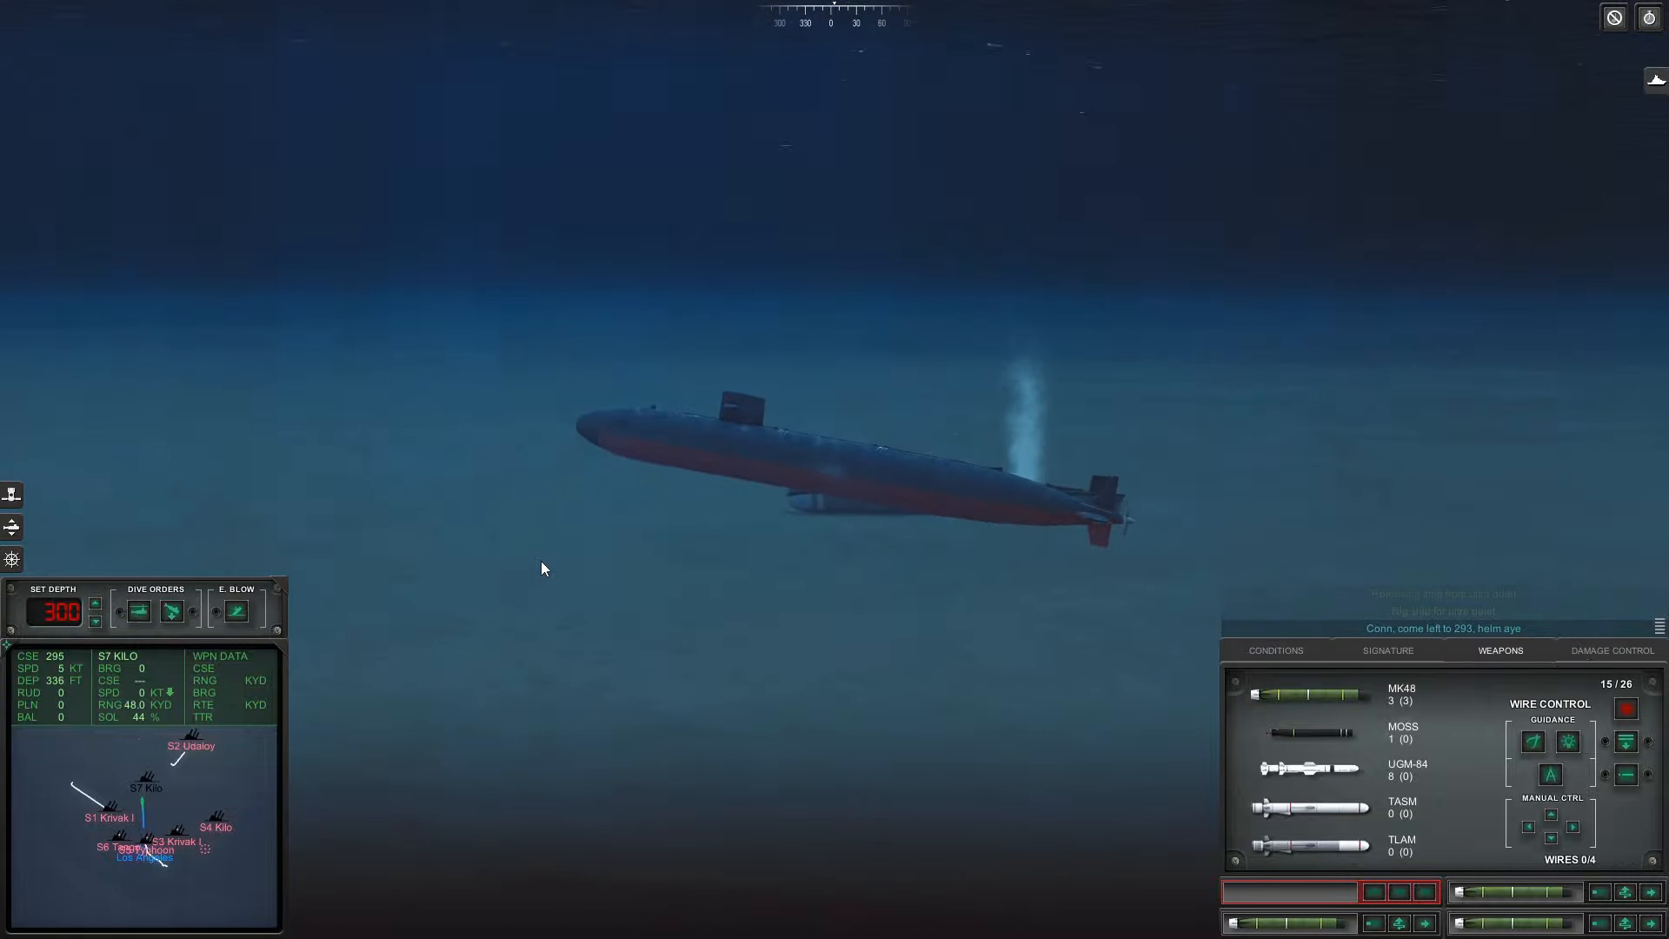
{"action": "left_click", "coordinate": [1275, 650]}
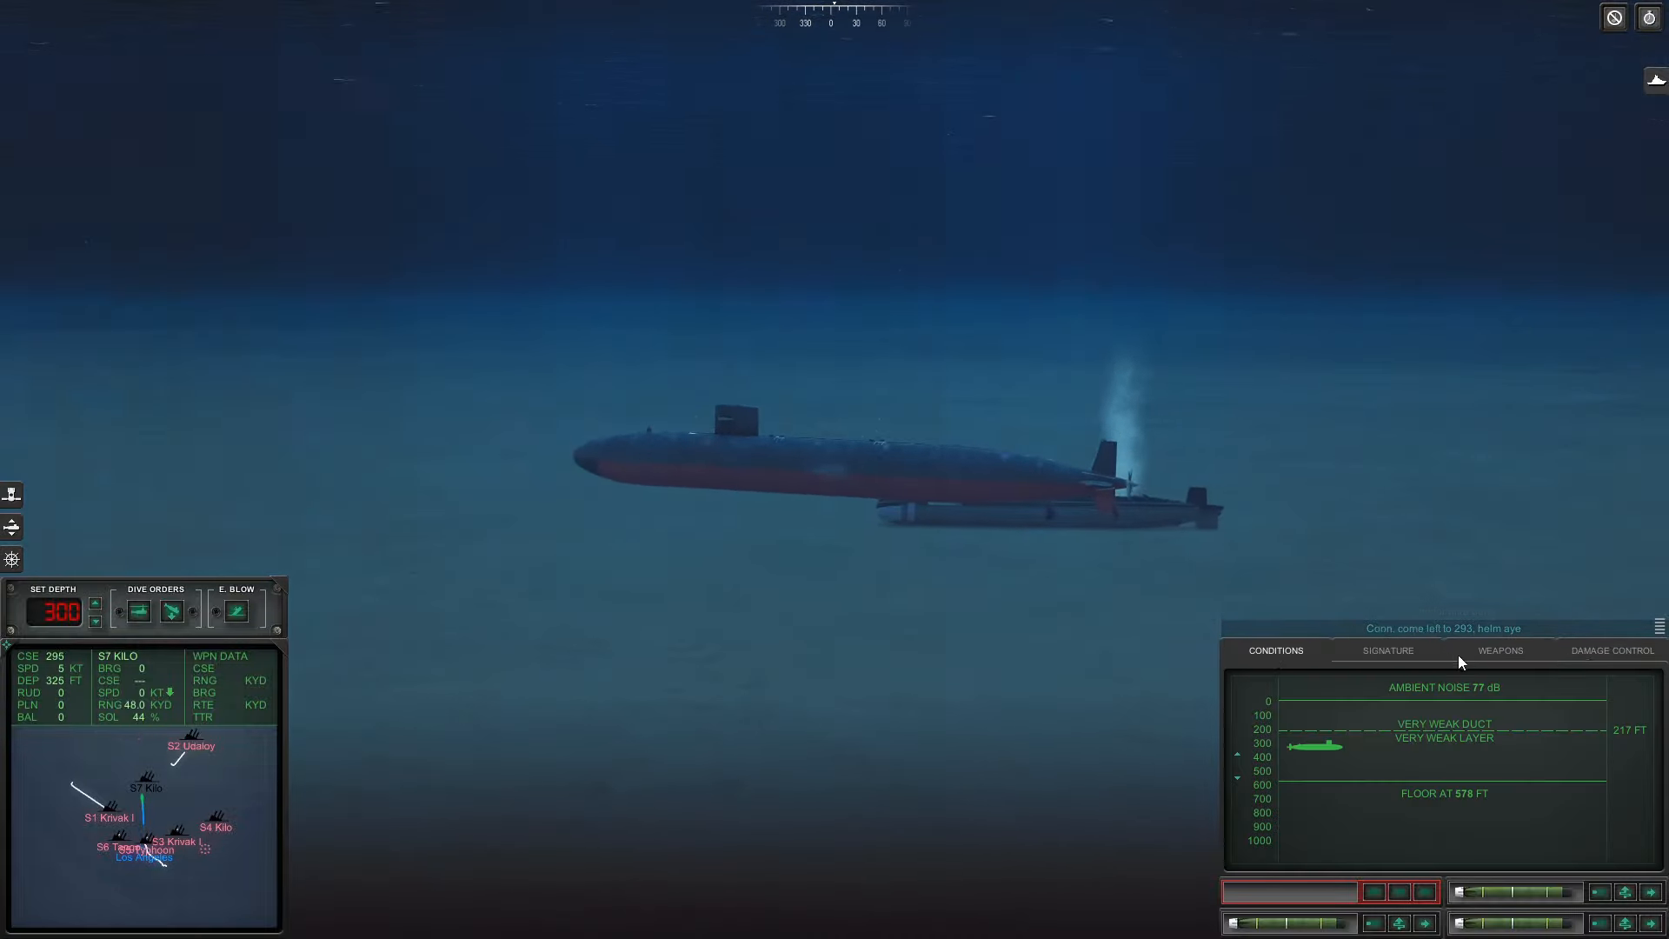
- Leave combat from the captain's orders now that no contacts remain, bringing up the after action report
{"action": "left_click", "coordinate": [1497, 650]}
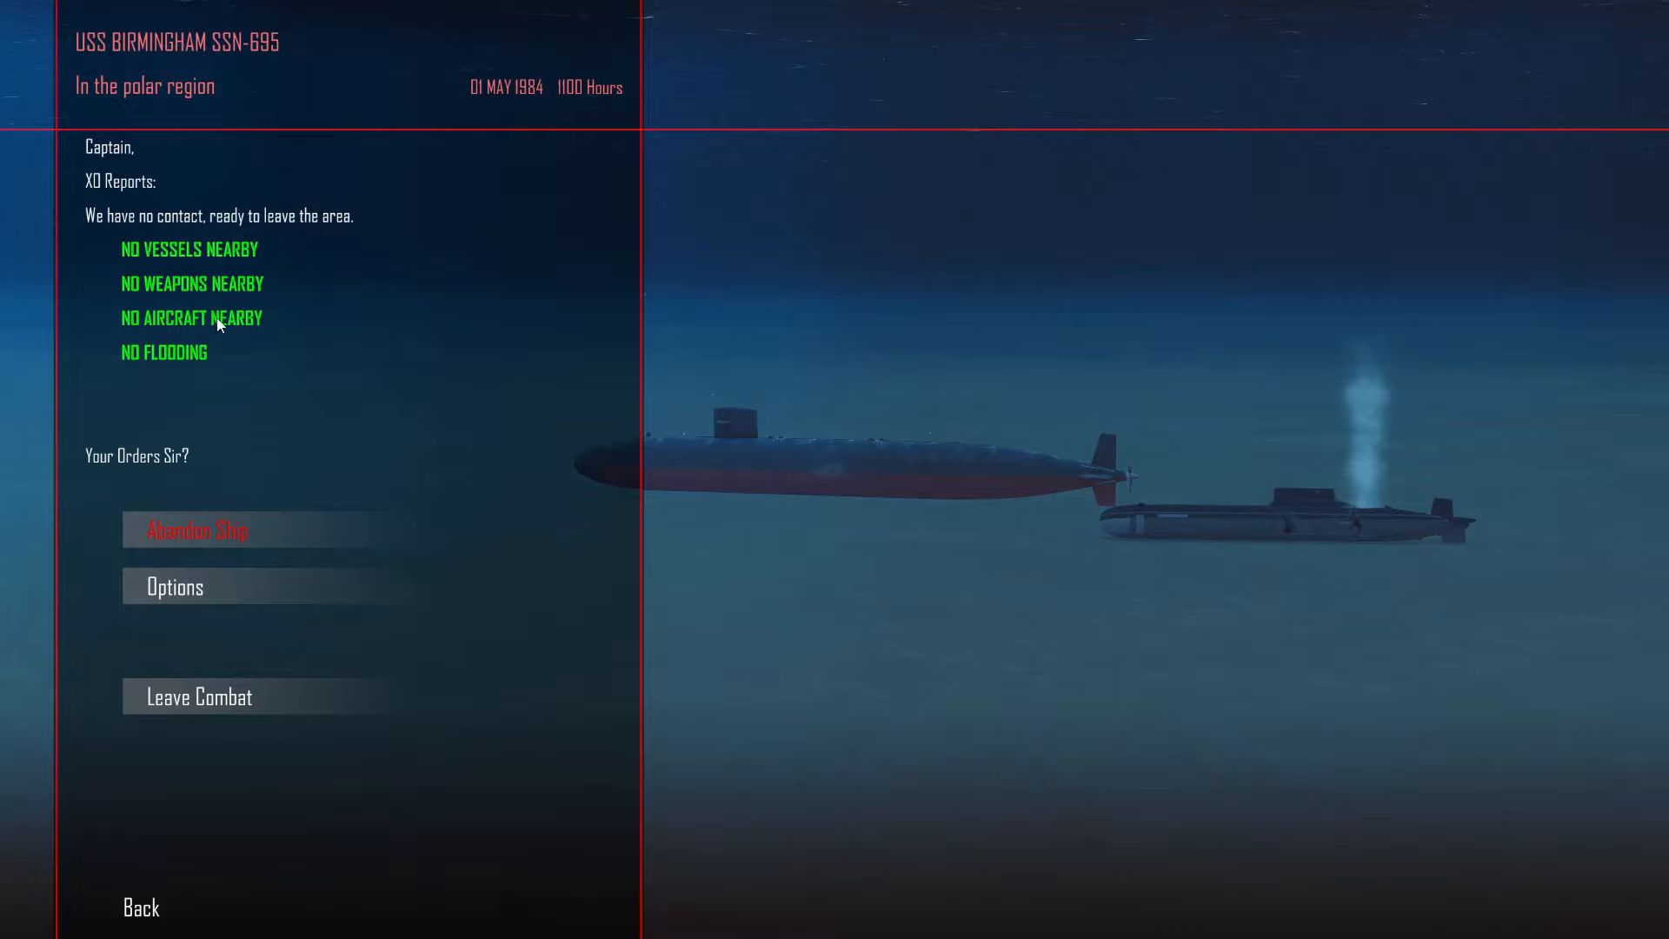
{"action": "mouse_move", "coordinate": [235, 697]}
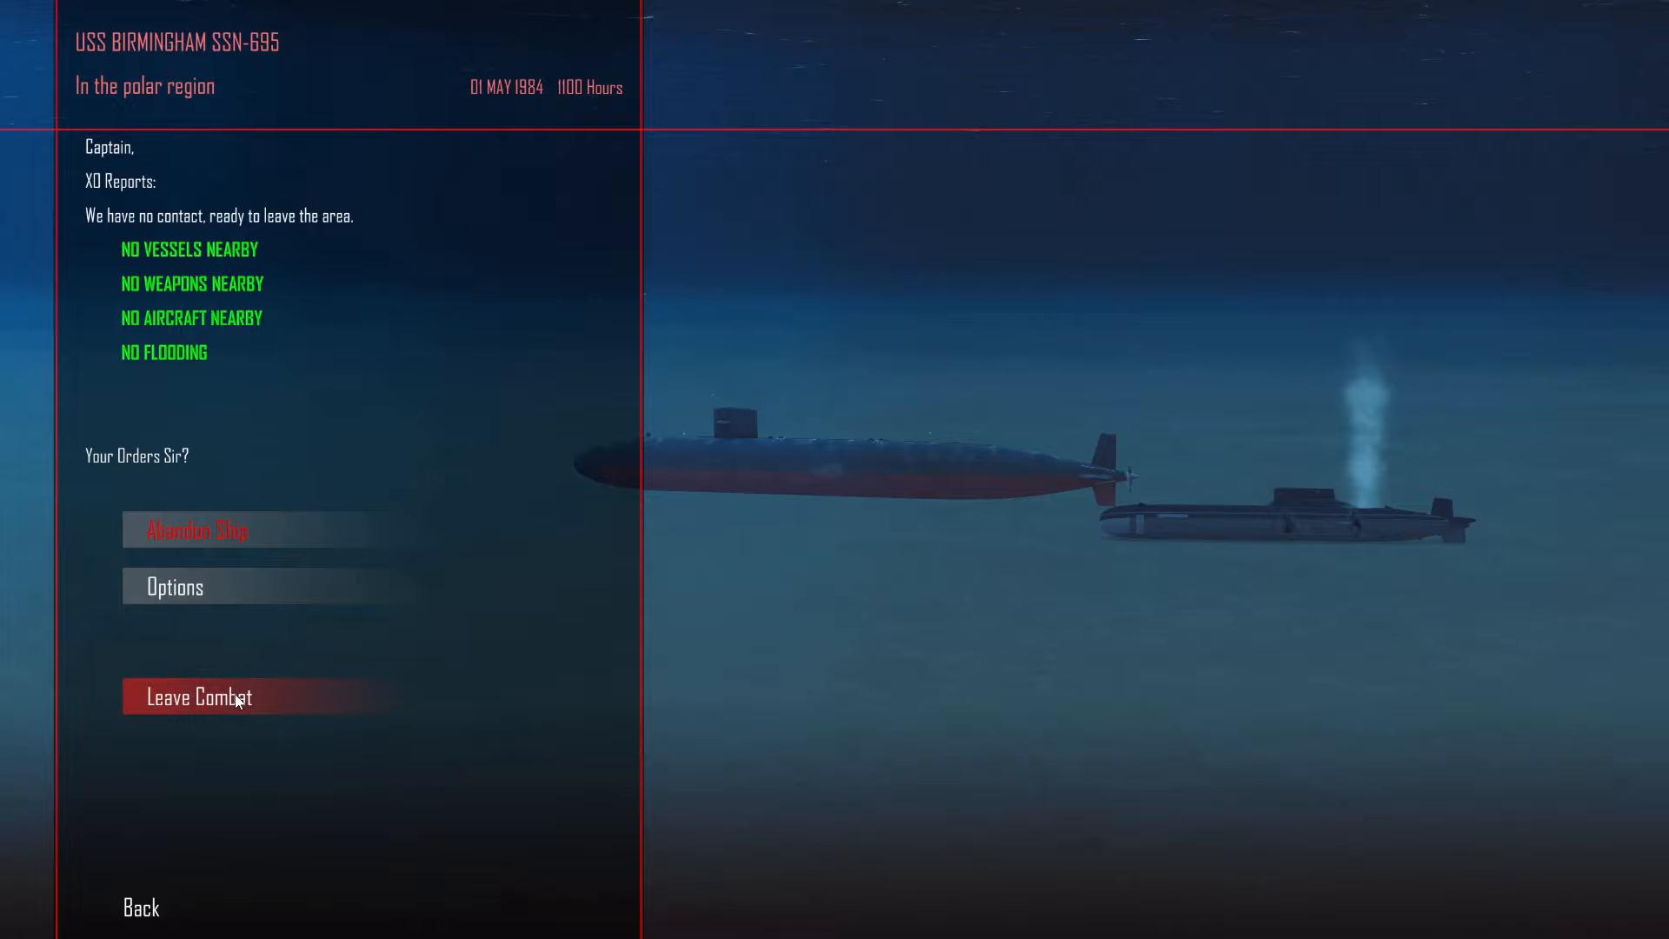
{"action": "left_click", "coordinate": [198, 697]}
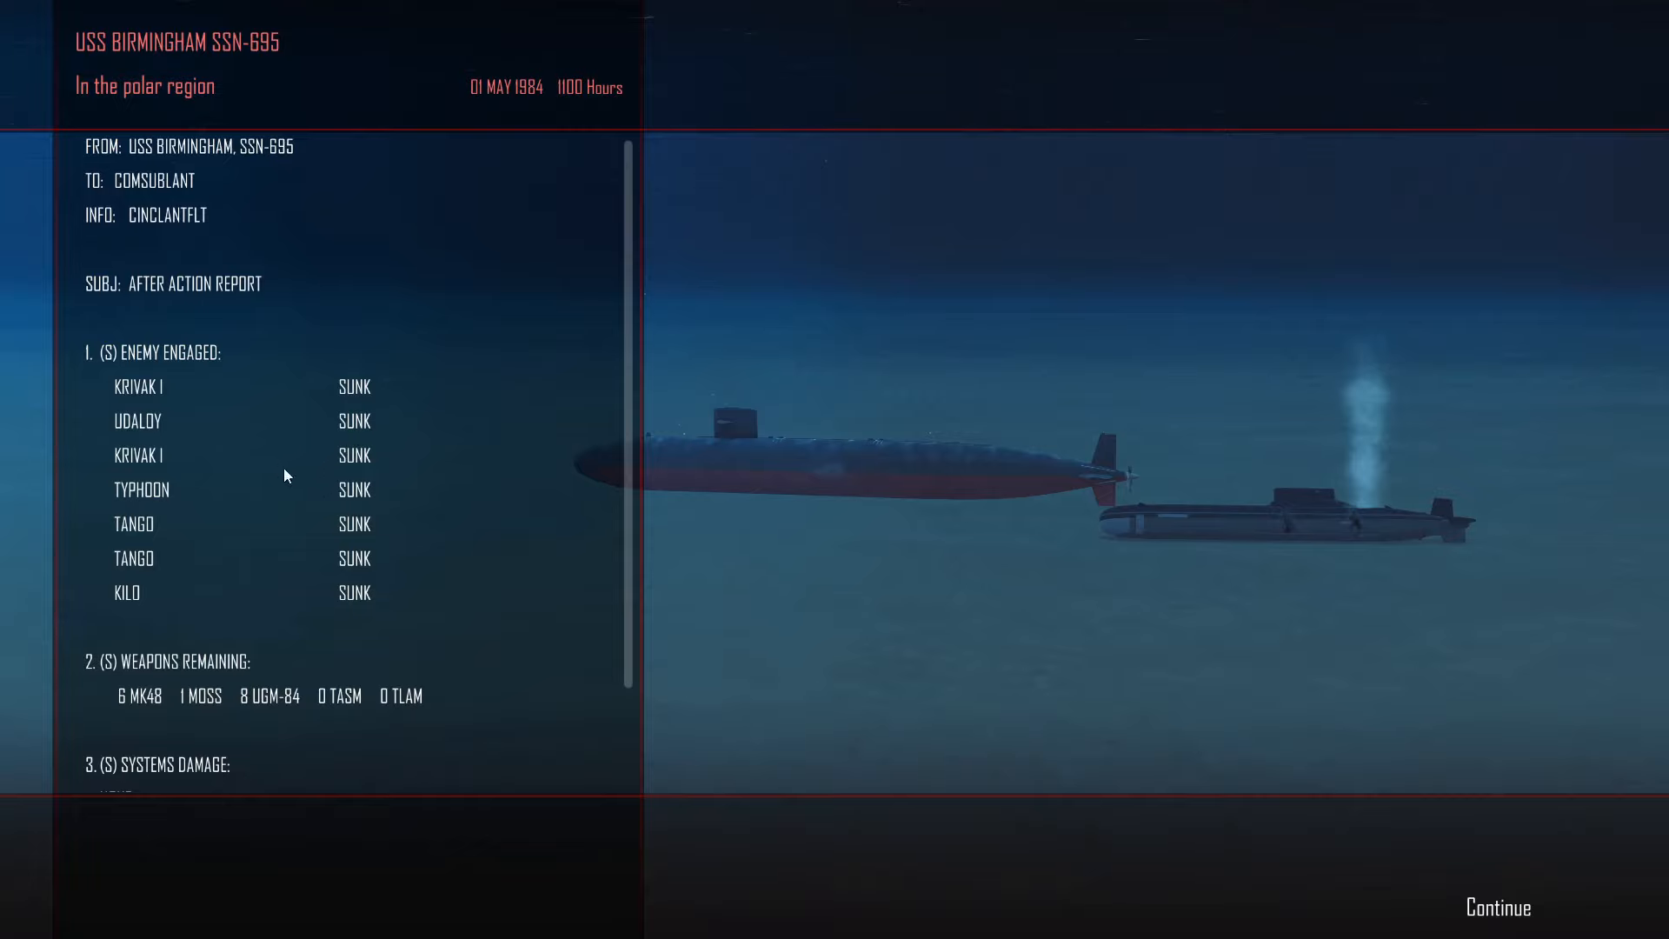
{"action": "mouse_move", "coordinate": [153, 411]}
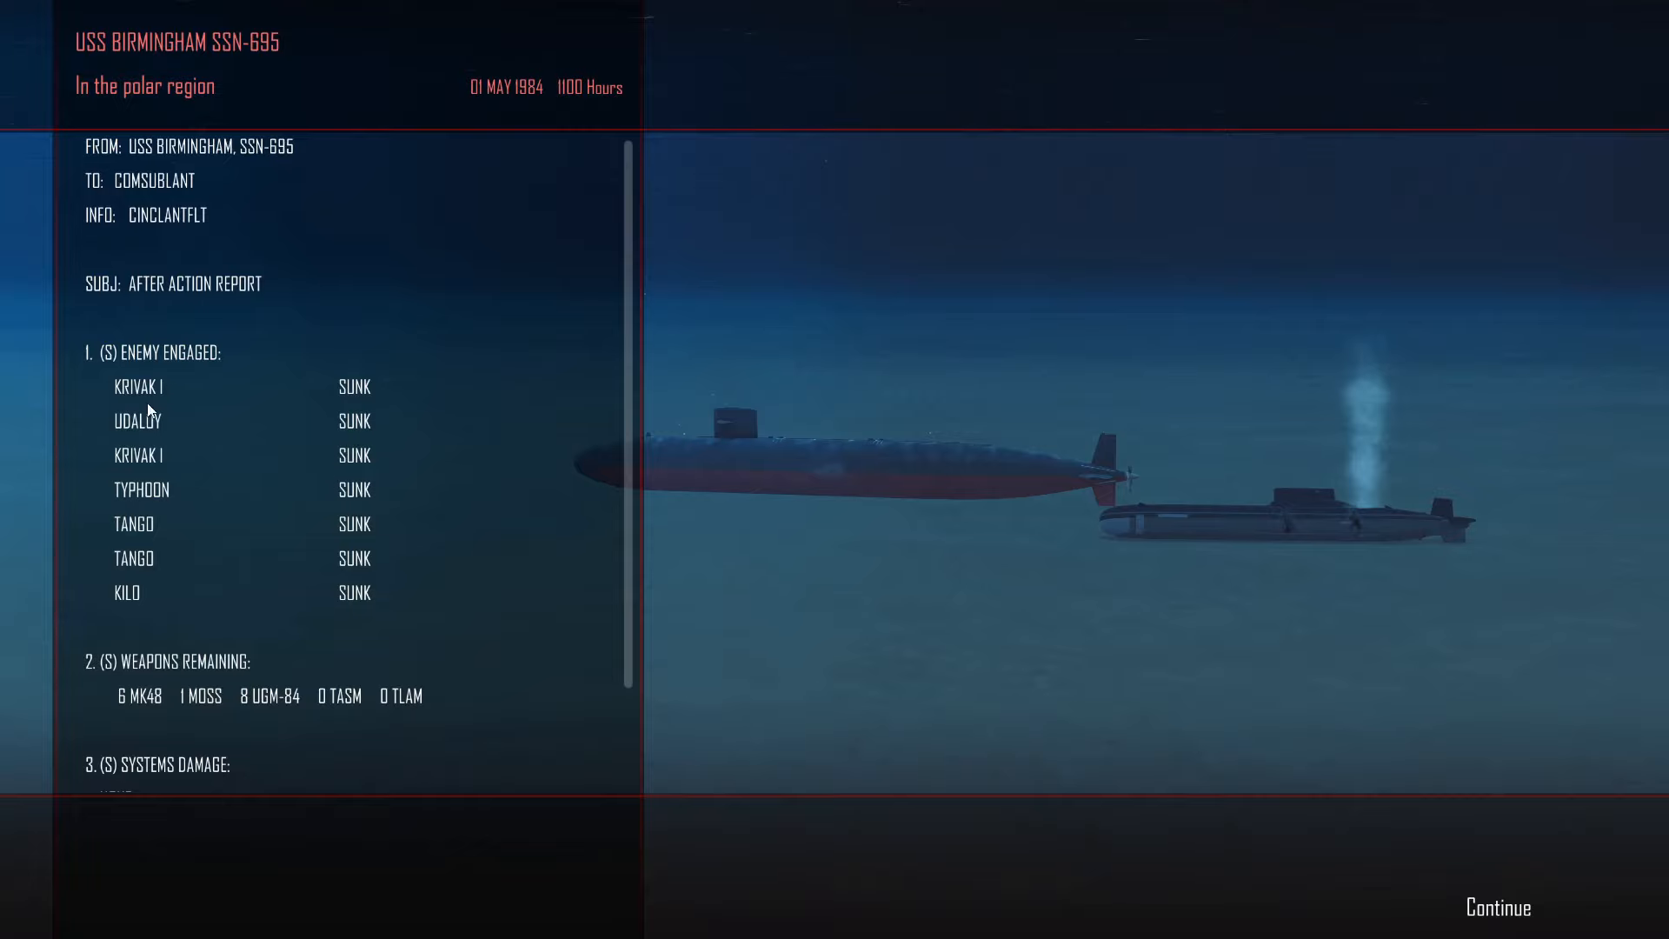
{"action": "mouse_move", "coordinate": [158, 549]}
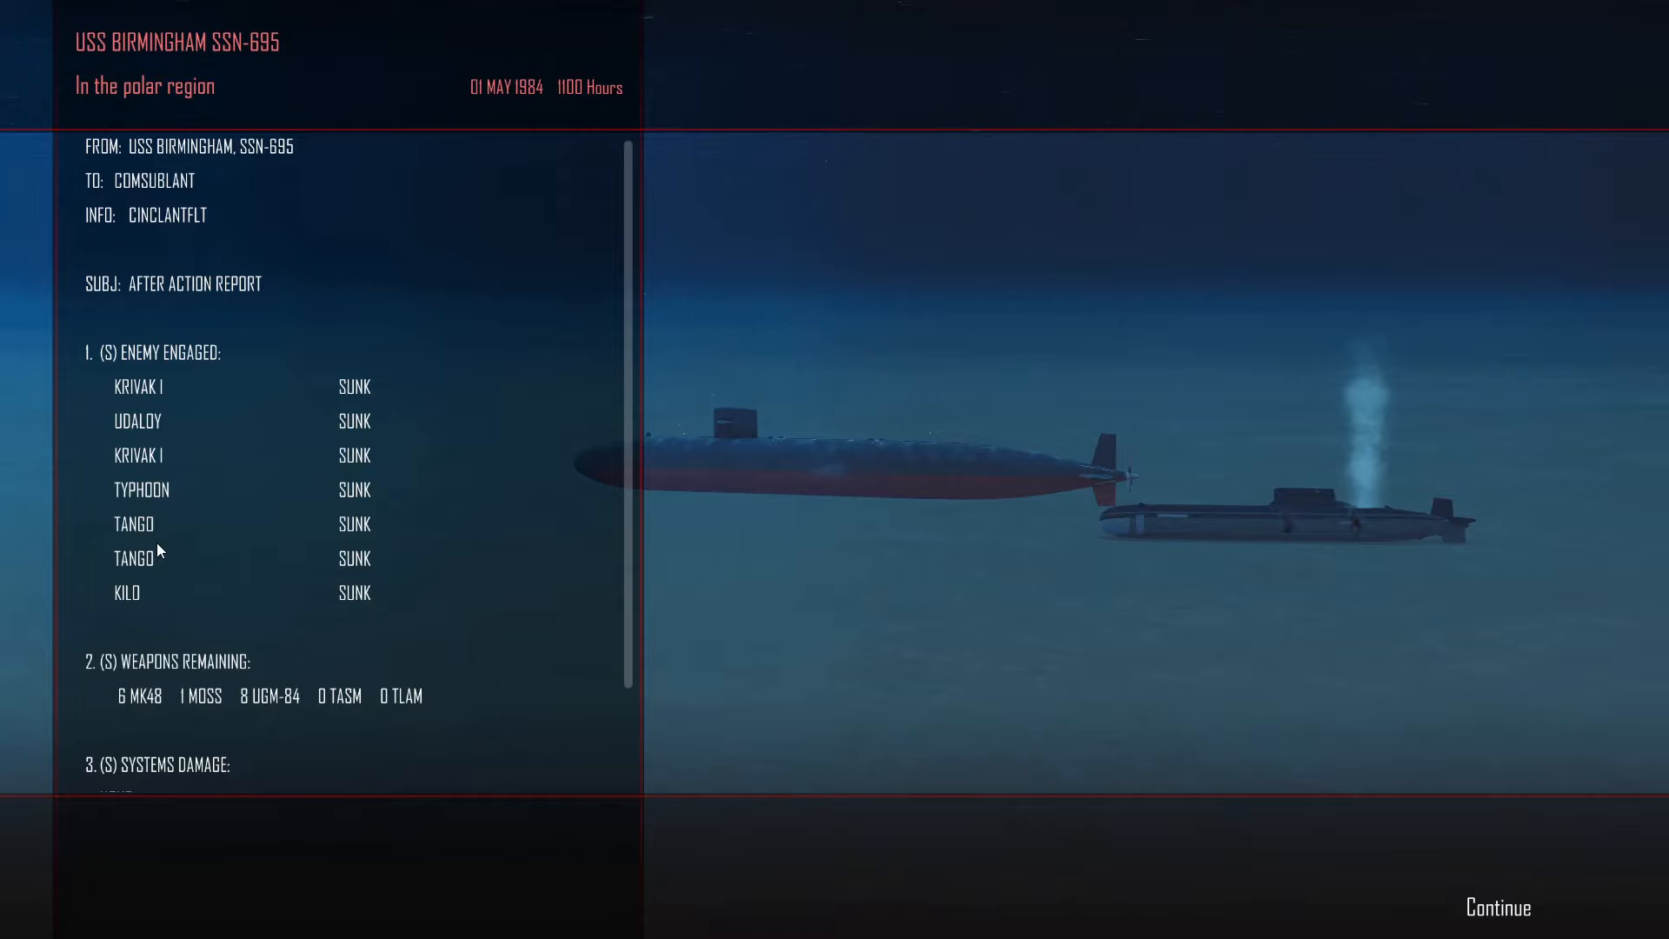
{"action": "mouse_move", "coordinate": [78, 485]}
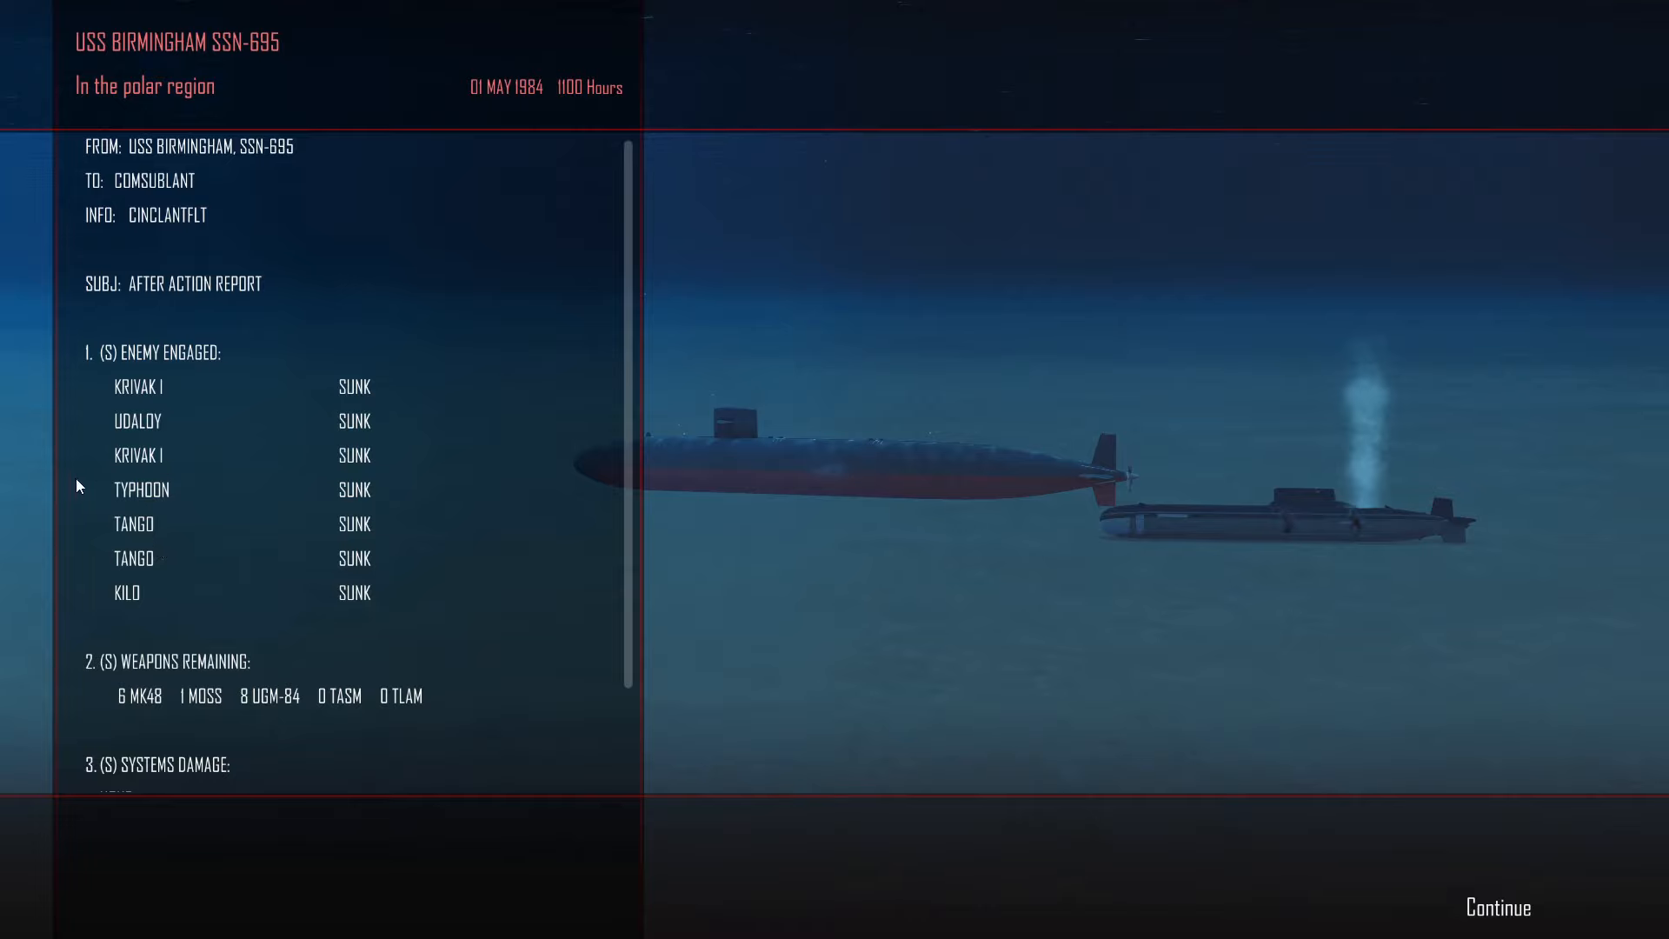
{"action": "mouse_move", "coordinate": [238, 475]}
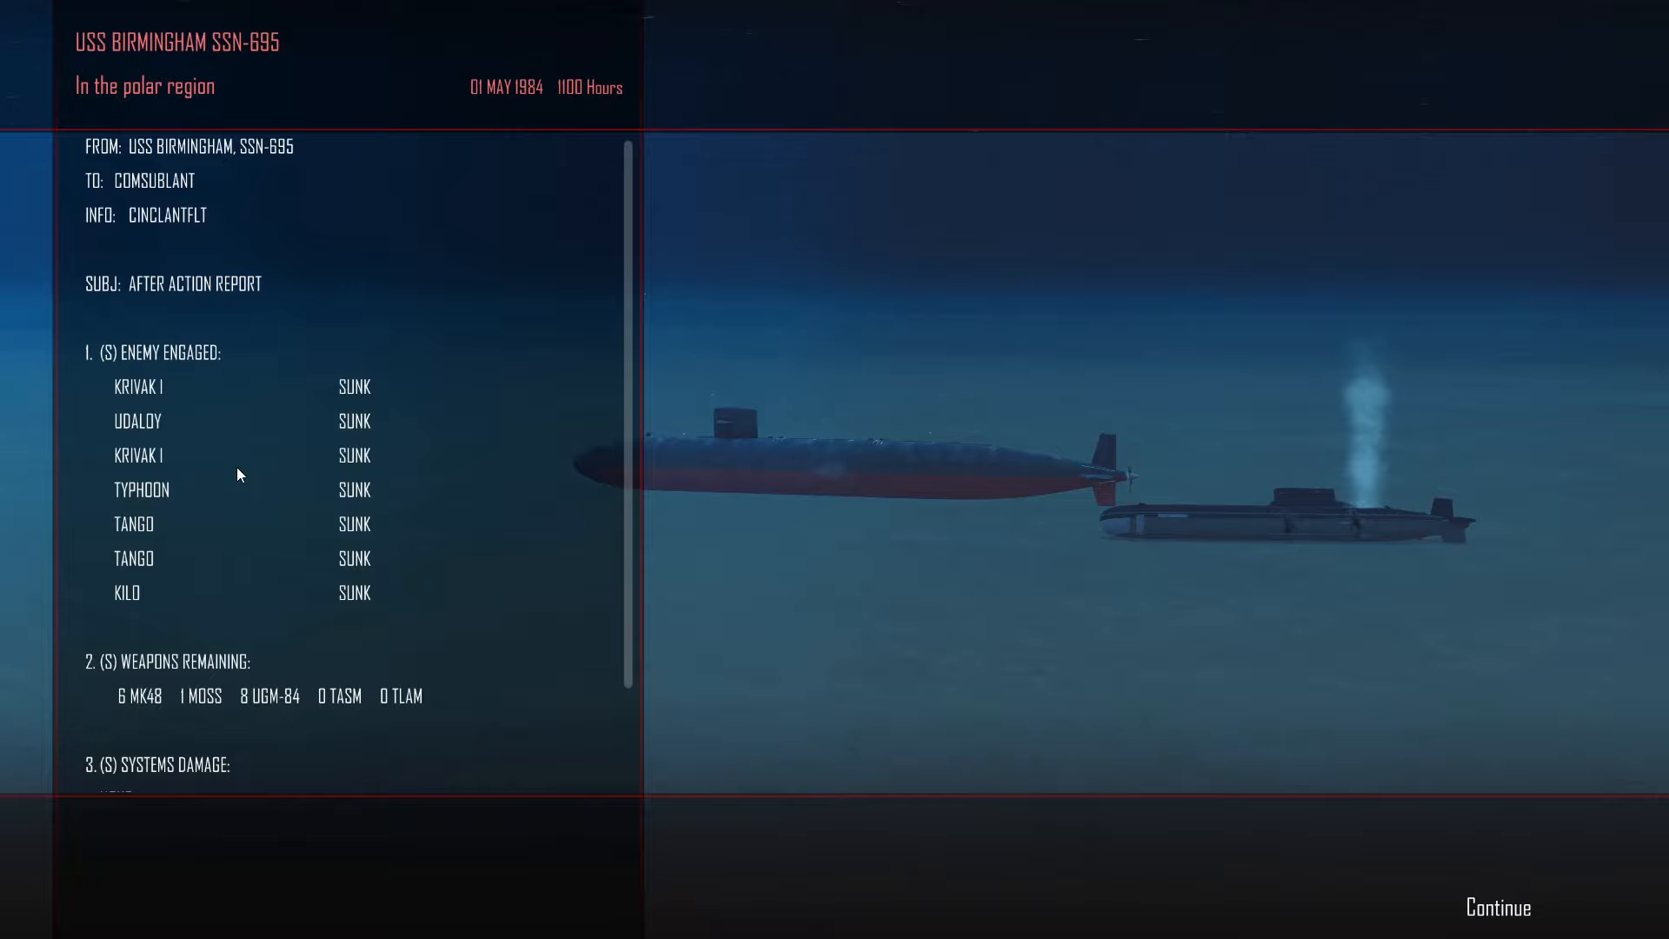
{"action": "scroll", "scroll_direction": "down", "scroll_amount": 3}
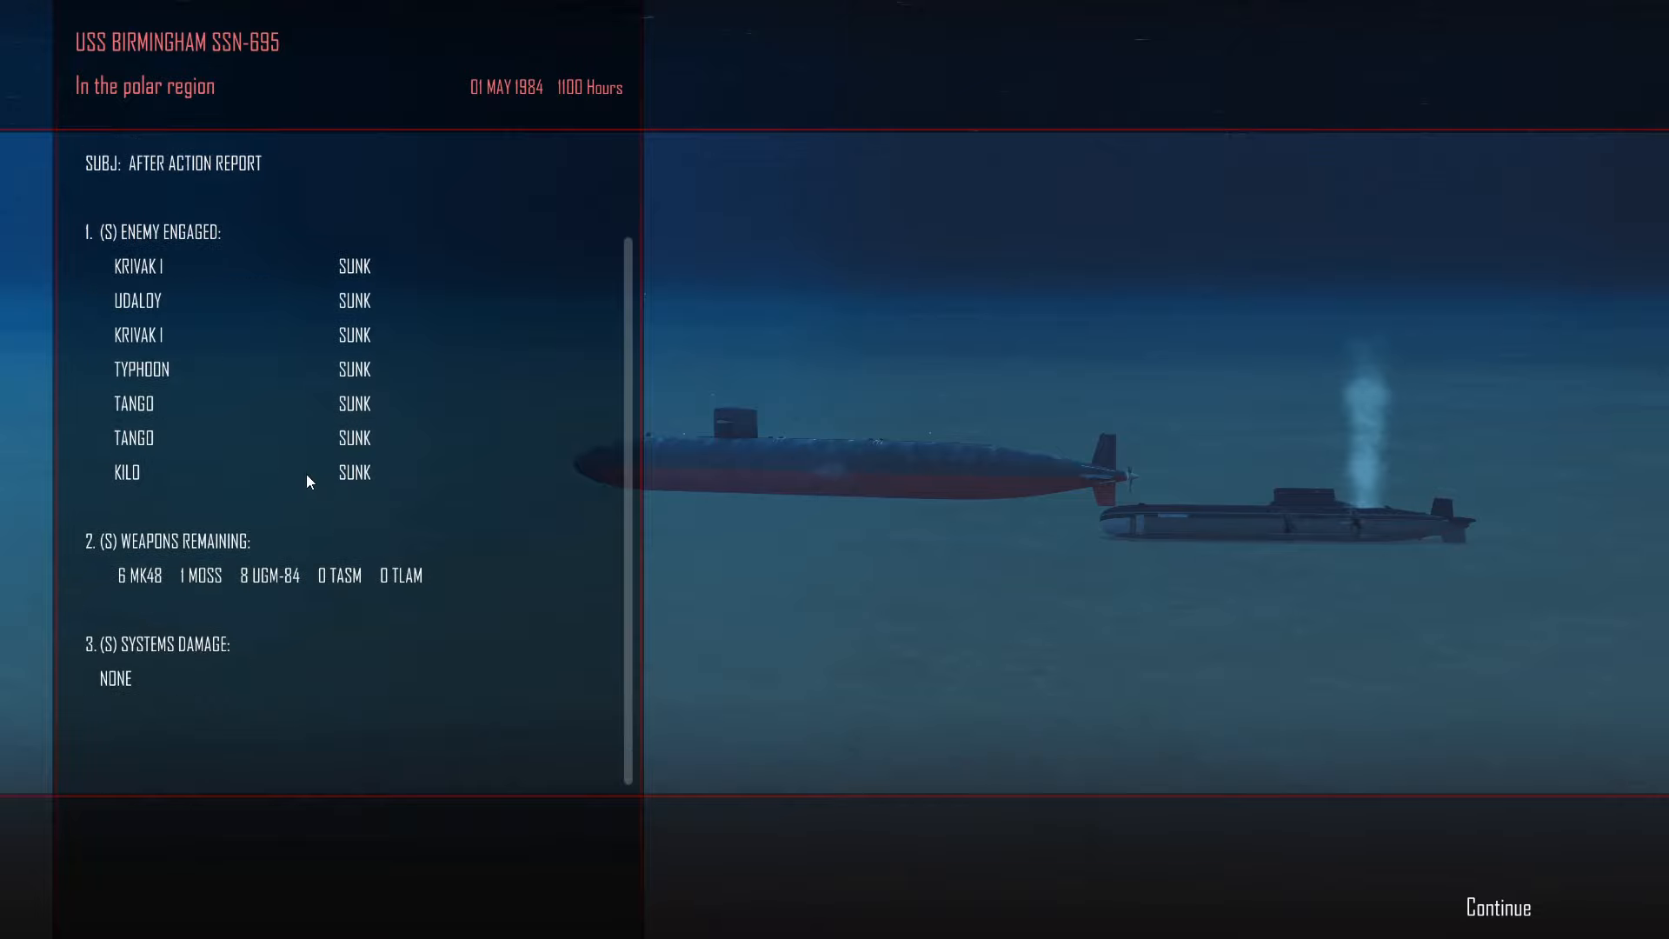